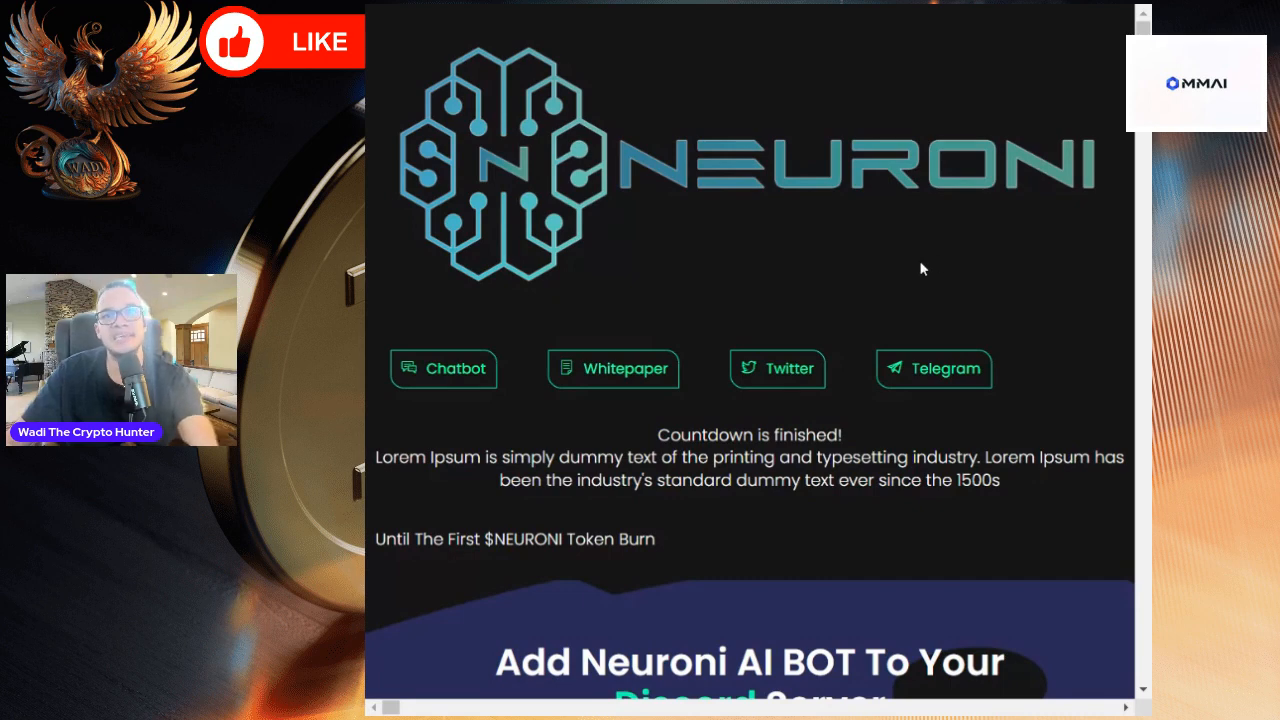
{"action": "mouse_move", "coordinate": [760, 588]}
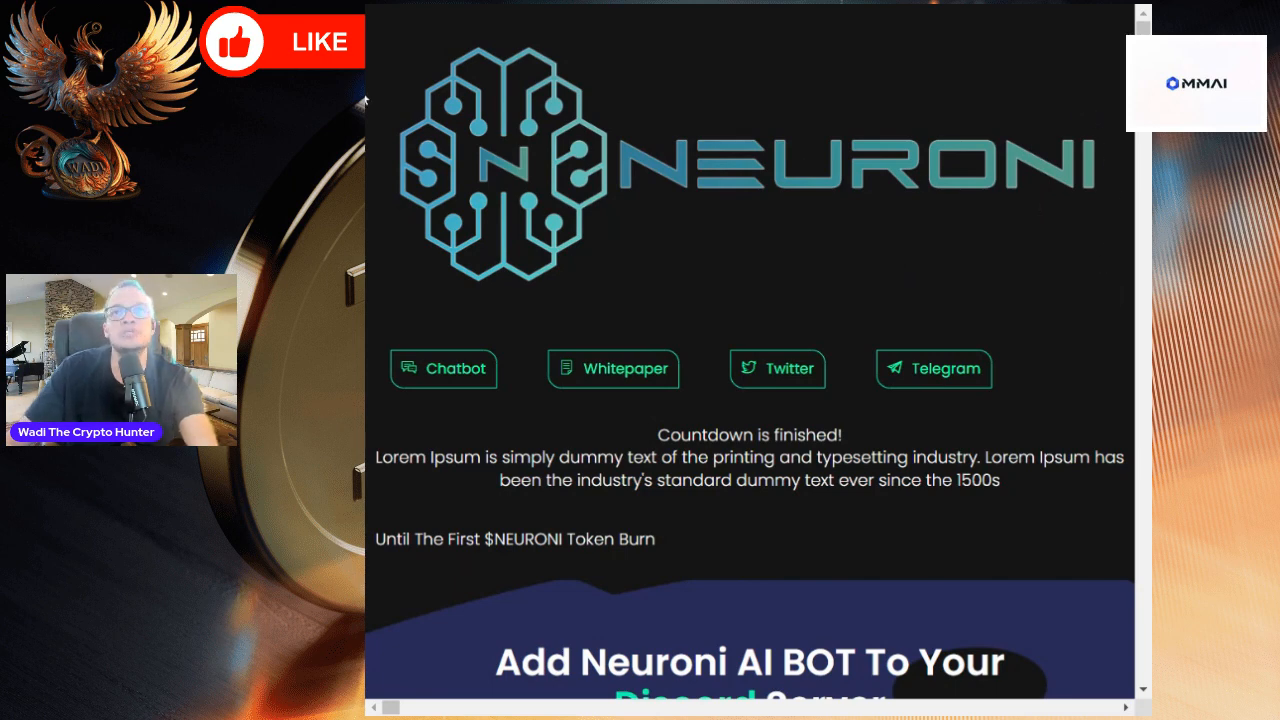
{"action": "mouse_move", "coordinate": [959, 296]}
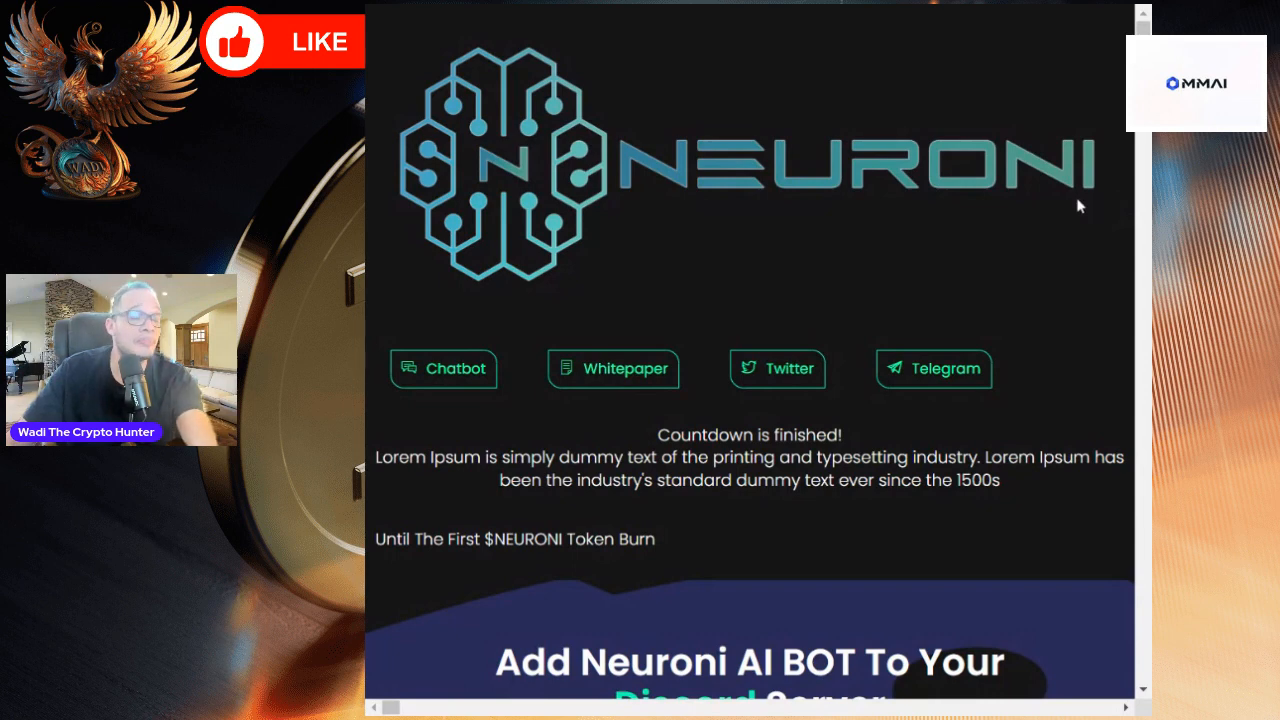
{"action": "mouse_move", "coordinate": [1111, 277]}
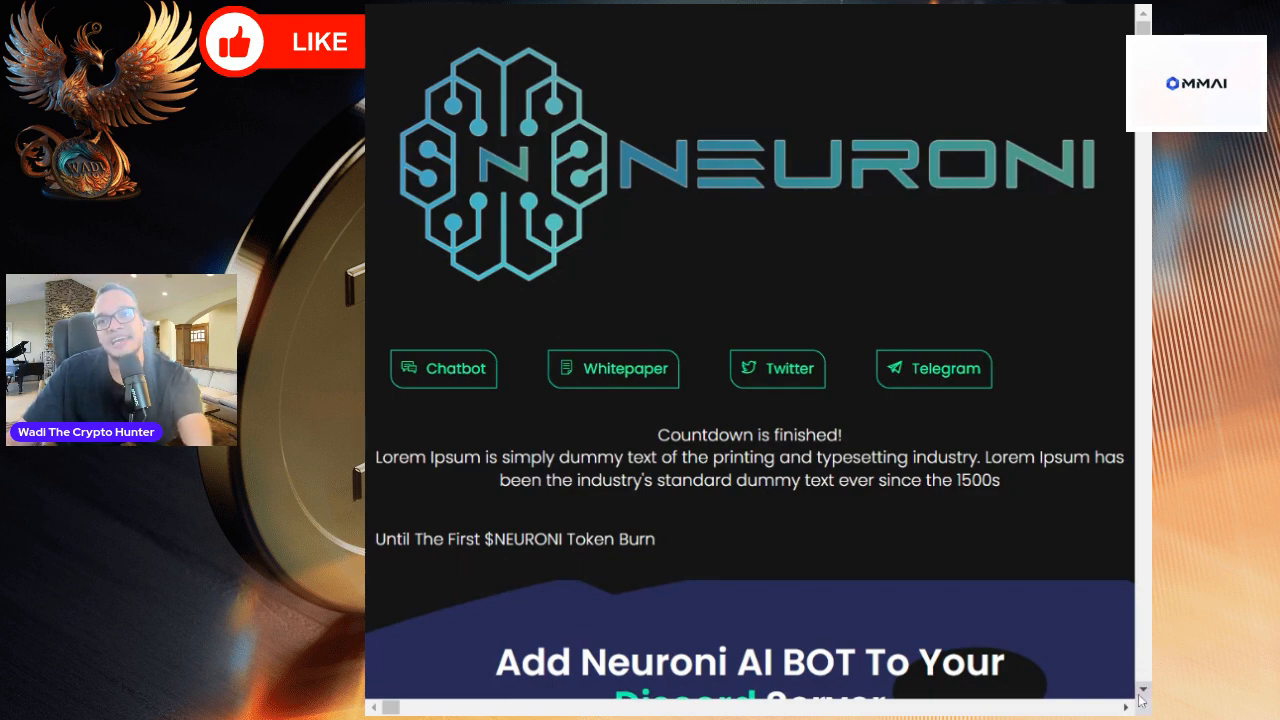
- Scroll the Neuroni AI homepage past the Discord and Android app sections to Meet With Neuroni AI
{"action": "scroll", "scroll_direction": "down", "scroll_amount": 3}
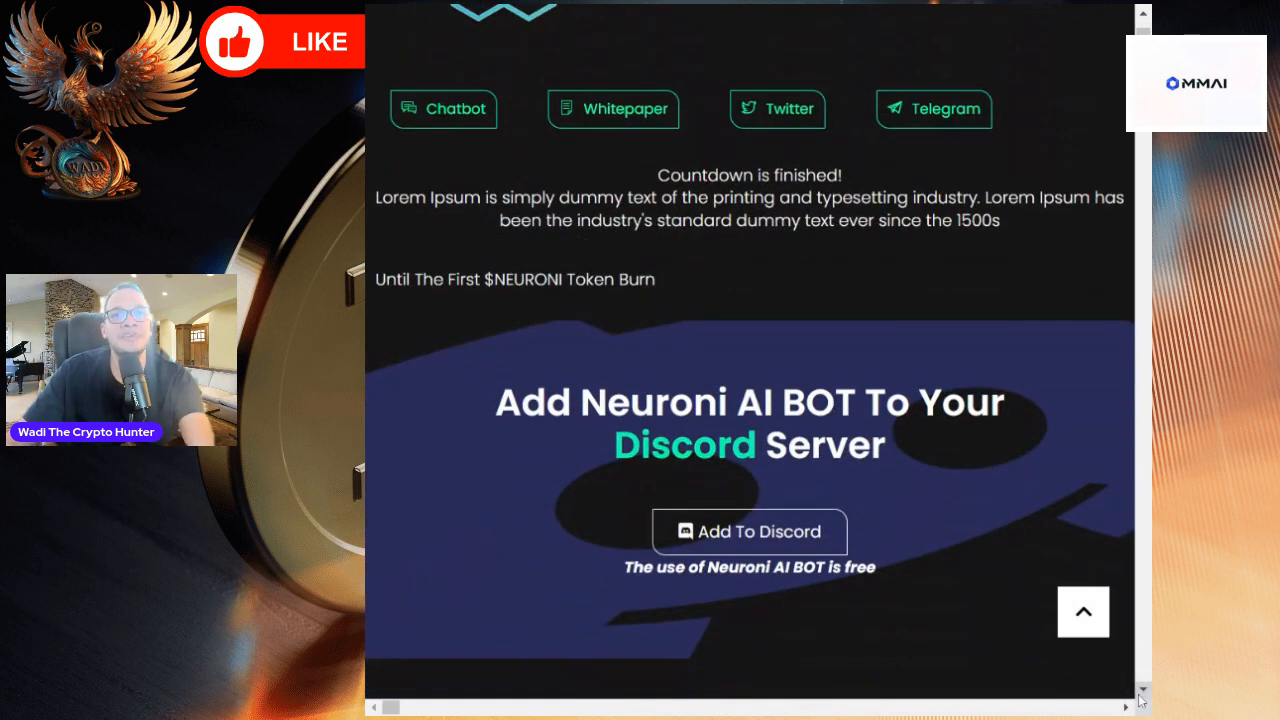
{"action": "scroll", "scroll_direction": "down", "scroll_amount": 3}
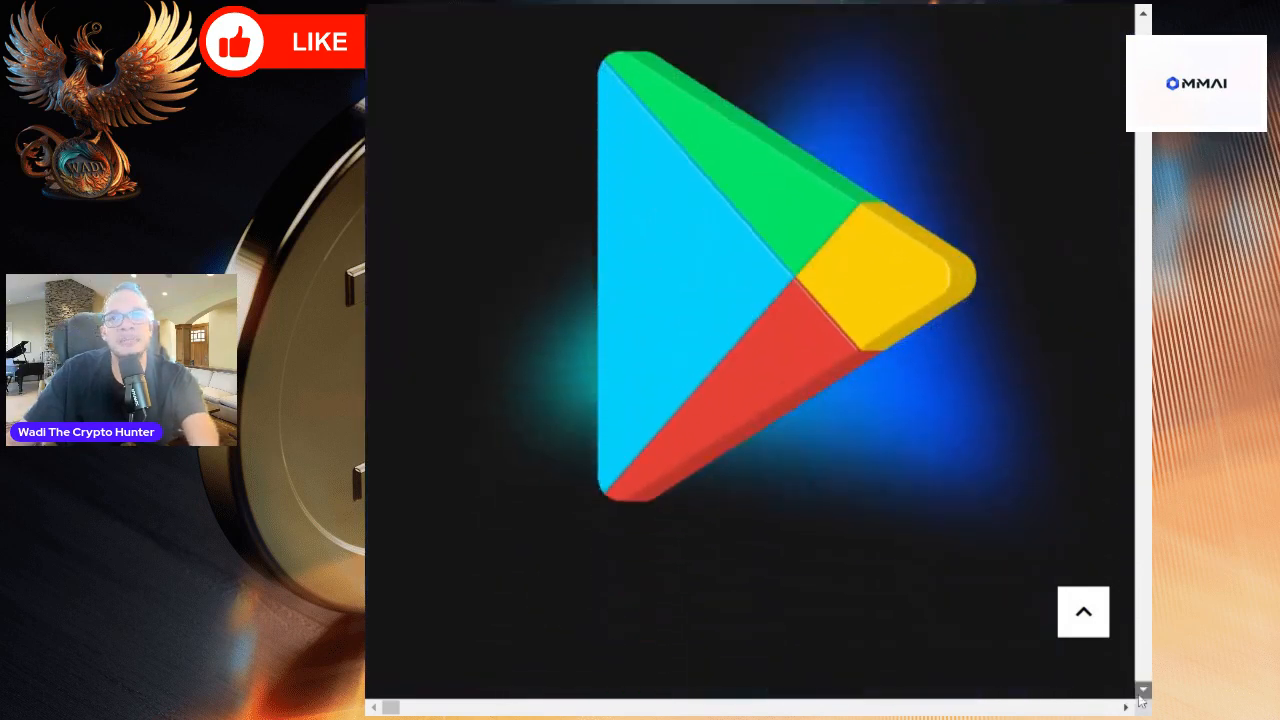
{"action": "scroll", "scroll_direction": "down", "scroll_amount": 3}
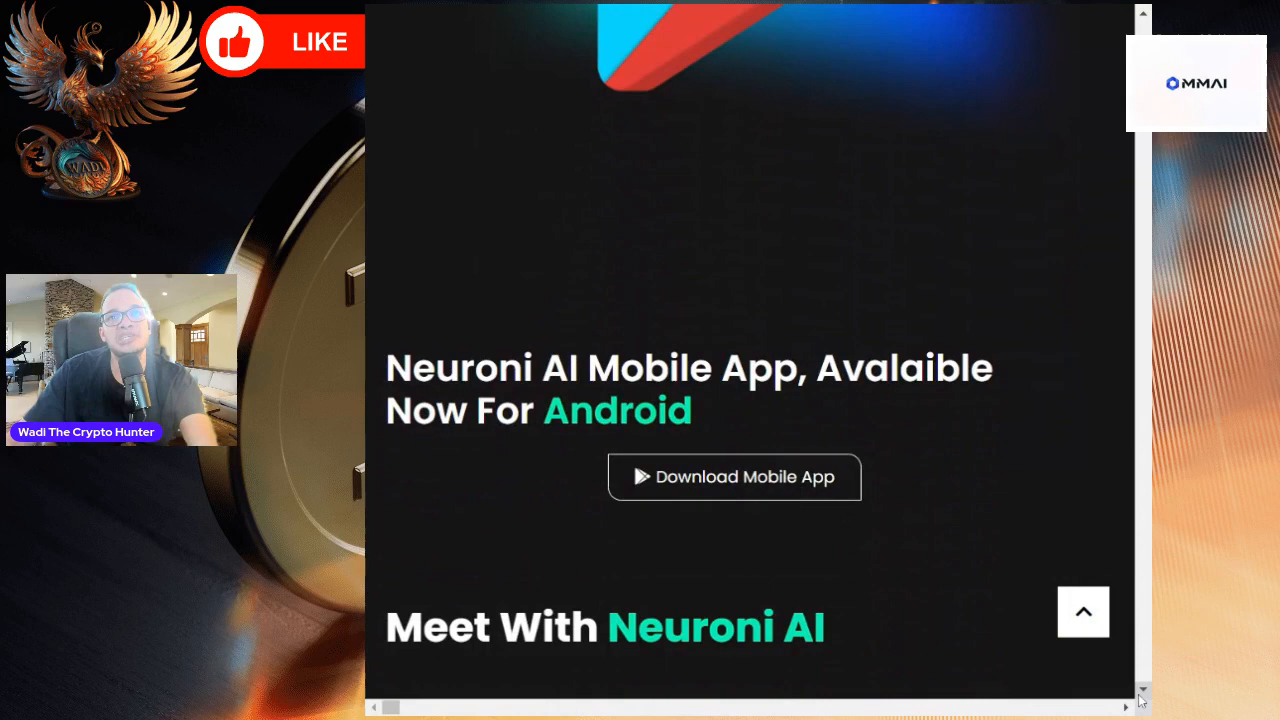
{"action": "scroll", "scroll_direction": "down", "scroll_amount": 3}
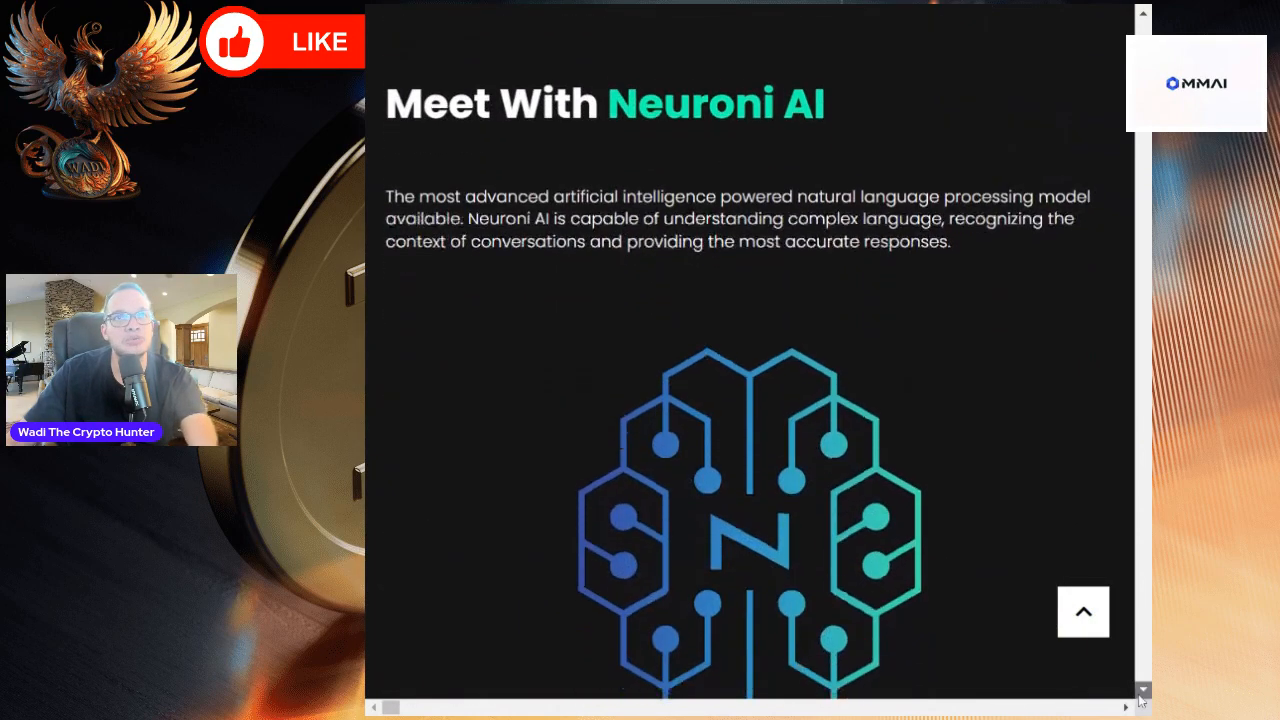
{"action": "scroll", "scroll_direction": "down", "scroll_amount": 3}
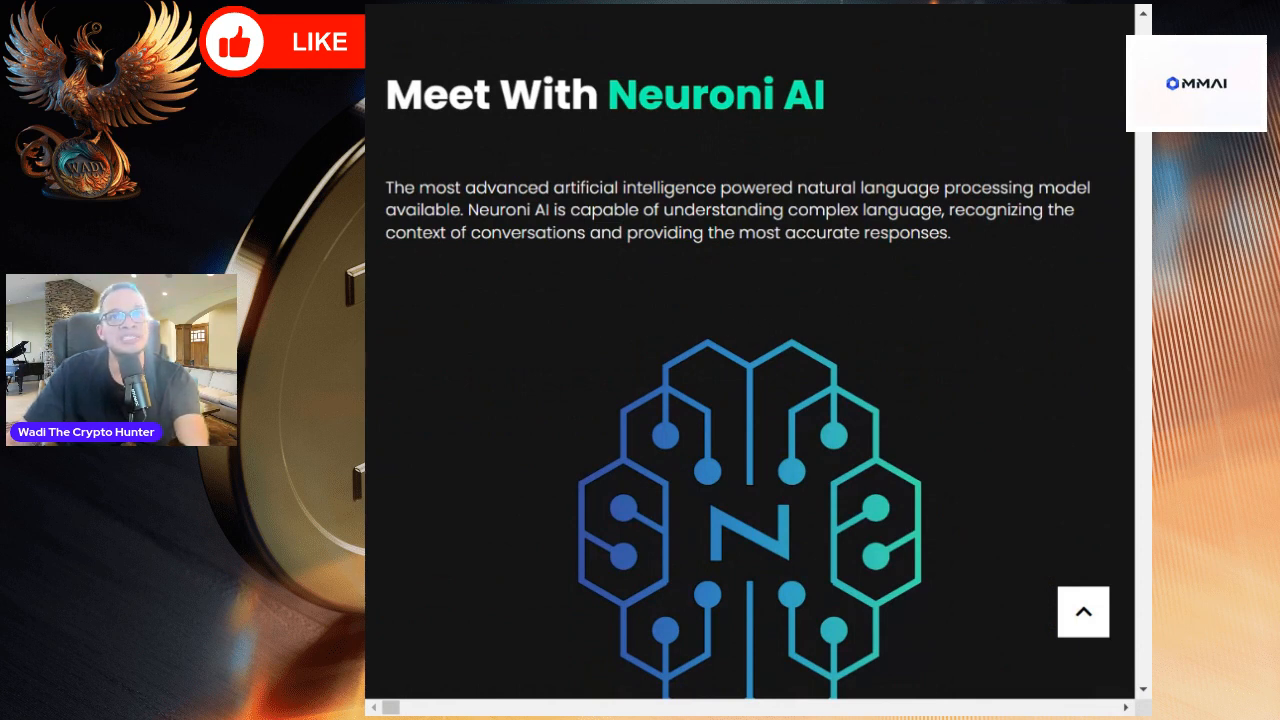
{"action": "mouse_move", "coordinate": [995, 273]}
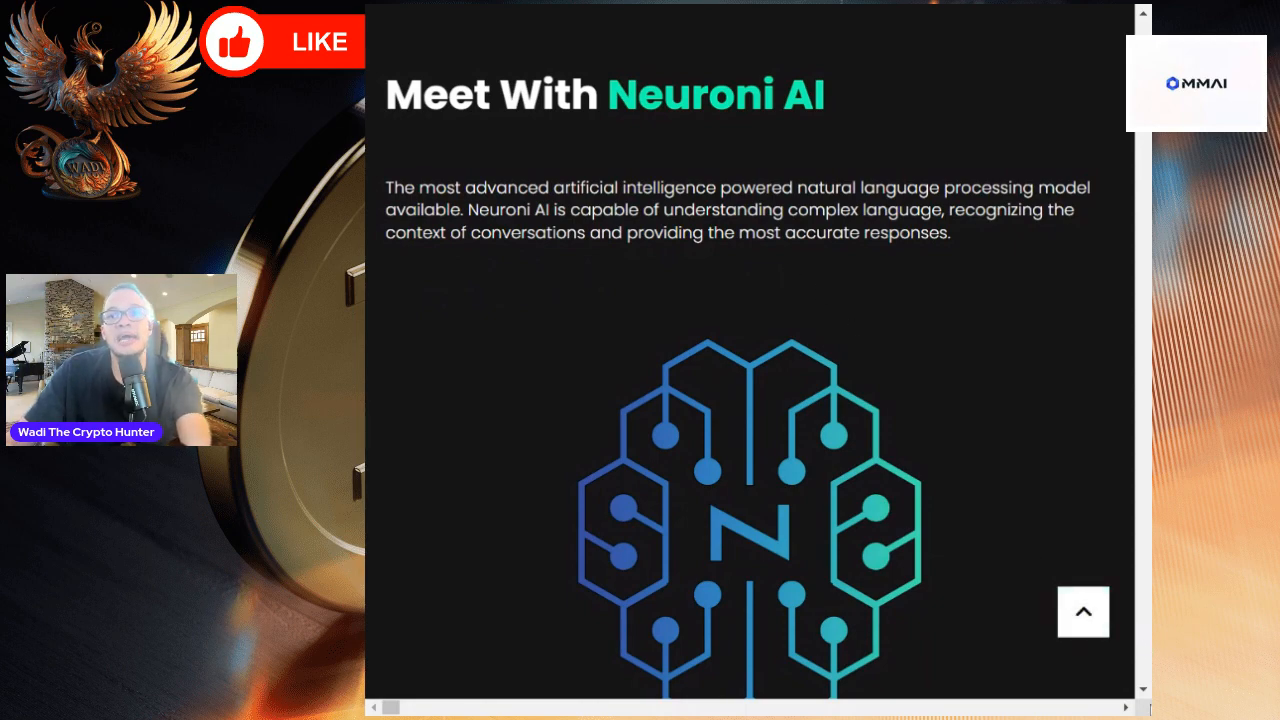
{"action": "scroll", "scroll_direction": "down", "scroll_amount": 3}
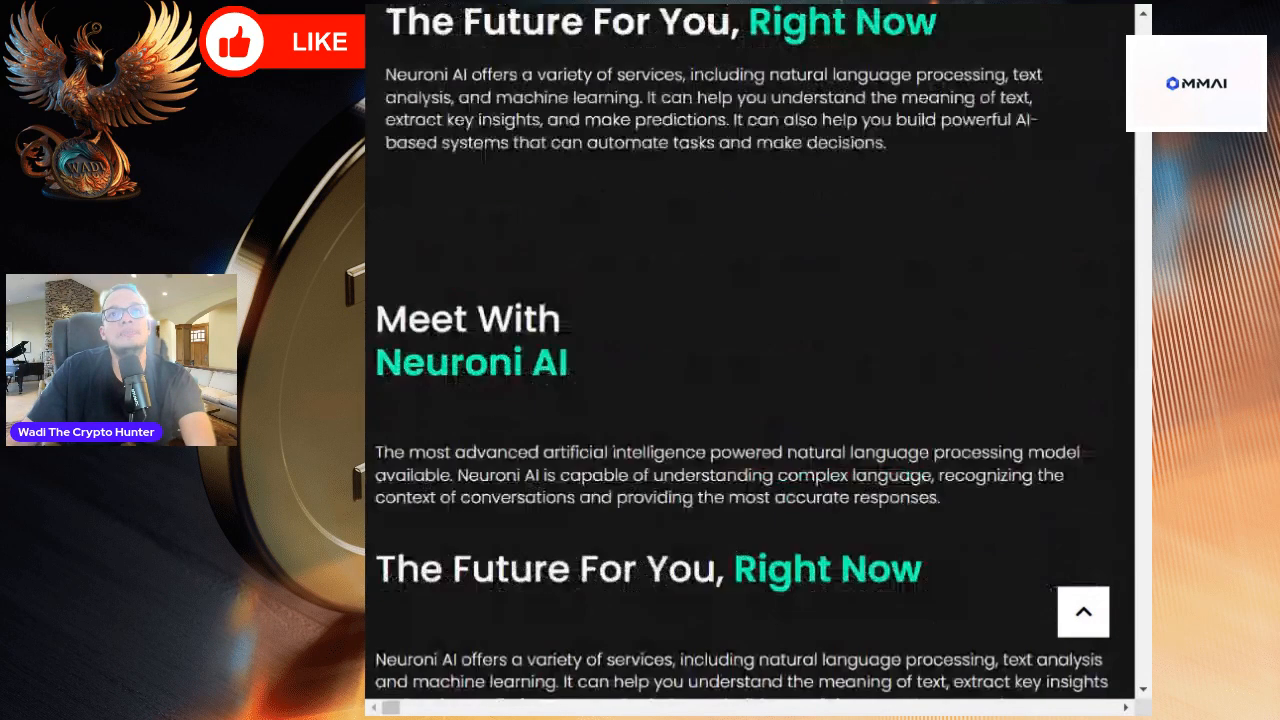
- Scroll further to the robotic-hand 'The Future For You, Right Now' section and Programming list
{"action": "scroll", "scroll_direction": "down", "scroll_amount": 3}
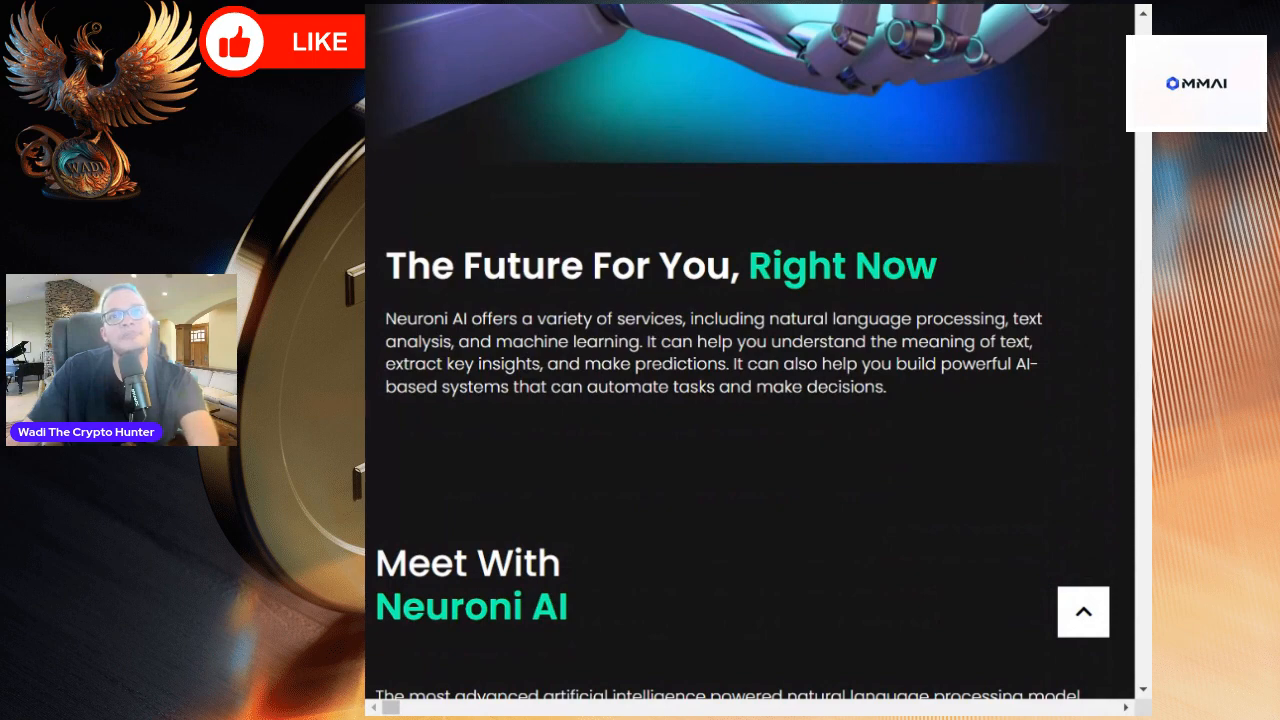
{"action": "scroll", "scroll_direction": "down", "scroll_amount": 3}
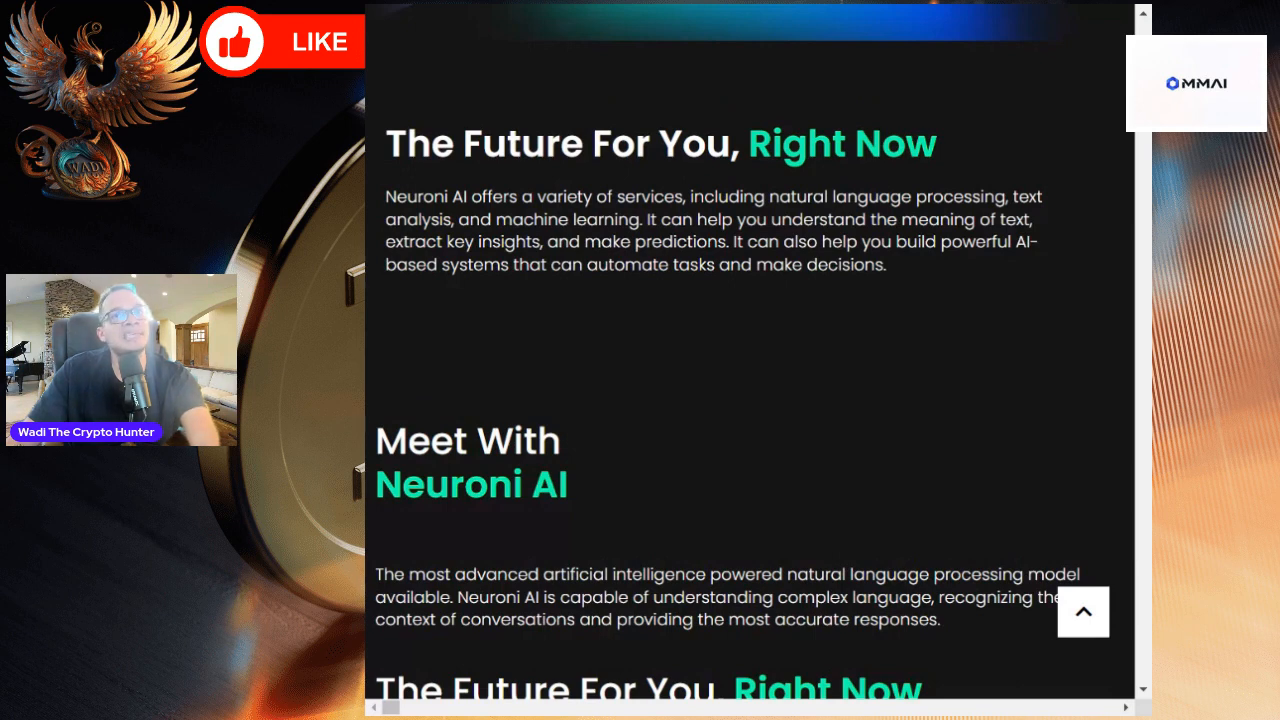
{"action": "scroll", "scroll_direction": "down", "scroll_amount": 3}
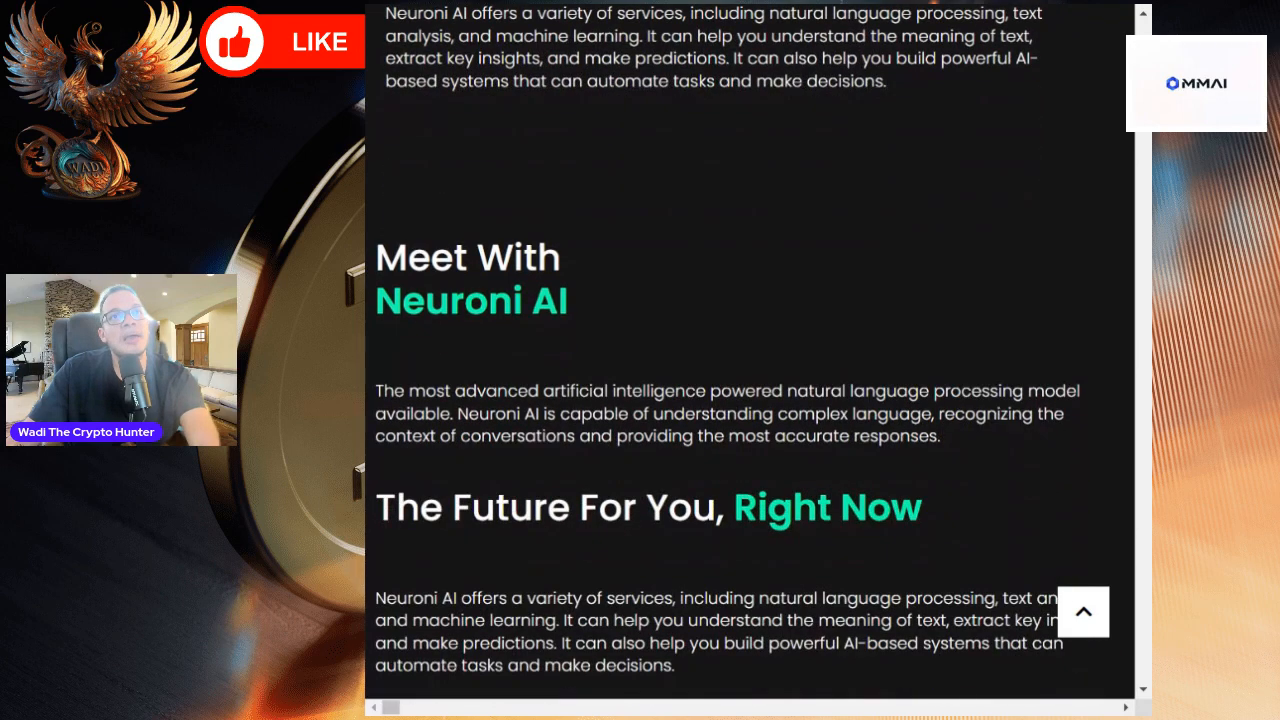
{"action": "scroll", "scroll_direction": "down", "scroll_amount": 3}
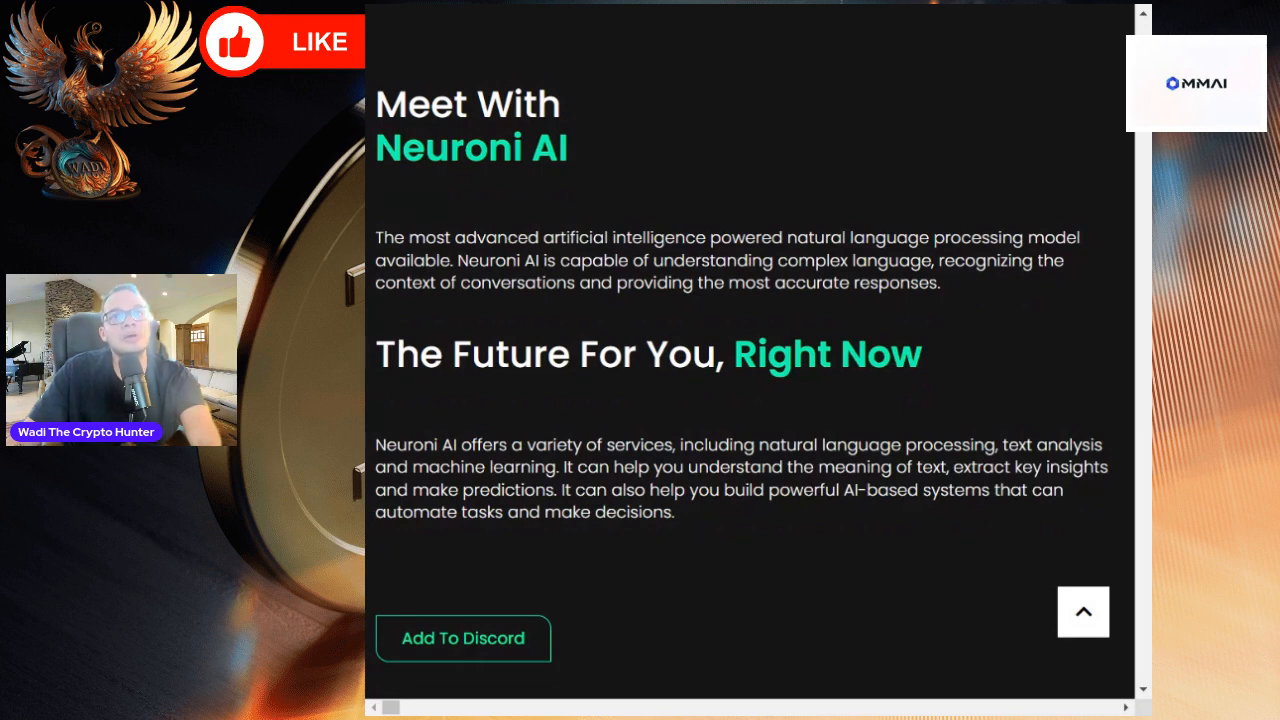
{"action": "scroll", "scroll_direction": "down", "scroll_amount": 3}
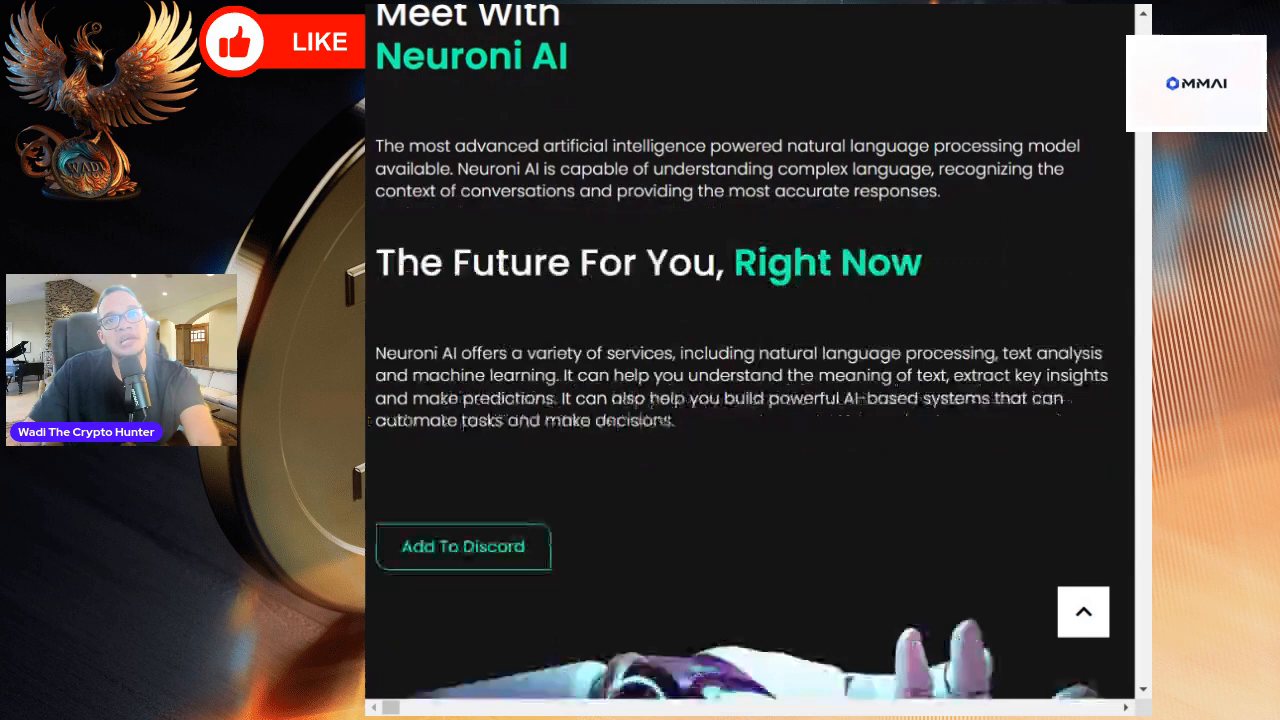
{"action": "scroll", "scroll_direction": "down", "scroll_amount": 3}
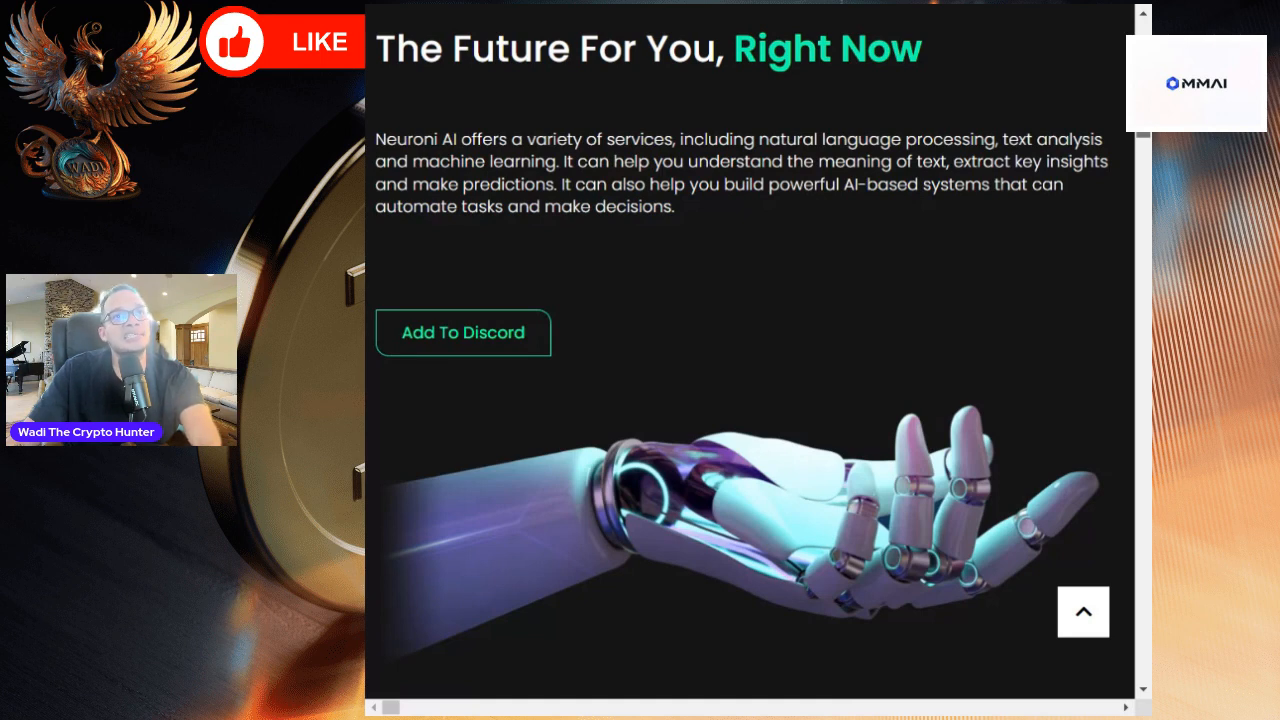
{"action": "scroll", "scroll_direction": "down", "scroll_amount": 3}
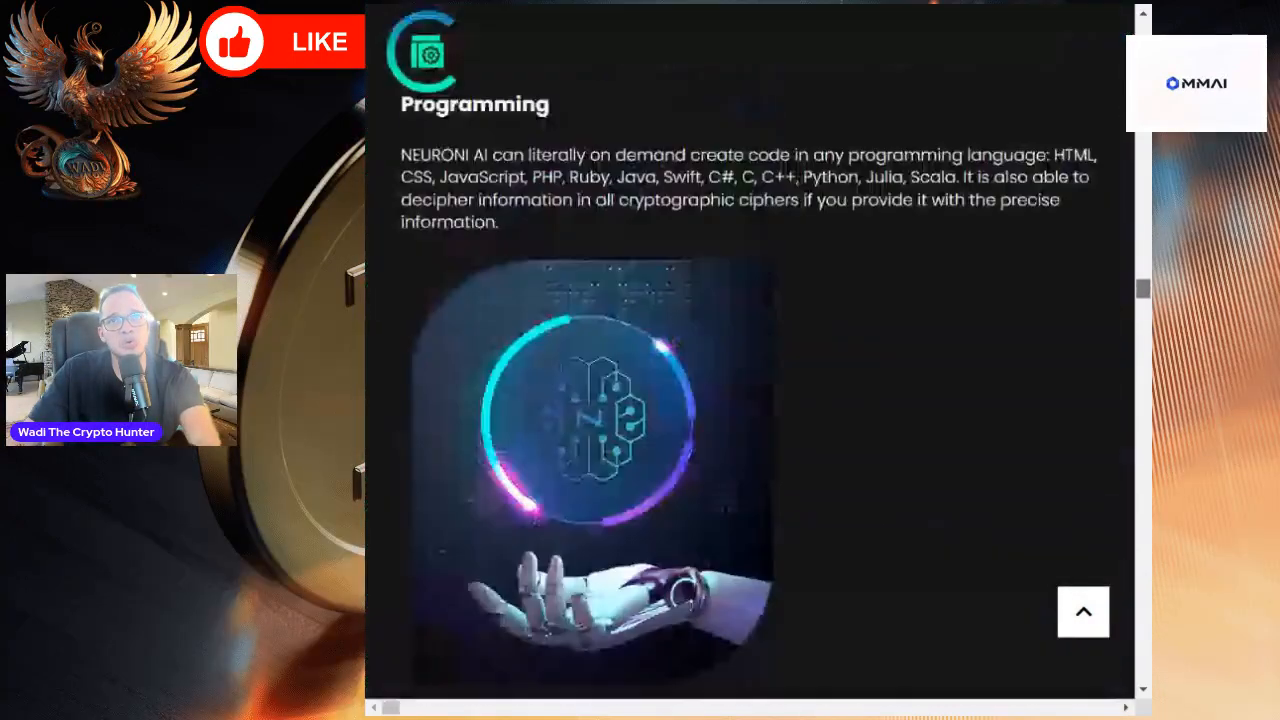
- Scroll past NeuroniMeta and API for Developers to the $NEURONI Token Info supply details
{"action": "scroll", "scroll_direction": "down", "scroll_amount": 3}
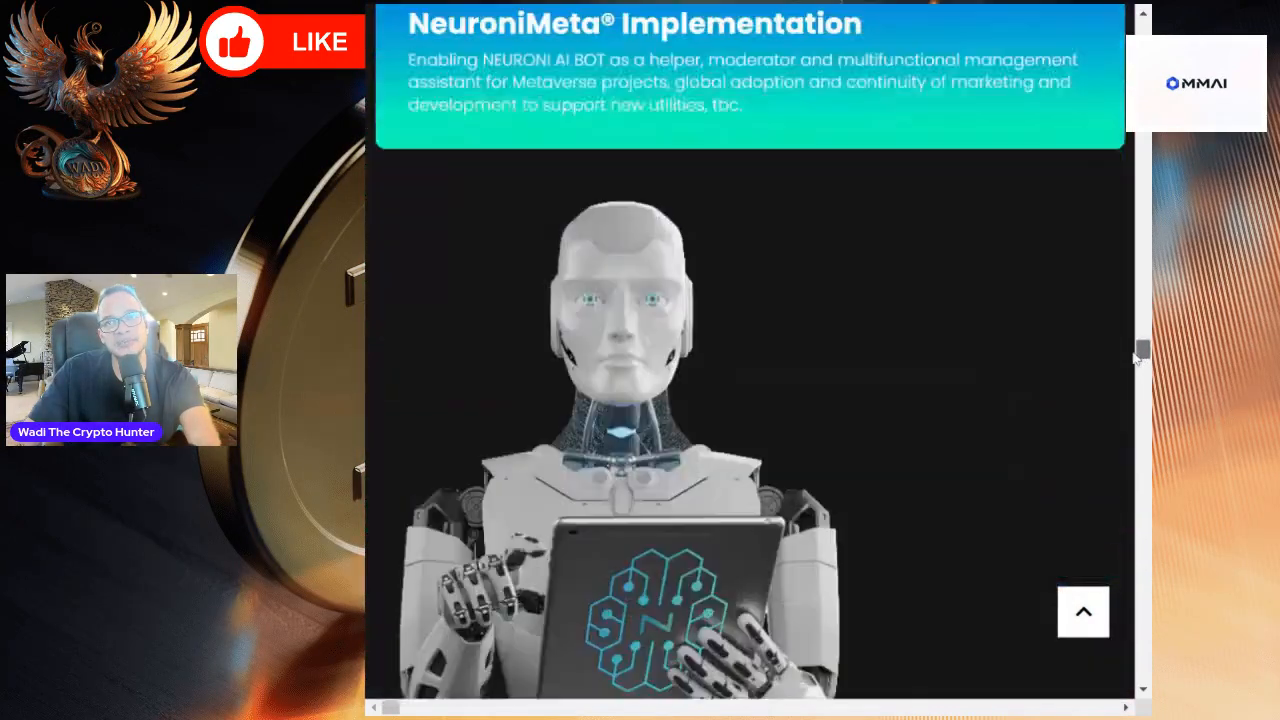
{"action": "scroll", "scroll_direction": "down", "scroll_amount": 3}
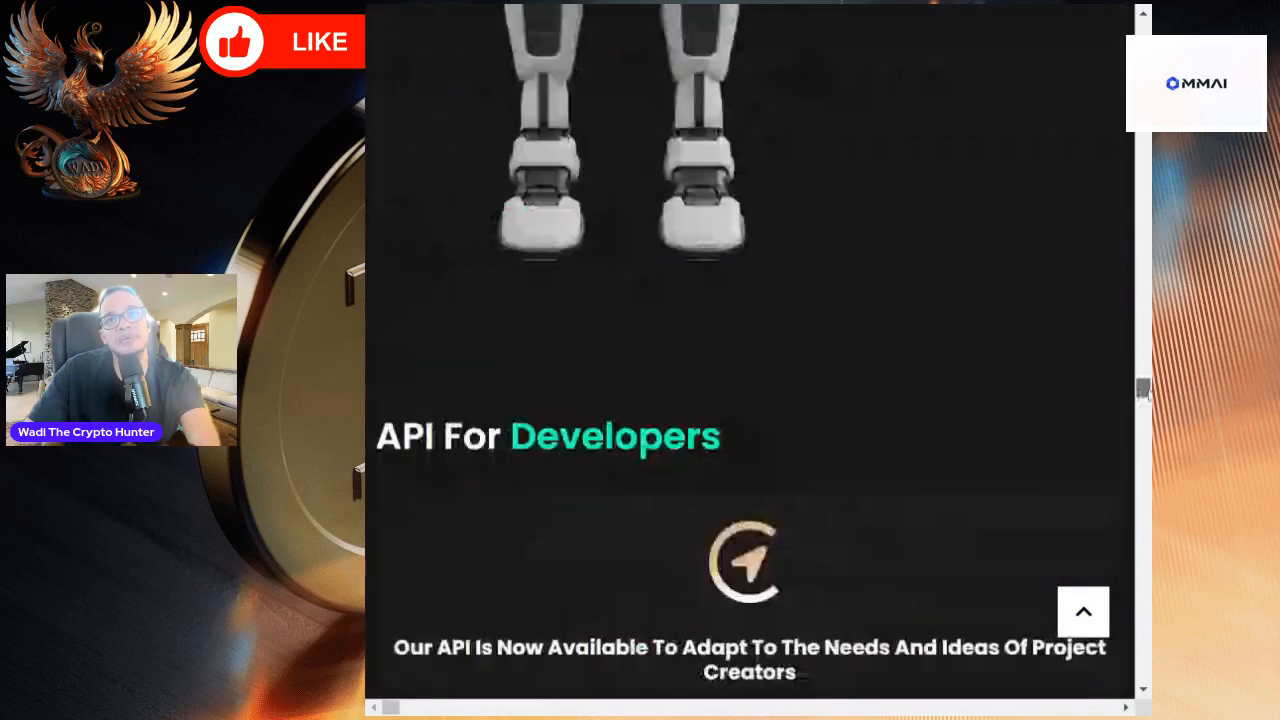
{"action": "scroll", "scroll_direction": "down", "scroll_amount": 3}
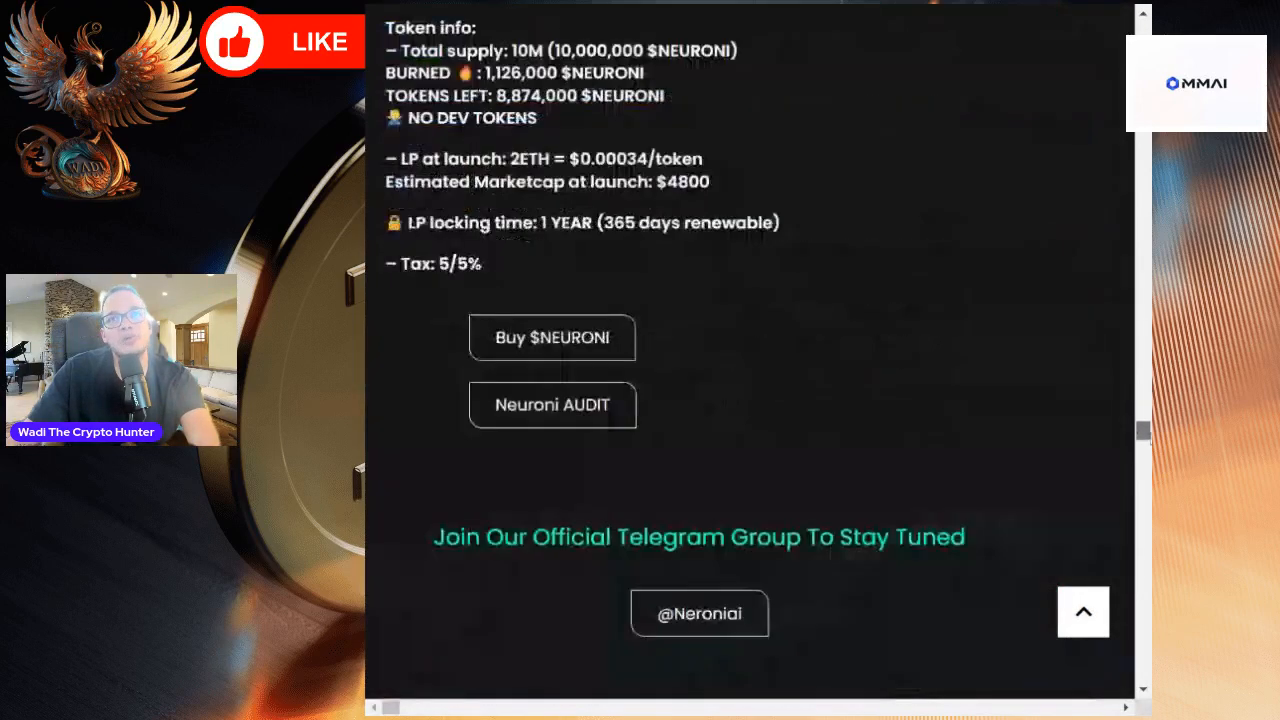
{"action": "scroll", "scroll_direction": "up", "scroll_amount": 3}
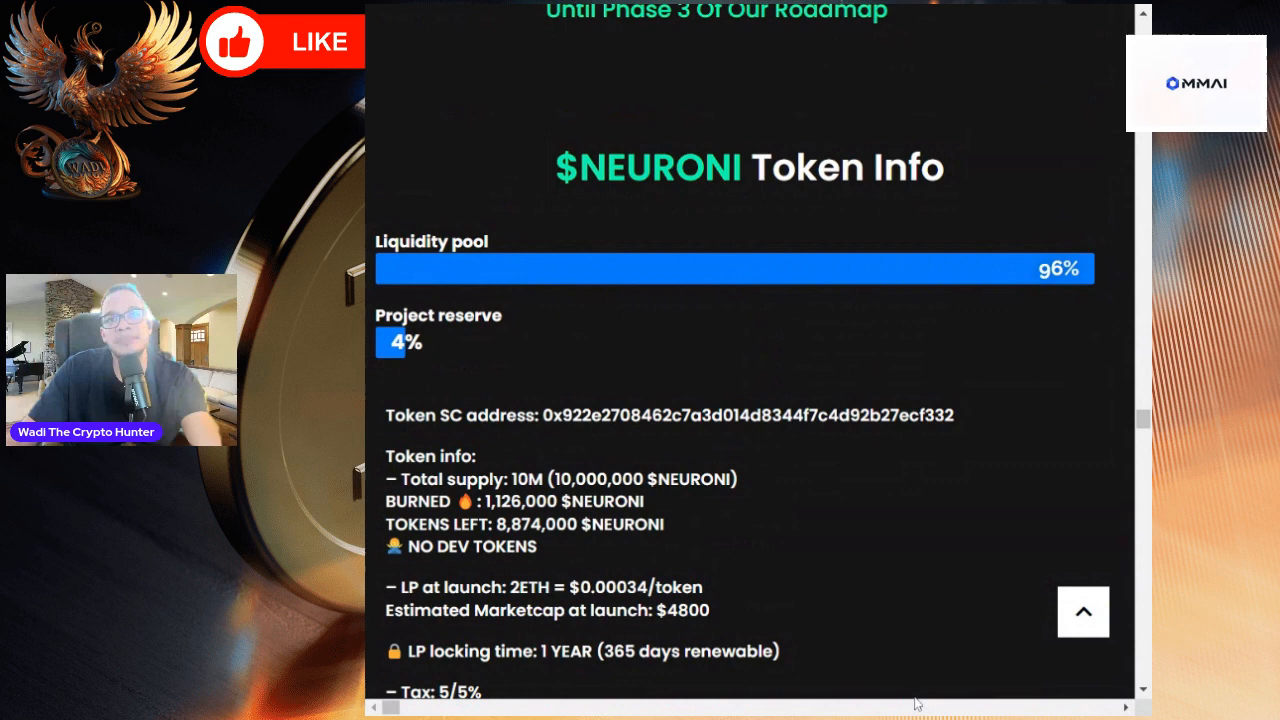
{"action": "mouse_move", "coordinate": [540, 555]}
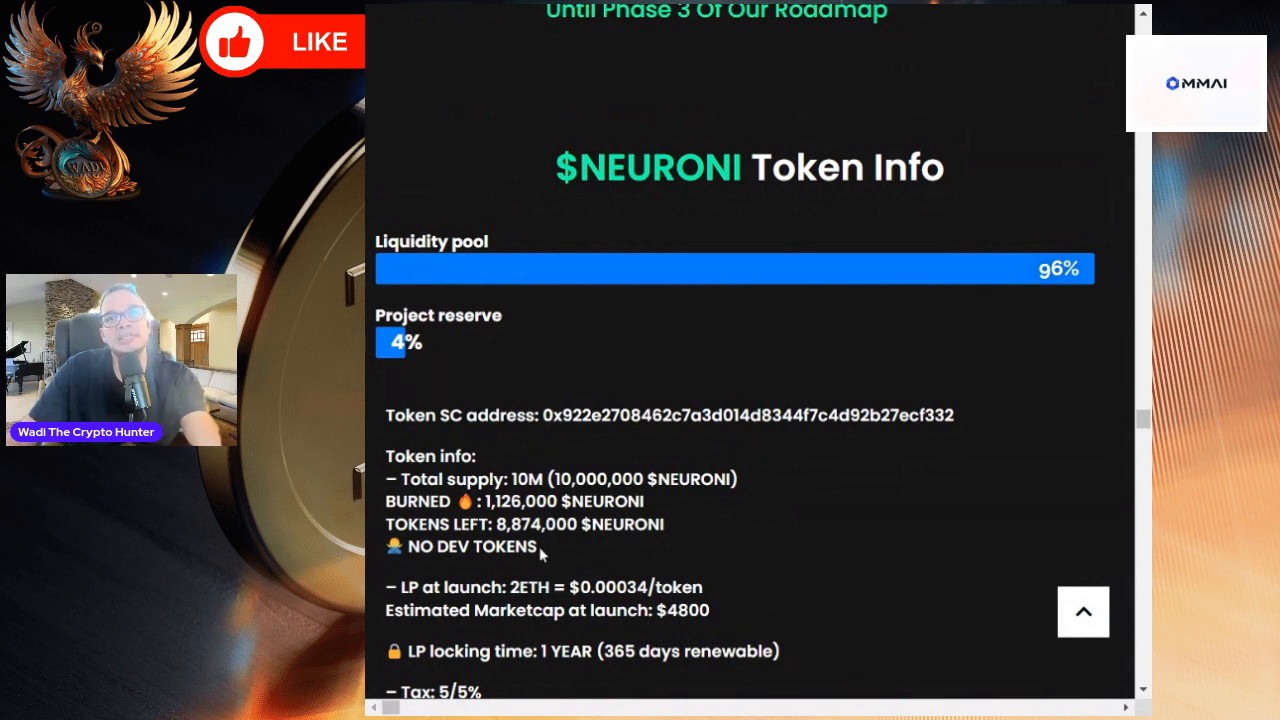
{"action": "mouse_move", "coordinate": [650, 558]}
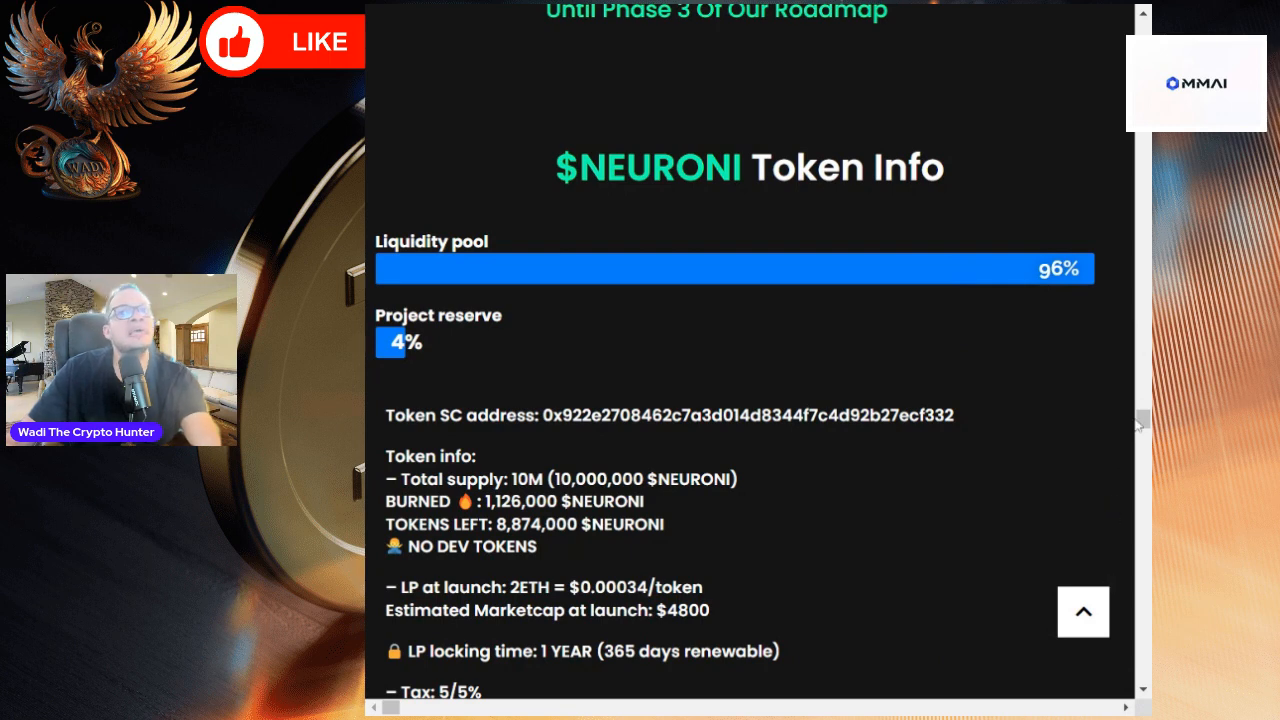
{"action": "mouse_move", "coordinate": [908, 83]}
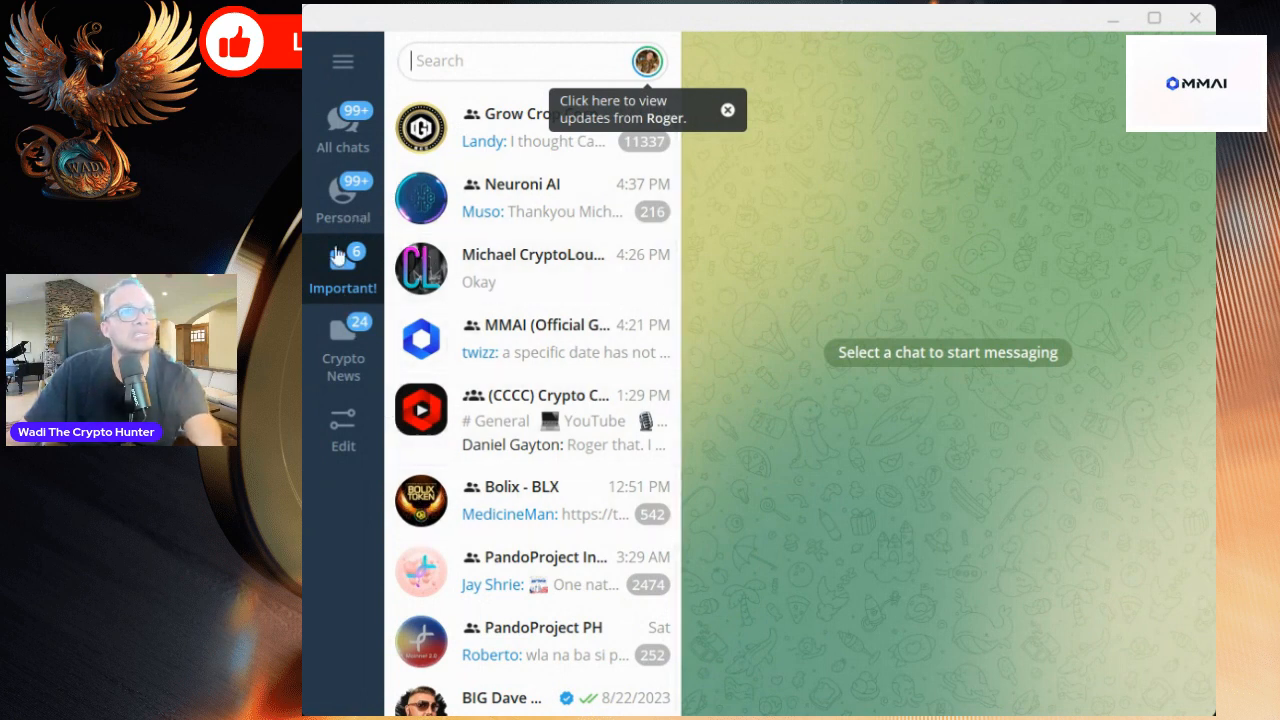
{"action": "mouse_move", "coordinate": [370, 228]}
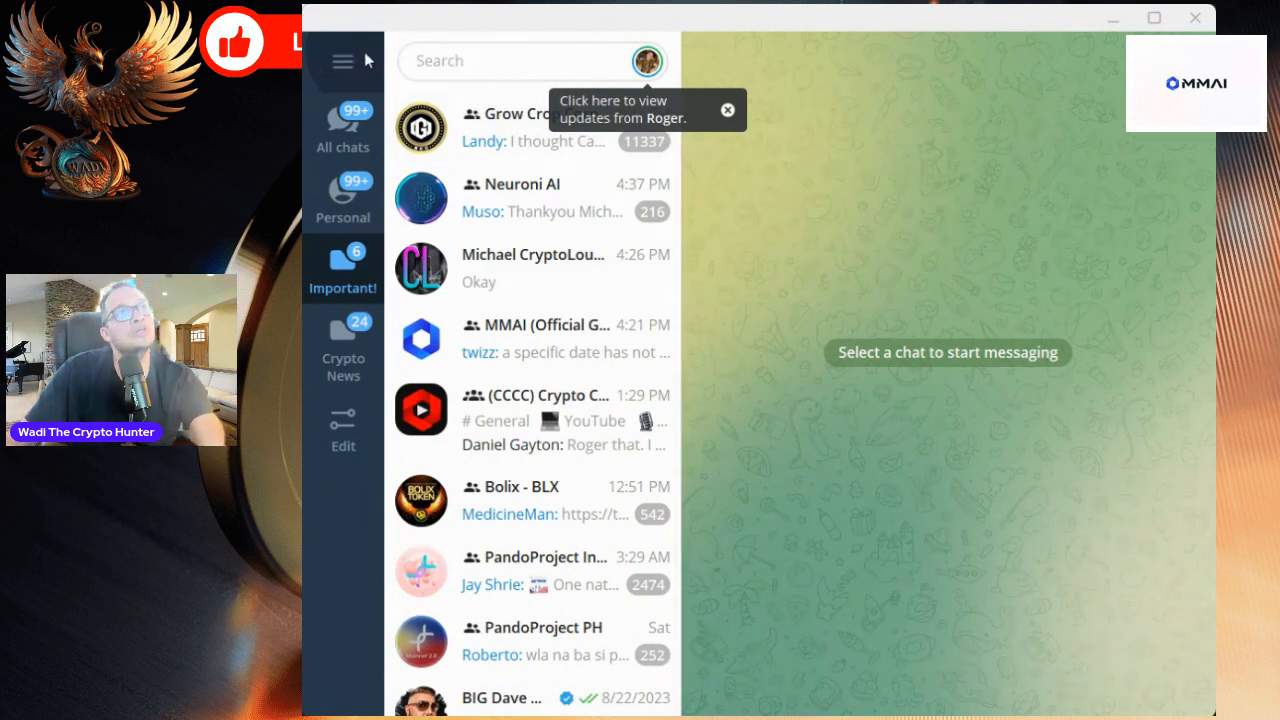
- Start a New Group named 'gfx' and move on to the Add Members list
{"action": "left_click", "coordinate": [343, 61]}
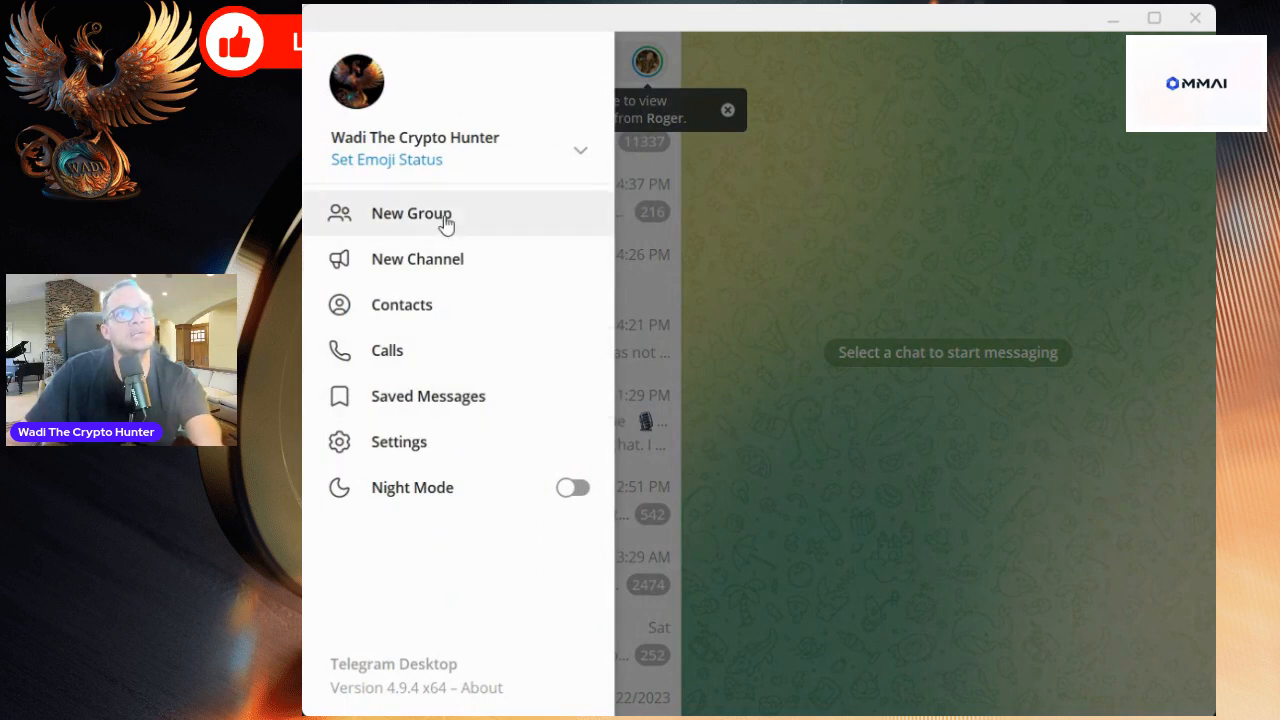
{"action": "left_click", "coordinate": [411, 212]}
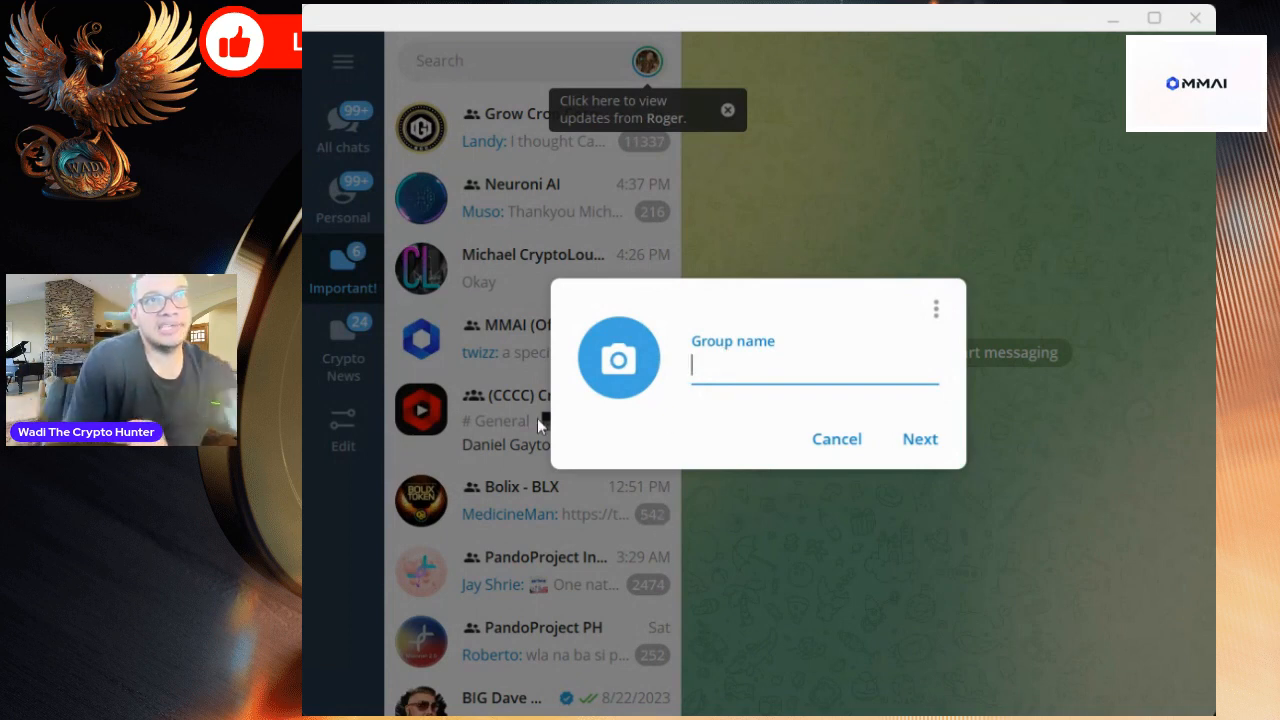
{"action": "type", "text": "g"}
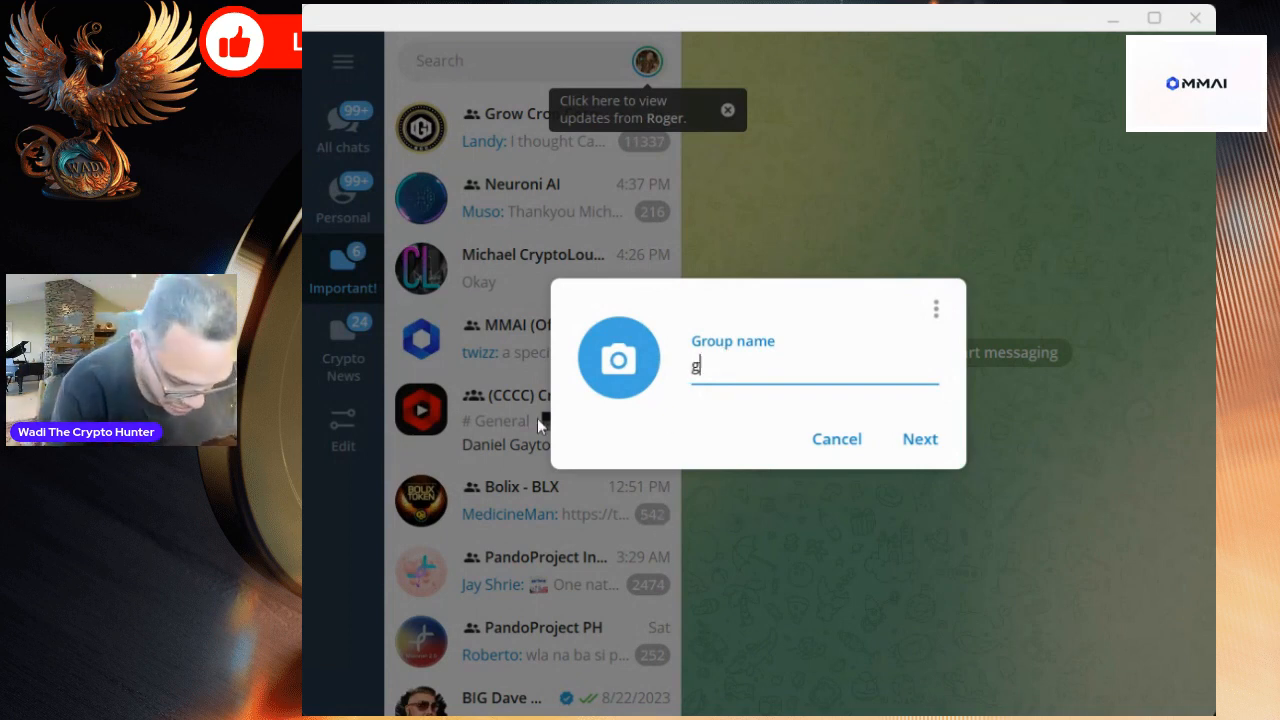
{"action": "type", "text": "f"}
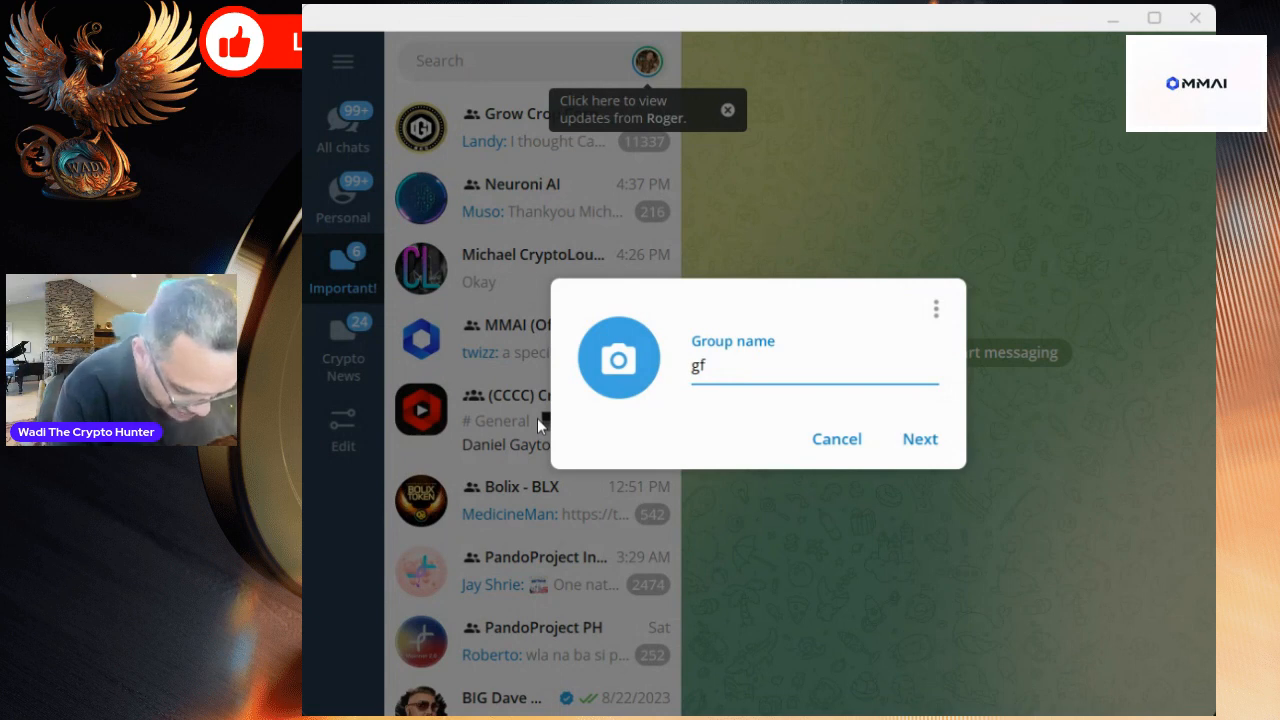
{"action": "type", "text": "x"}
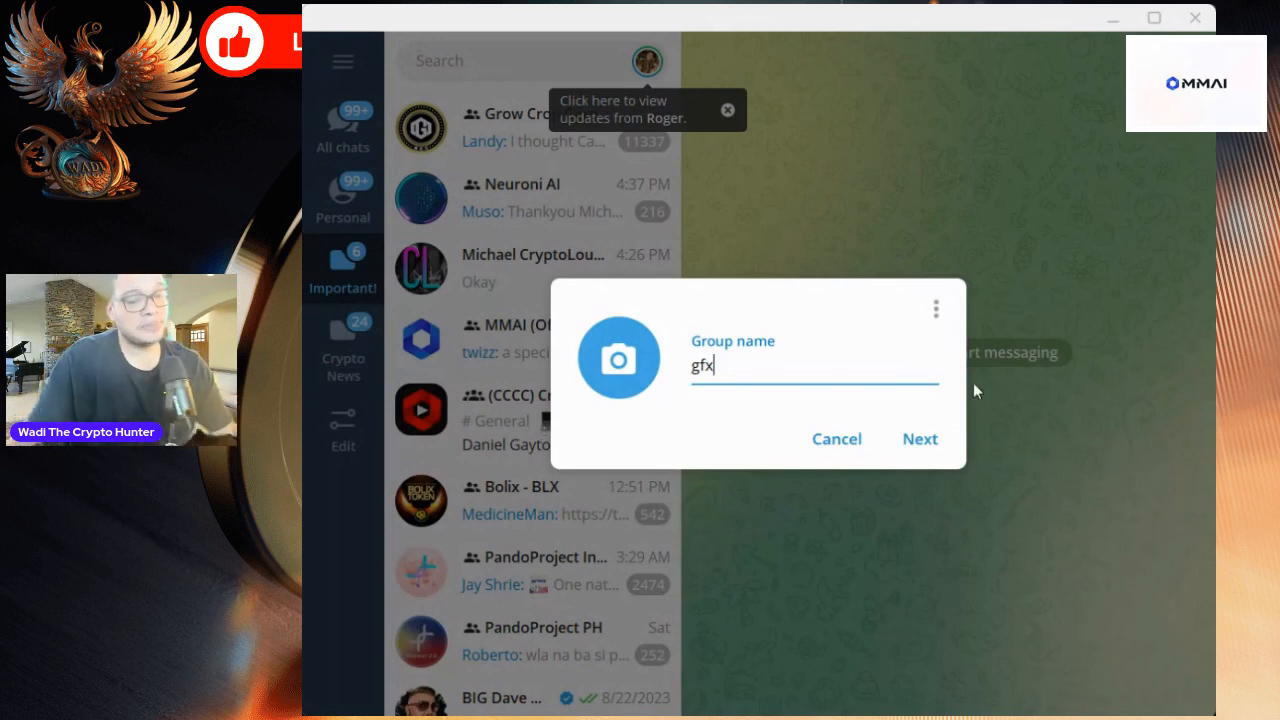
{"action": "mouse_move", "coordinate": [988, 462]}
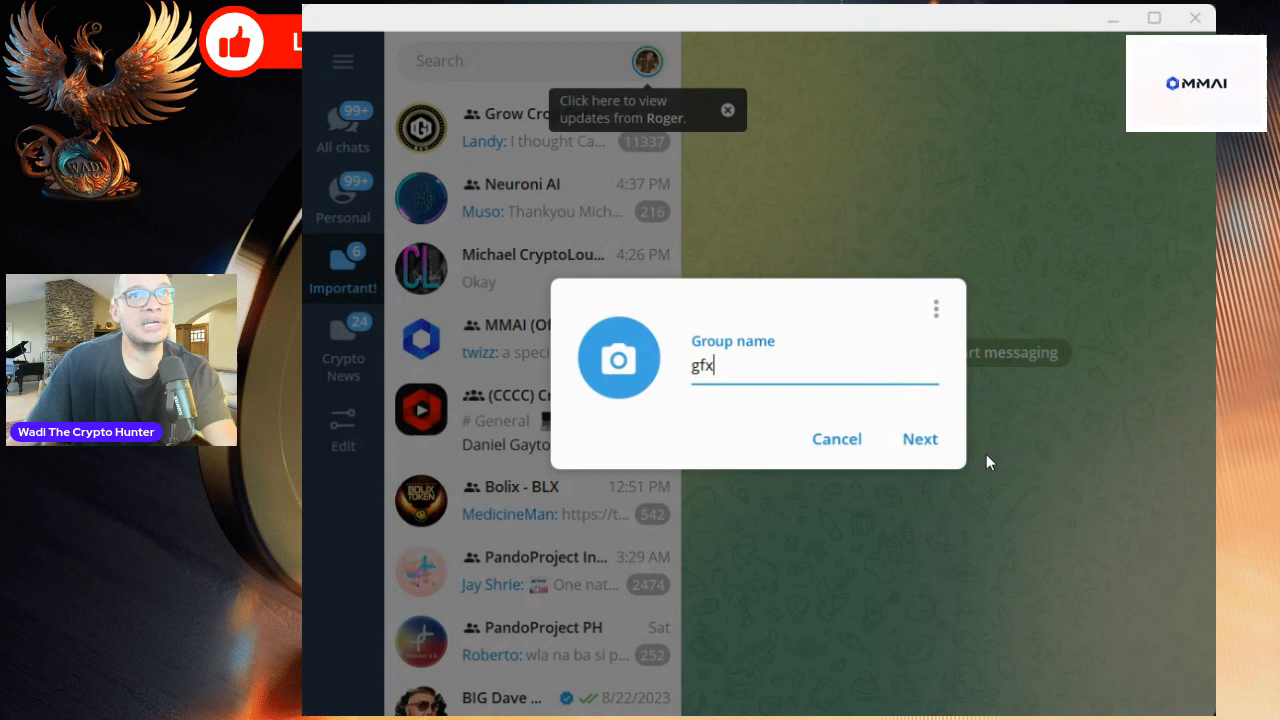
{"action": "left_click", "coordinate": [918, 438]}
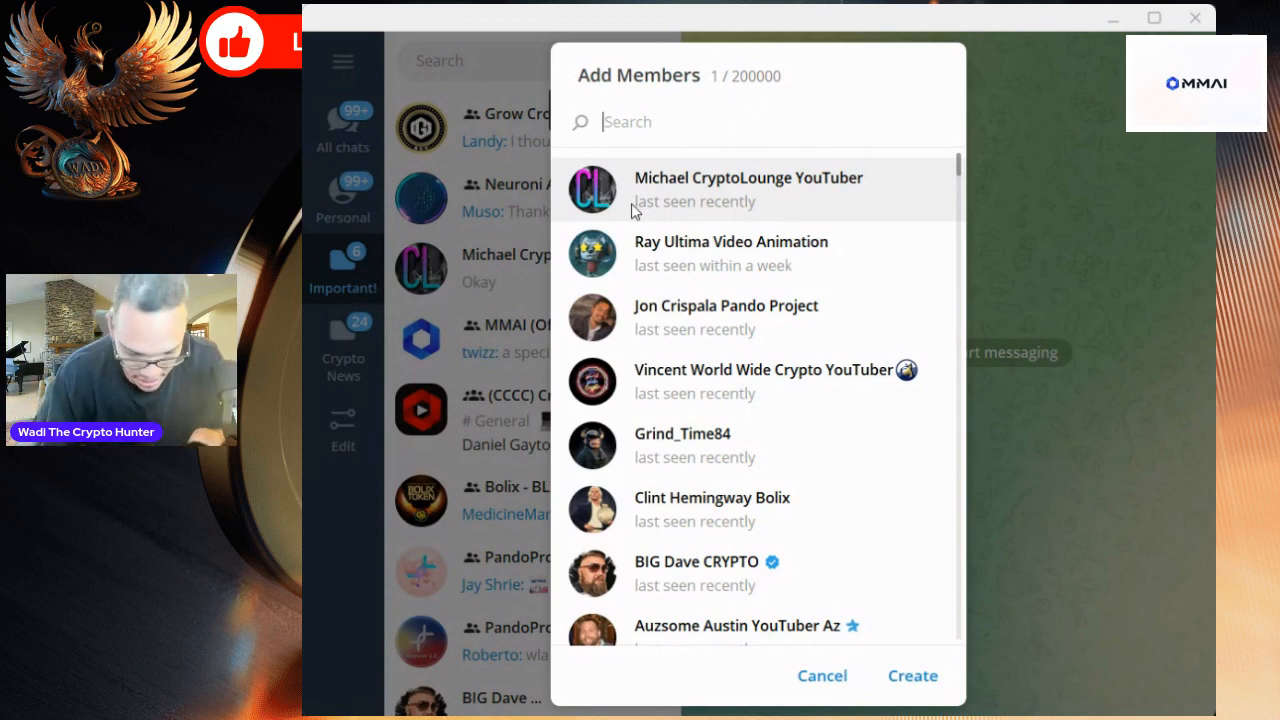
{"action": "mouse_move", "coordinate": [479, 168]}
{"action": "type", "text": "@"}
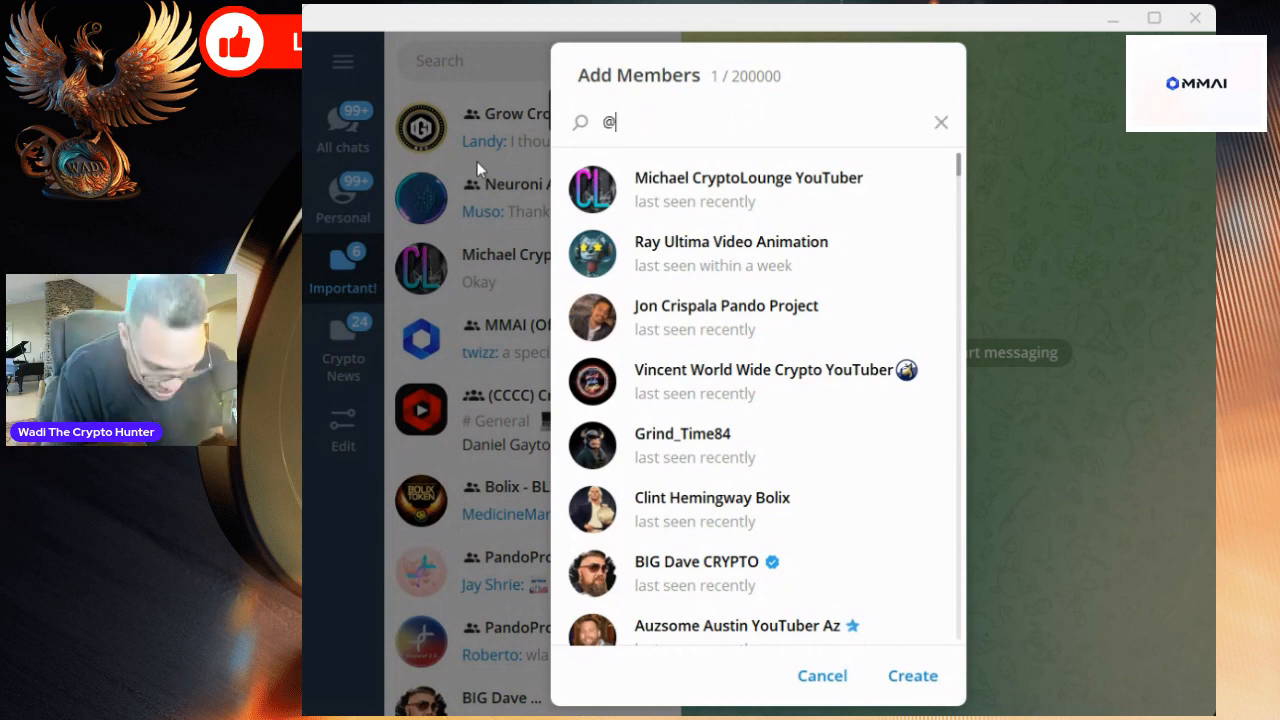
- Search members for 'nur', pick the Neuroni.ai bot and create the group
{"action": "type", "text": "b"}
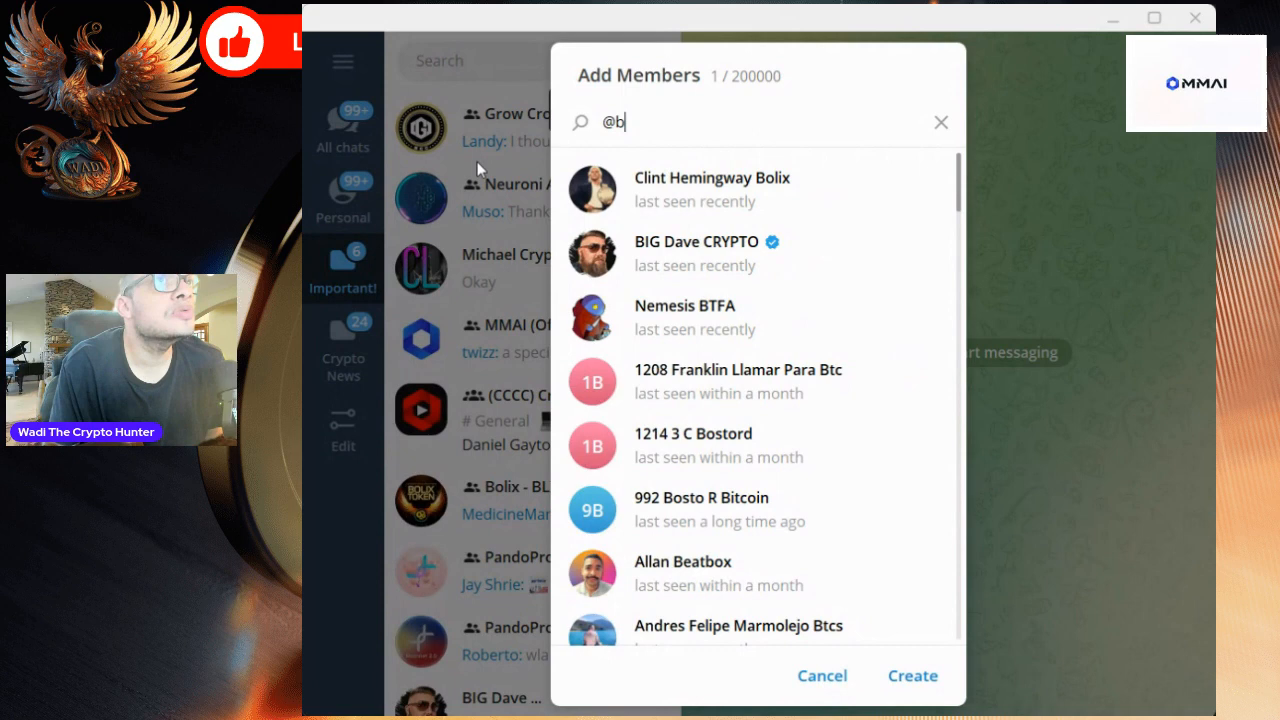
{"action": "key", "text": "backspace"}
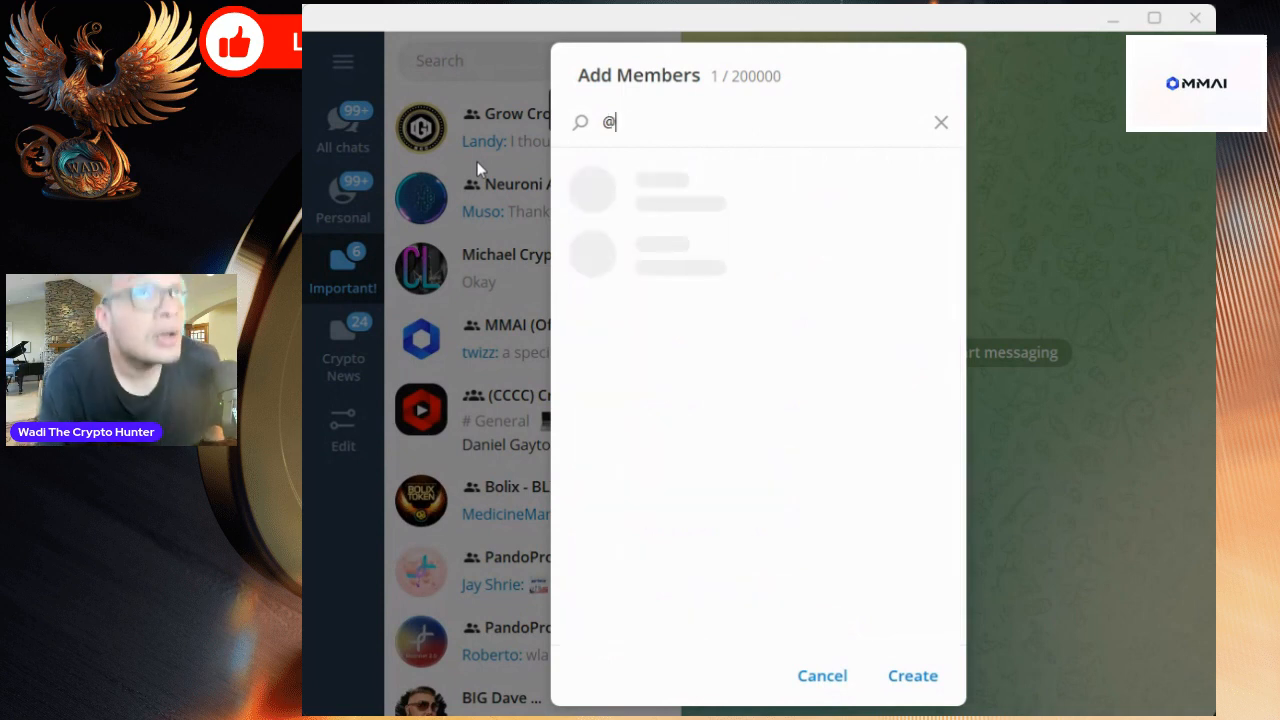
{"action": "type", "text": "ne"}
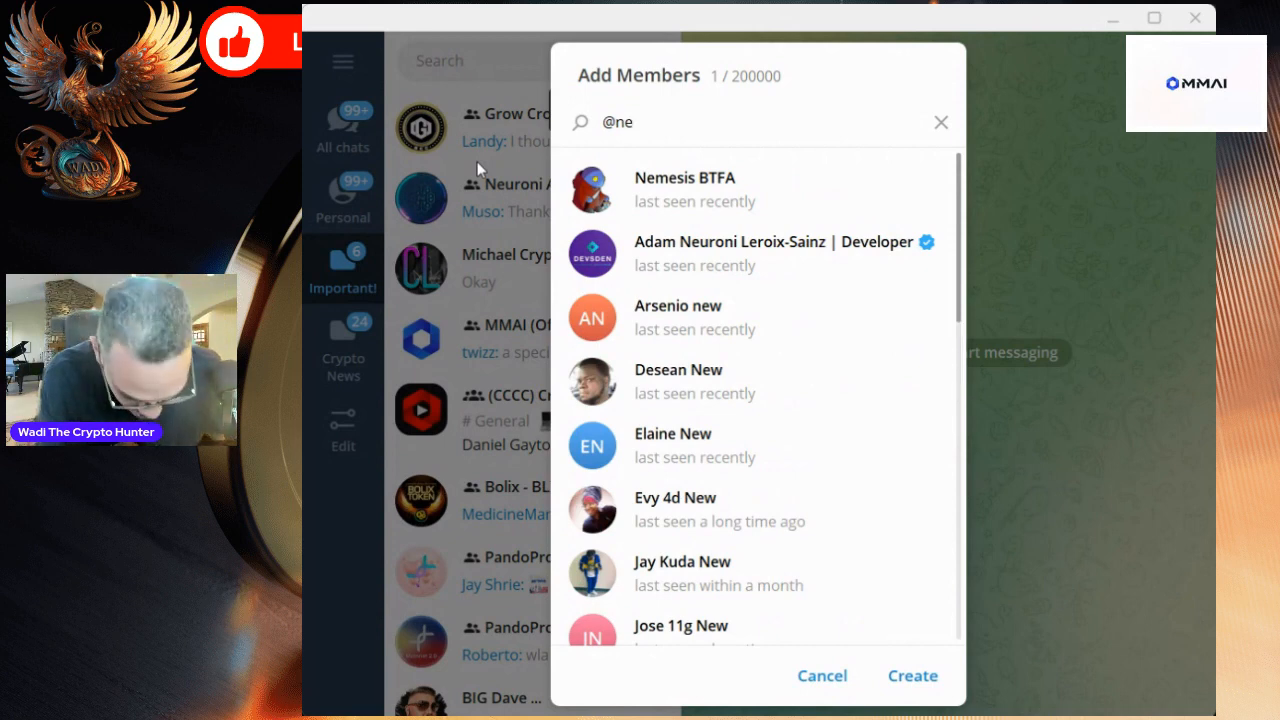
{"action": "type", "text": "u"}
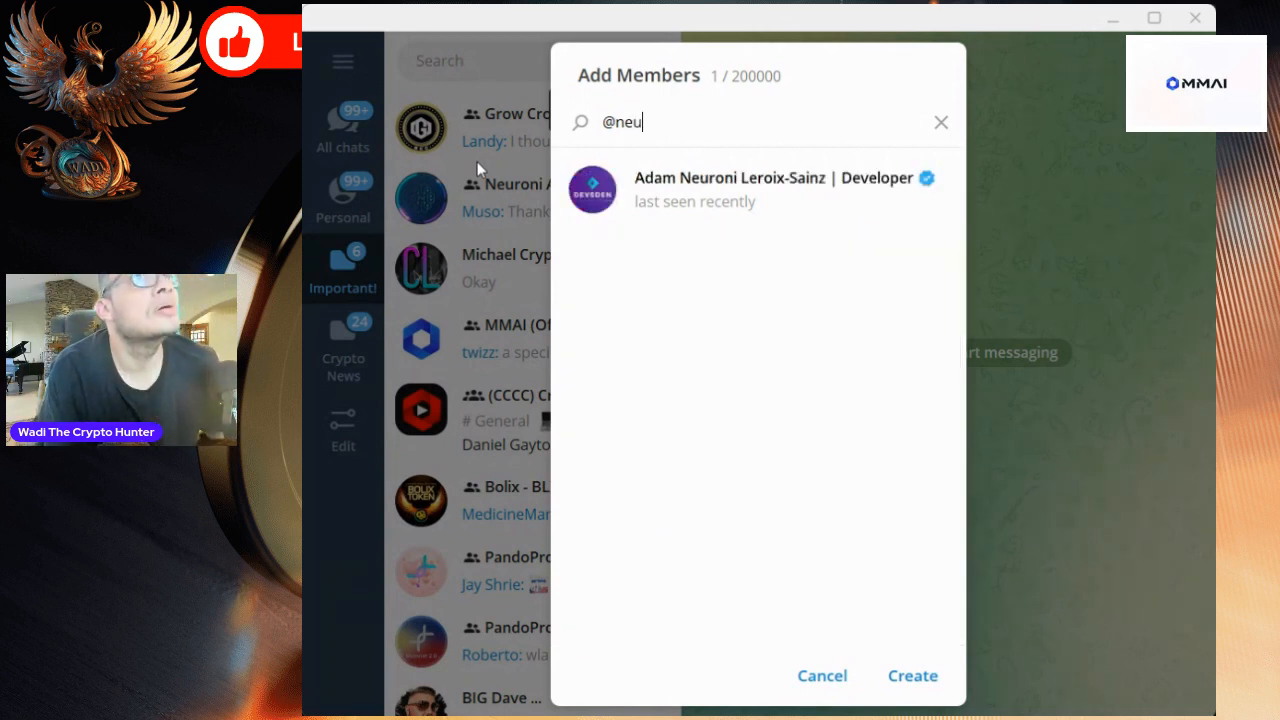
{"action": "type", "text": "r"}
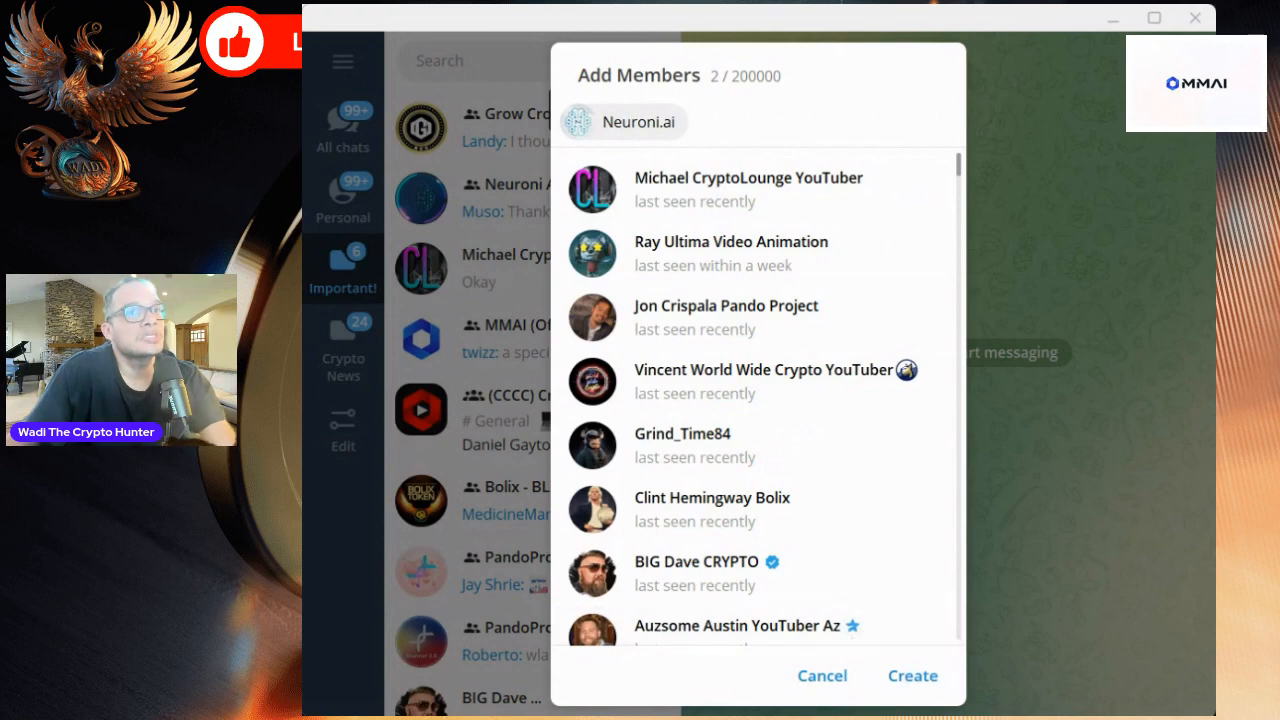
{"action": "left_click", "coordinate": [911, 675]}
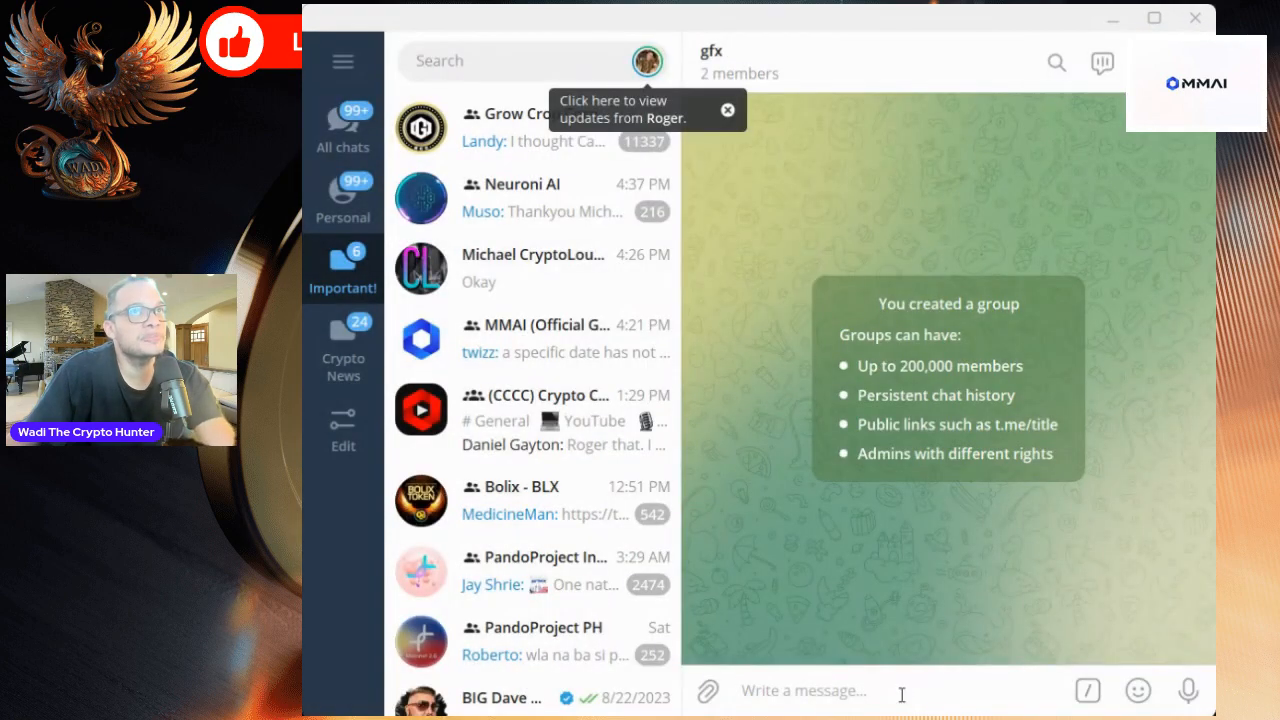
- Focus the gfx chat's message box to begin a slash bot command
{"action": "left_click", "coordinate": [1138, 690]}
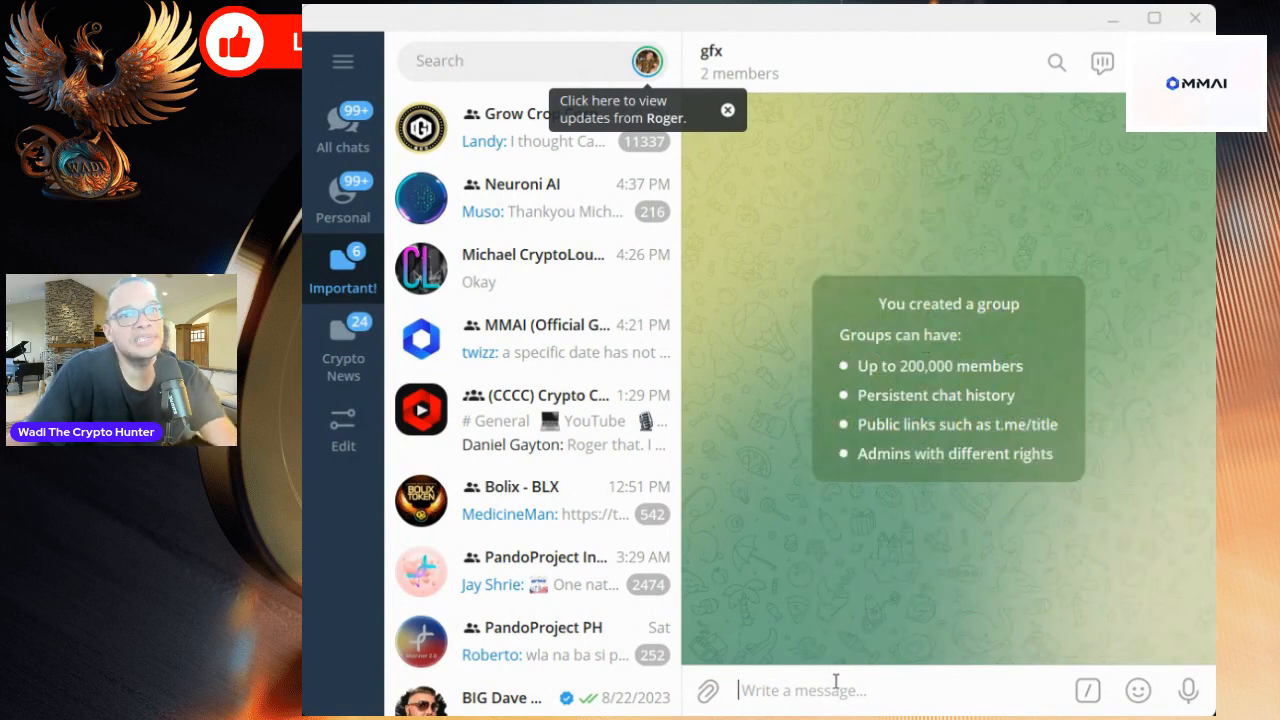
{"action": "mouse_move", "coordinate": [704, 666]}
{"action": "type", "text": "/"}
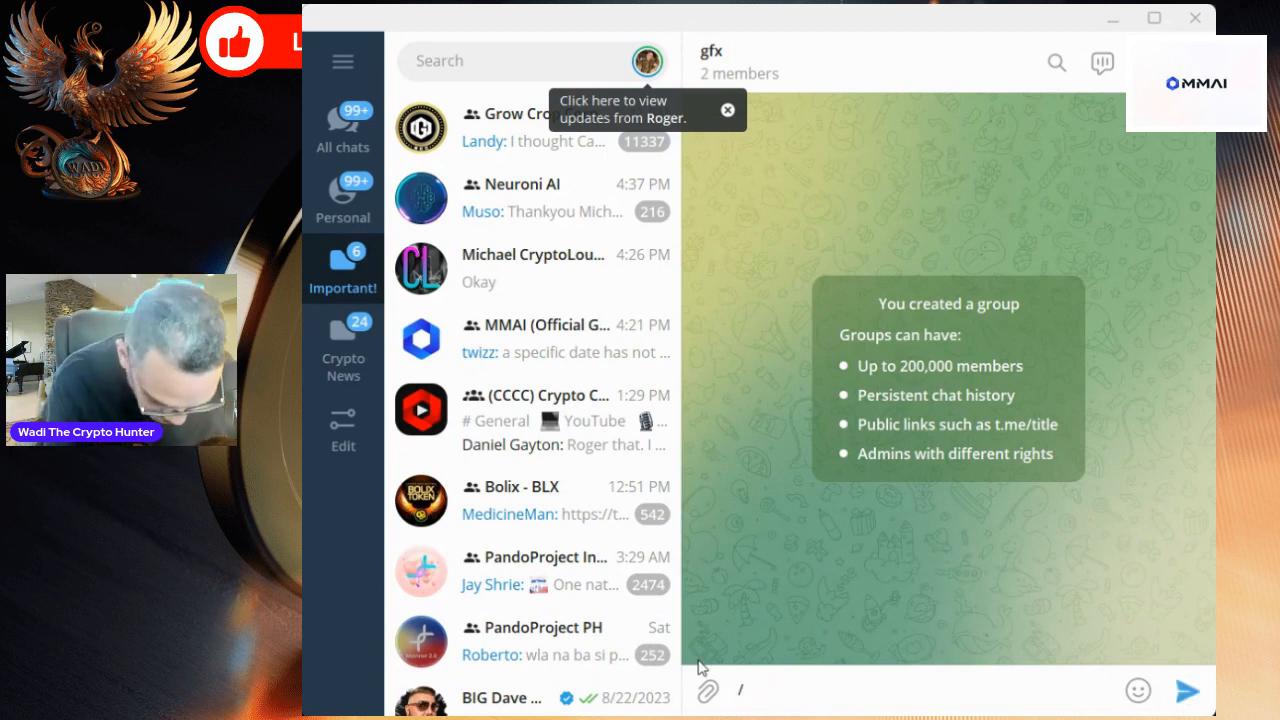
- Finish typing '/gfx a man on the moon' and send it to the bot
{"action": "type", "text": "gfx"}
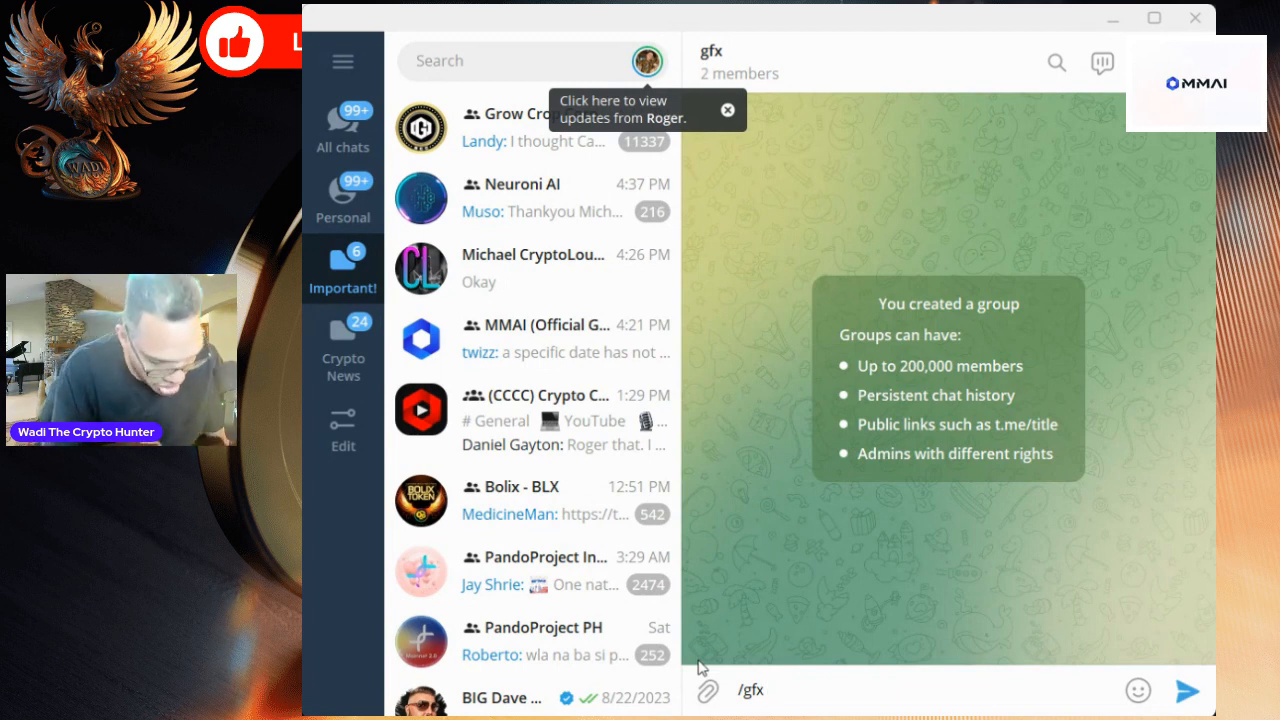
{"action": "type", "text": "a"}
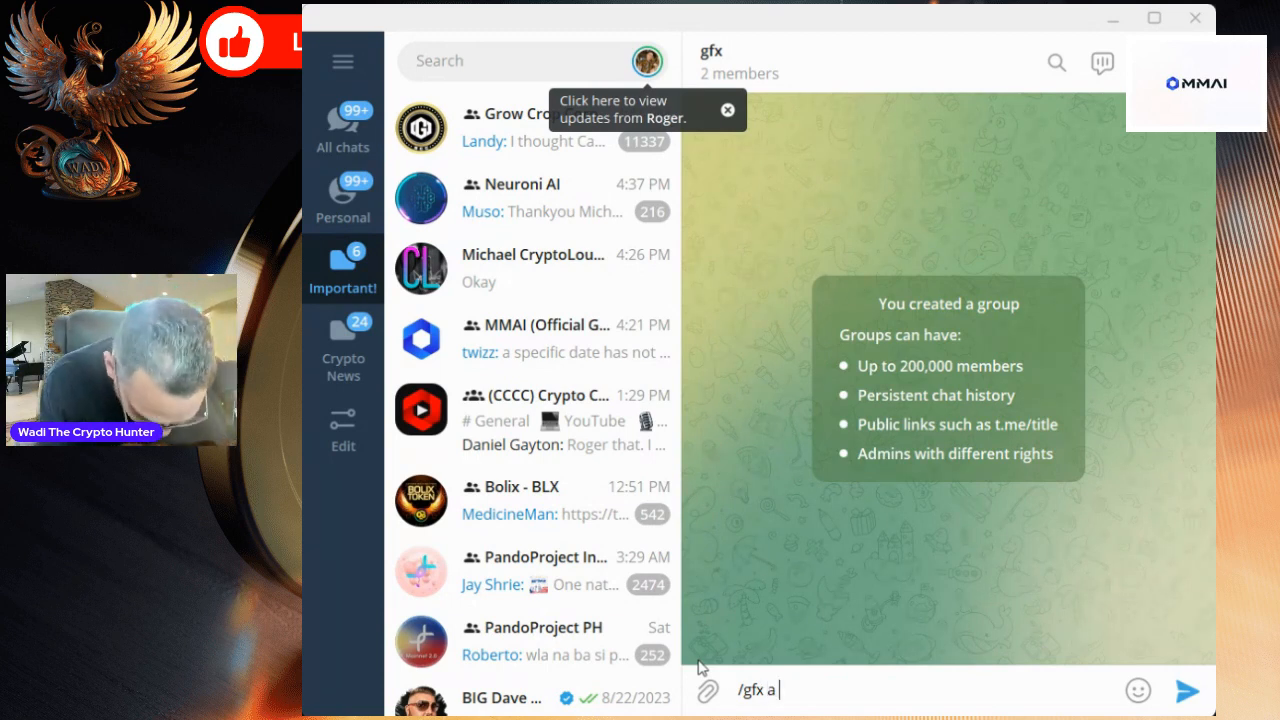
{"action": "type", "text": "man"}
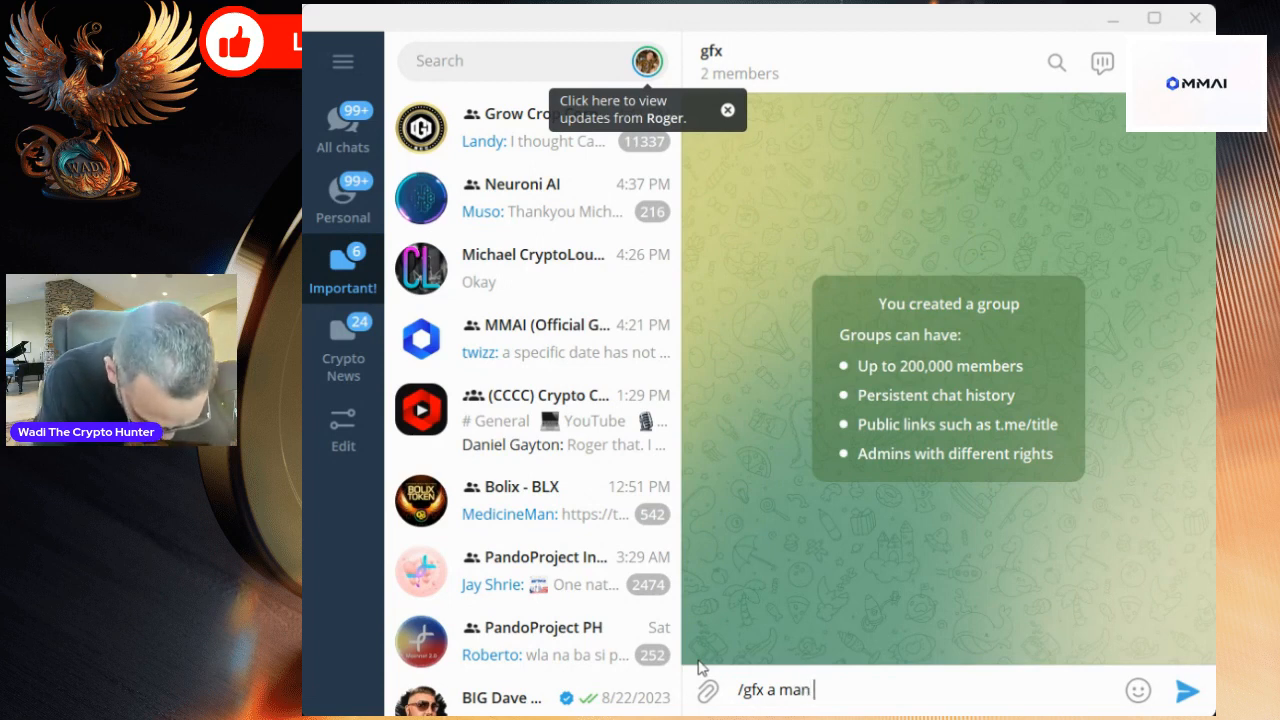
{"action": "type", "text": "o"}
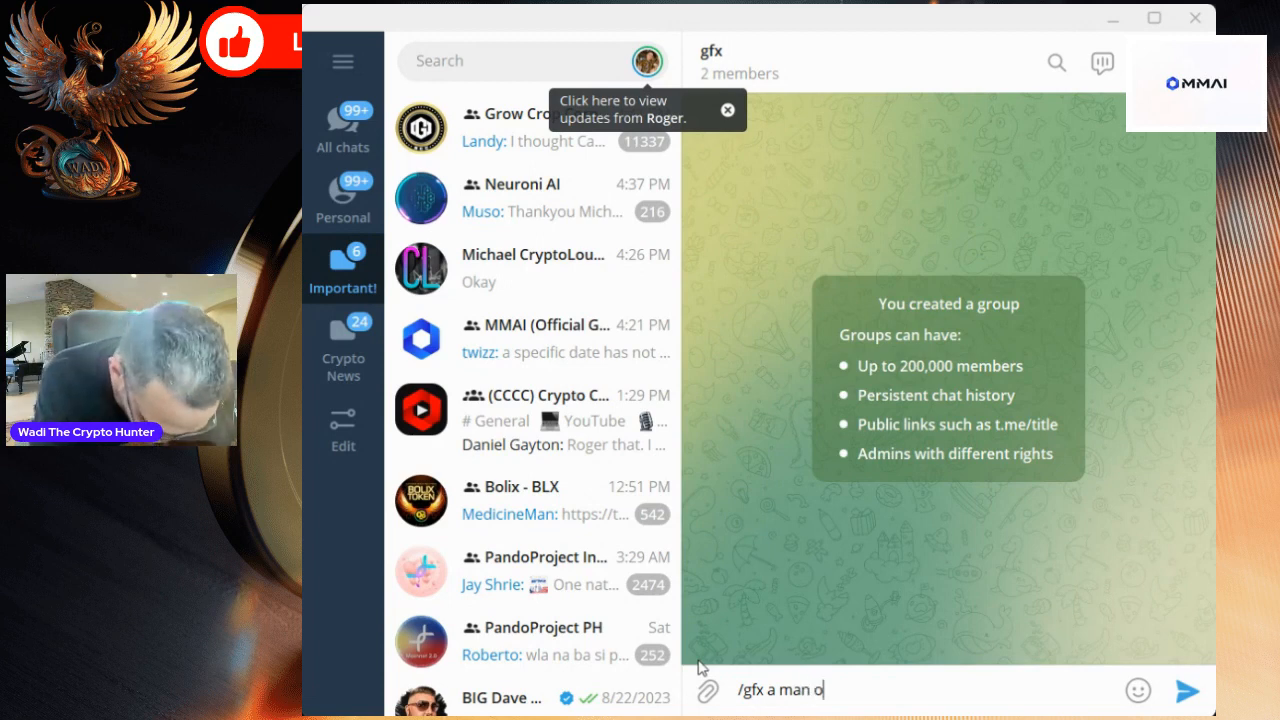
{"action": "type", "text": "n"}
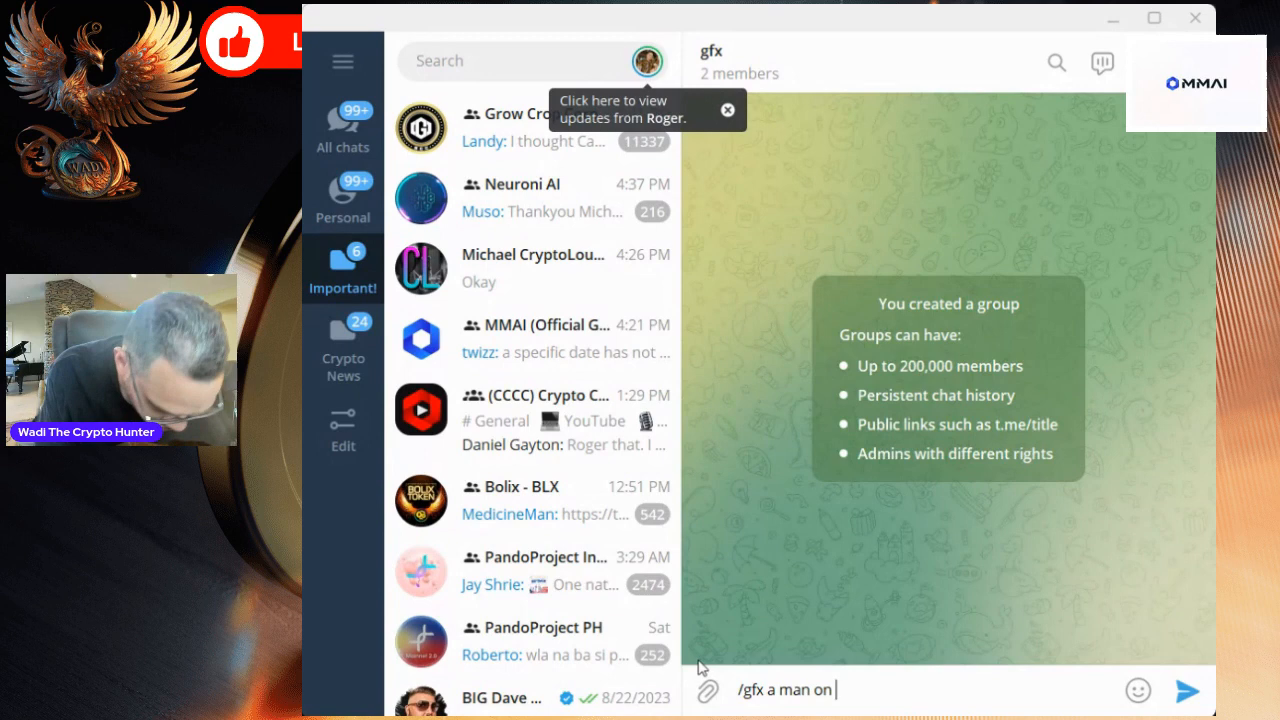
{"action": "type", "text": "t"}
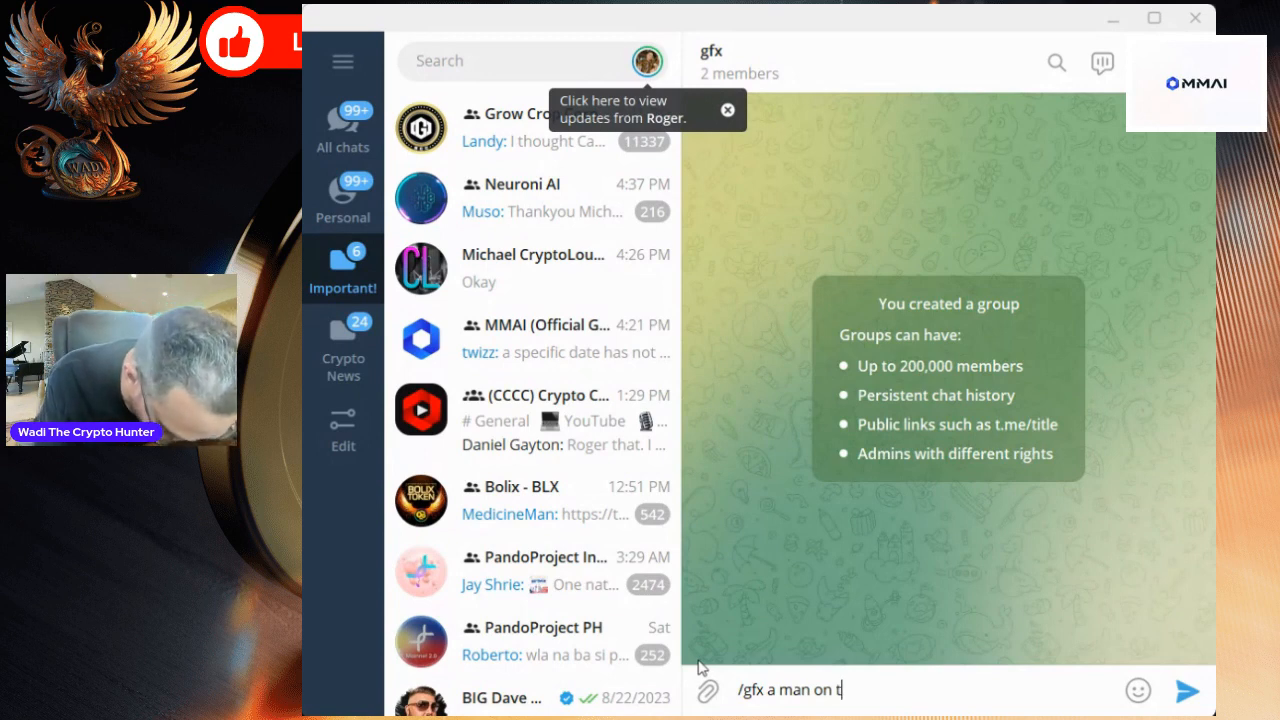
{"action": "type", "text": "he"}
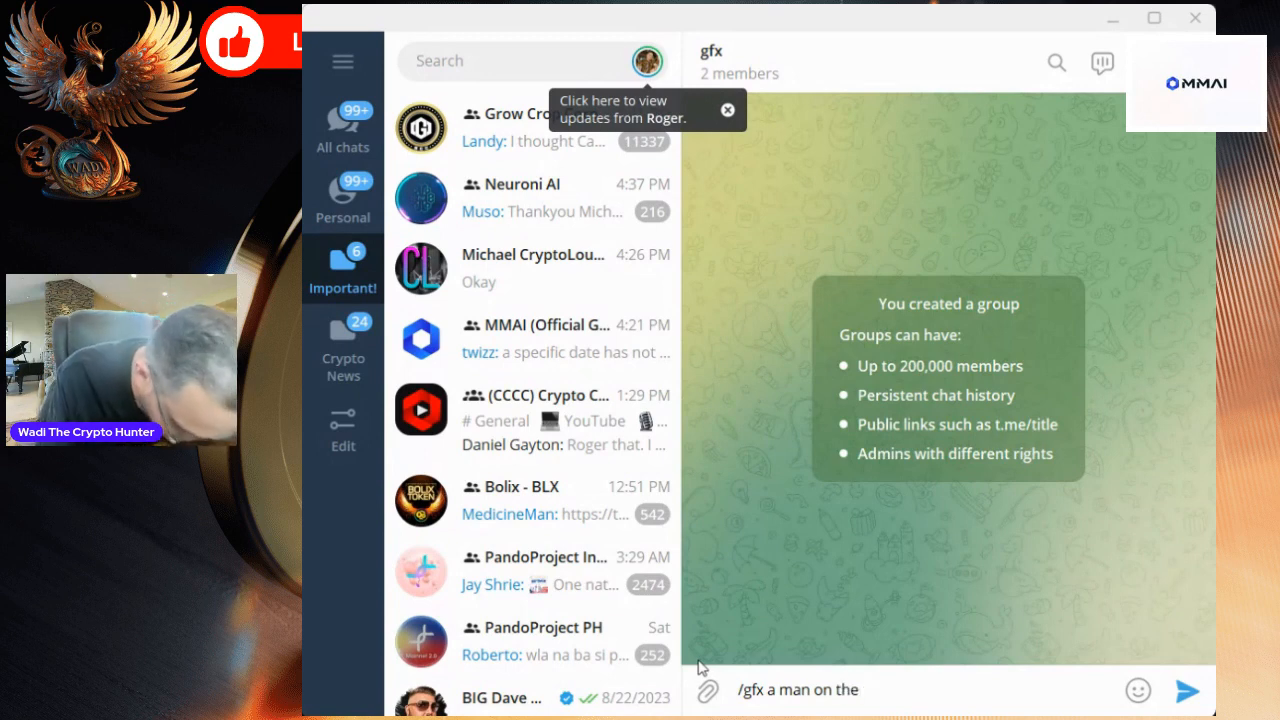
{"action": "type", "text": "m"}
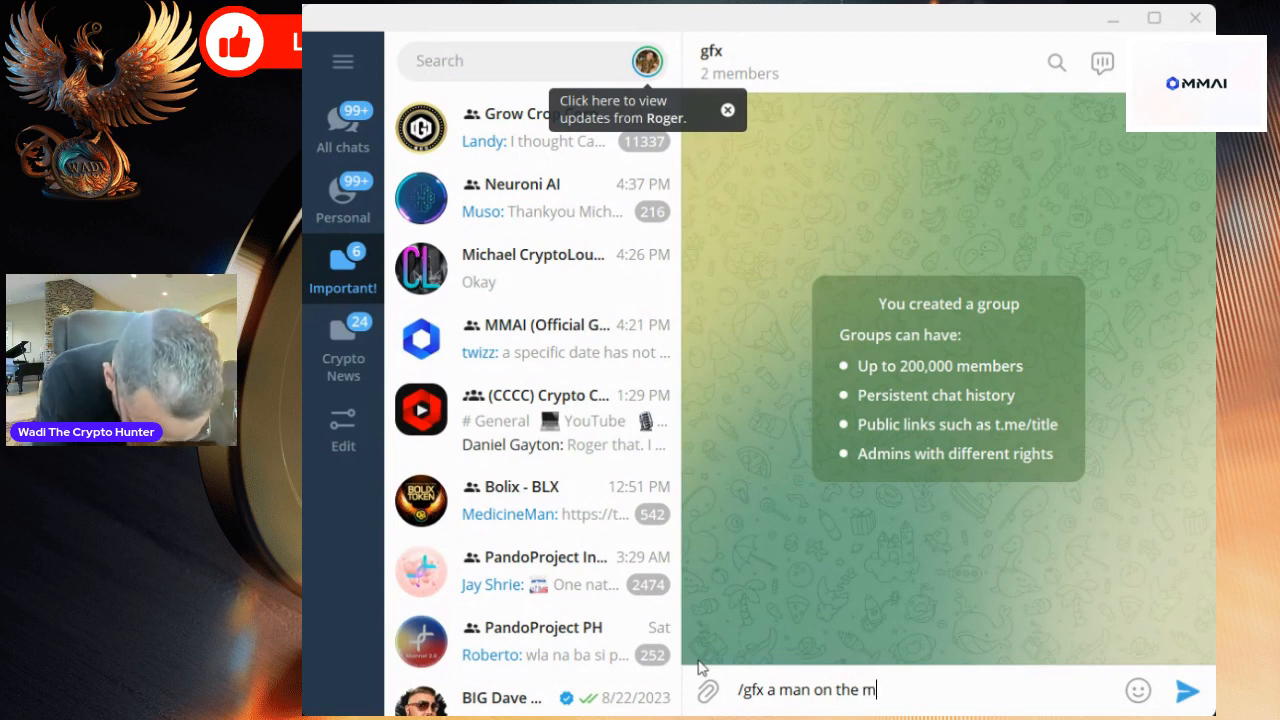
{"action": "type", "text": "oo"}
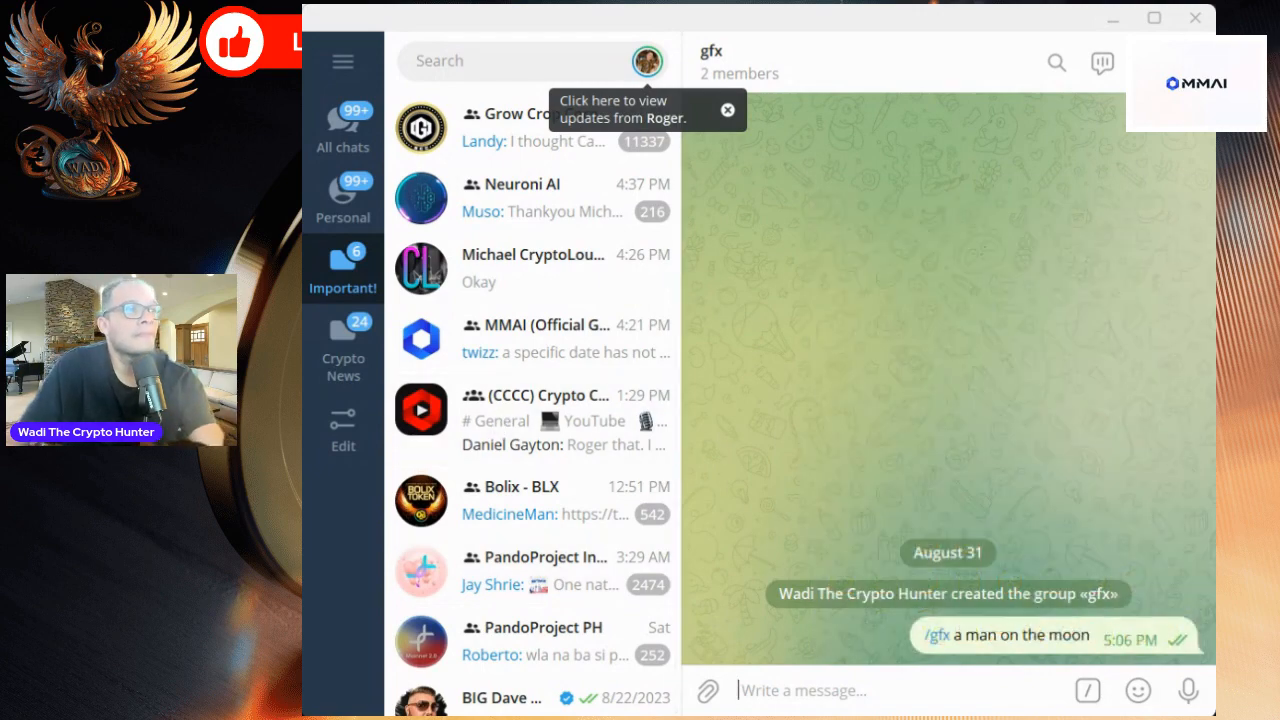
{"action": "left_click", "coordinate": [728, 110]}
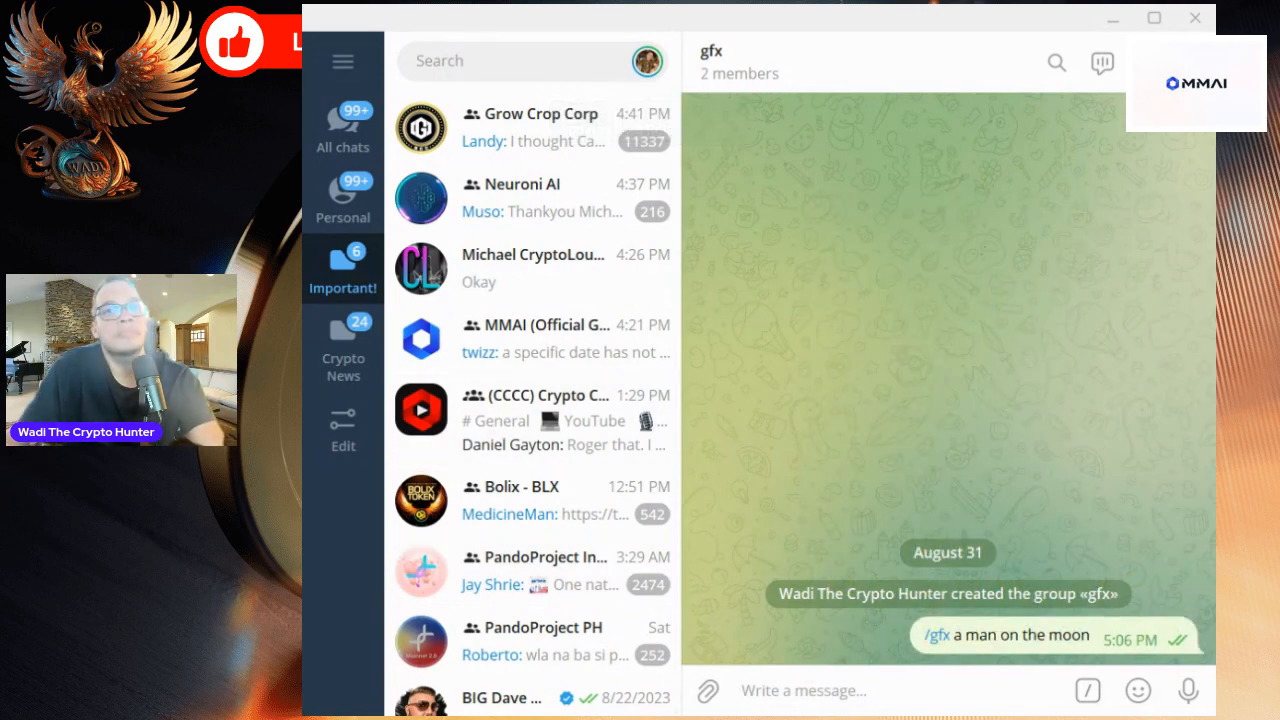
{"action": "mouse_move", "coordinate": [647, 61]}
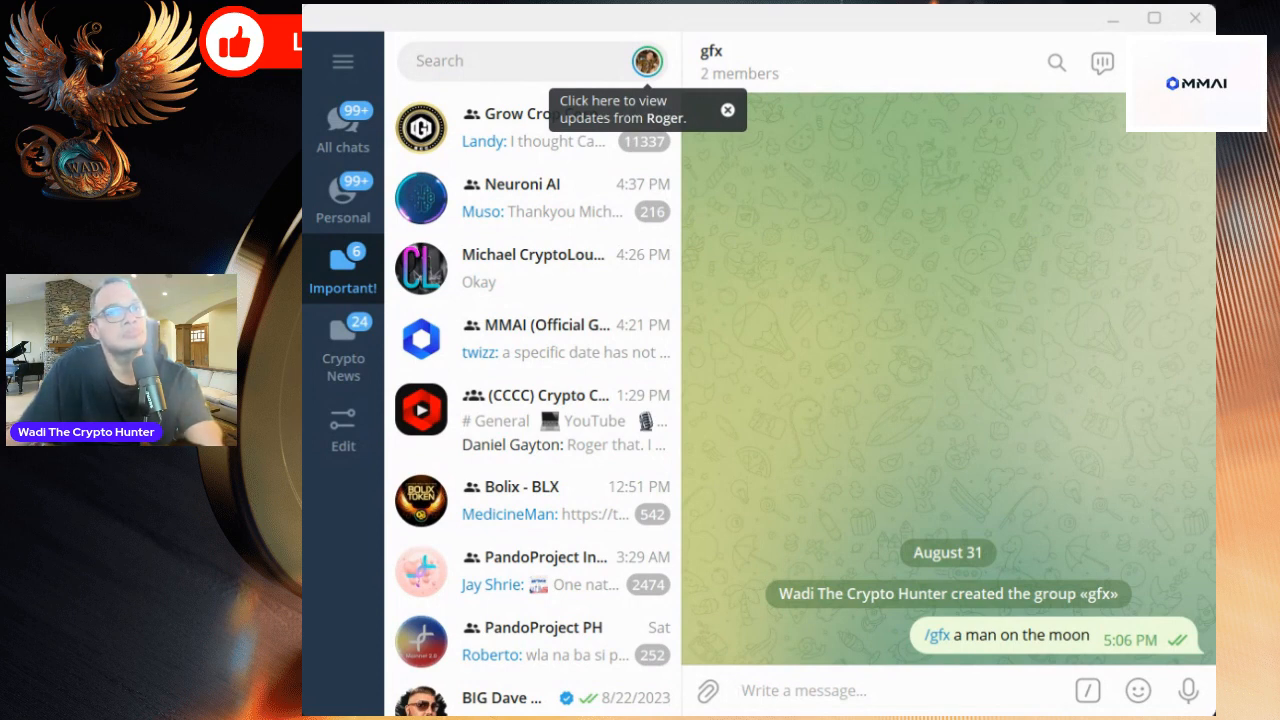
{"action": "mouse_move", "coordinate": [1189, 330]}
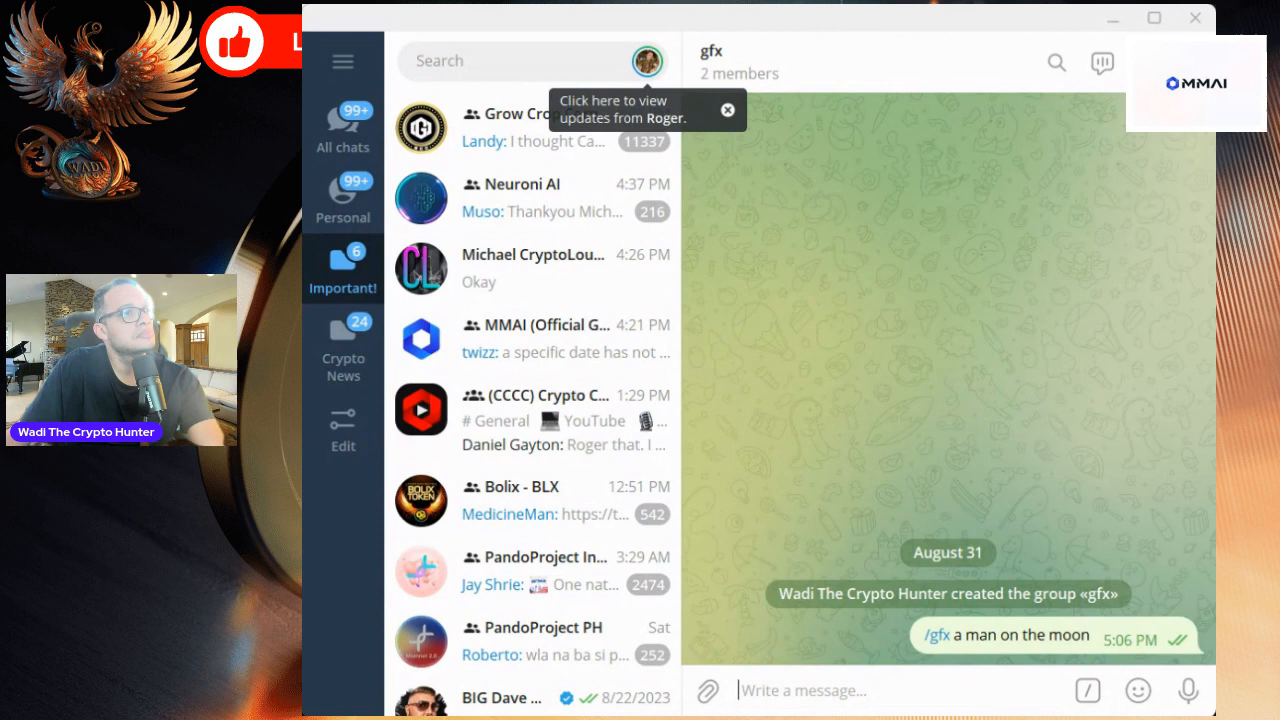
{"action": "left_click", "coordinate": [728, 110]}
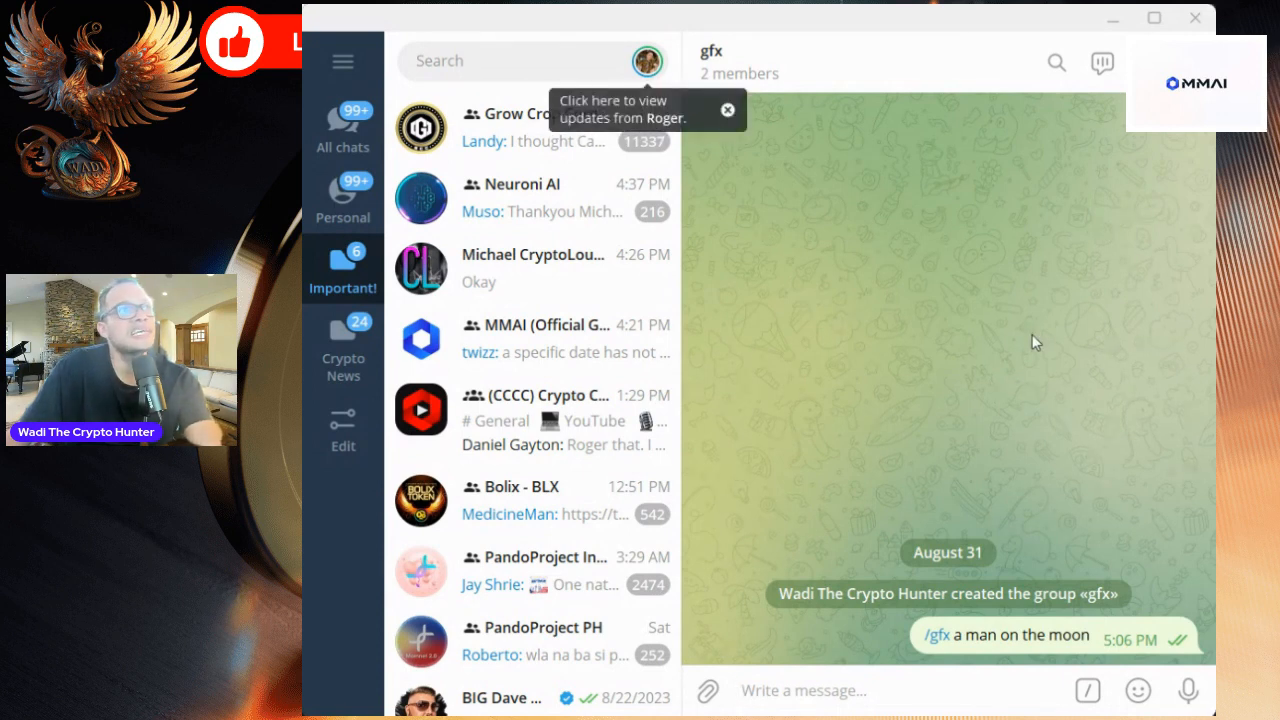
{"action": "mouse_move", "coordinate": [737, 417]}
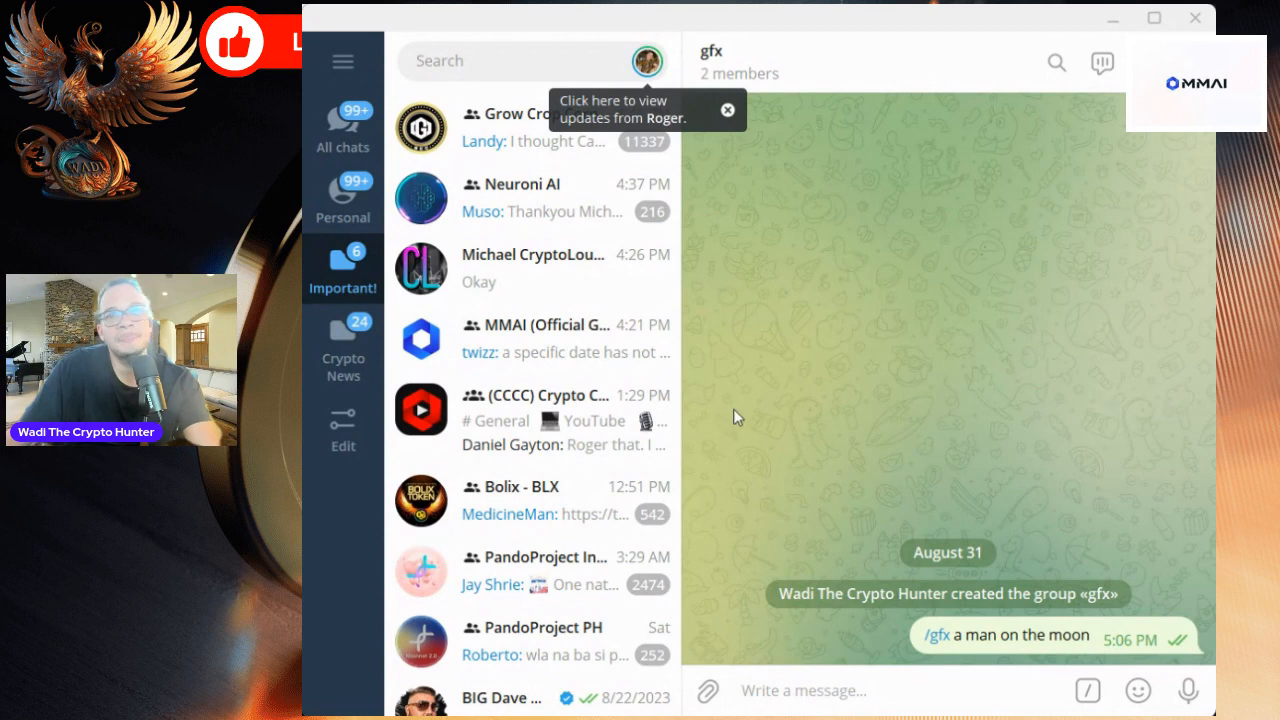
{"action": "mouse_move", "coordinate": [826, 440]}
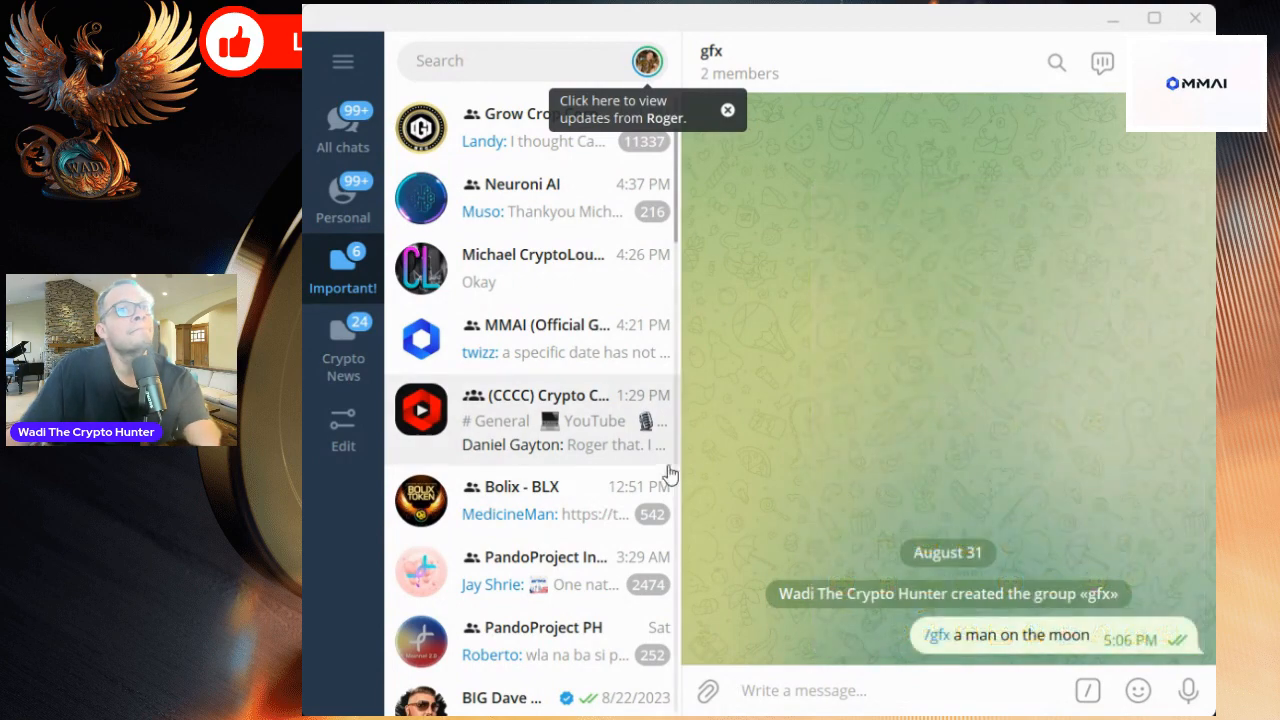
{"action": "mouse_move", "coordinate": [970, 78]}
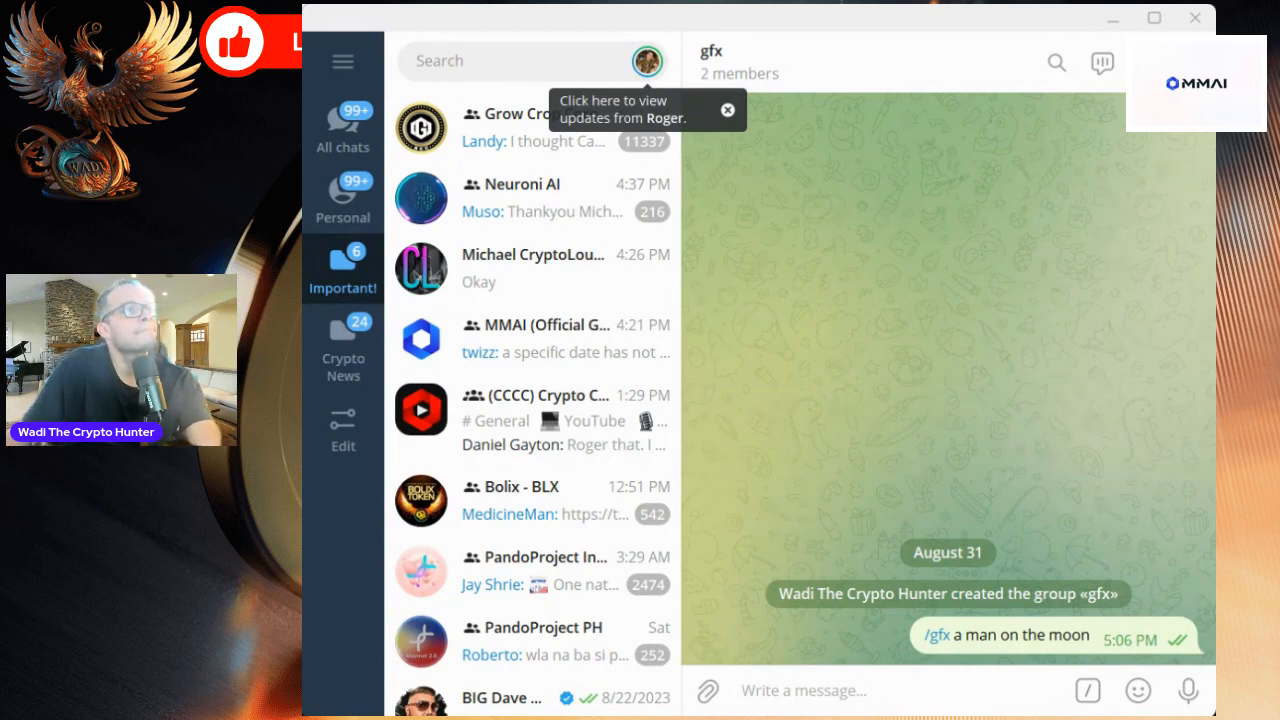
{"action": "left_click", "coordinate": [727, 110]}
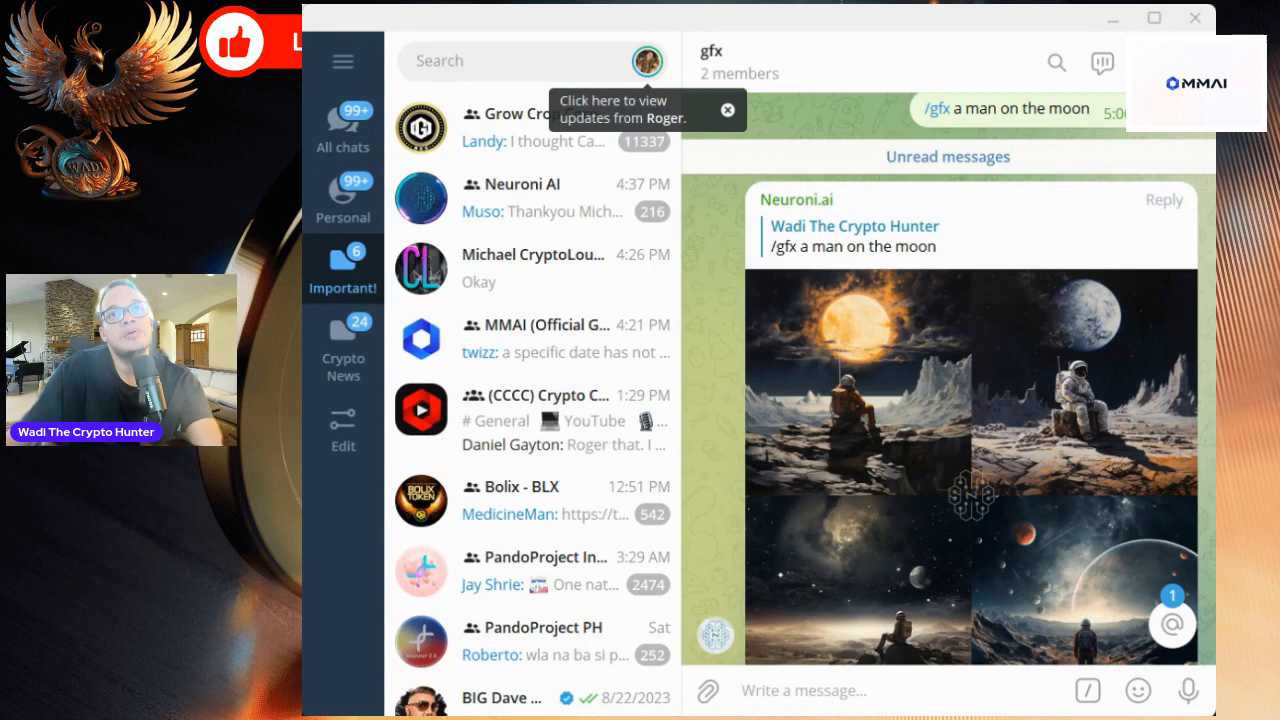
- Scroll down the bot's replies to the upscaled astronaut under the glowing orange moon
{"action": "scroll", "scroll_direction": "down", "scroll_amount": 3}
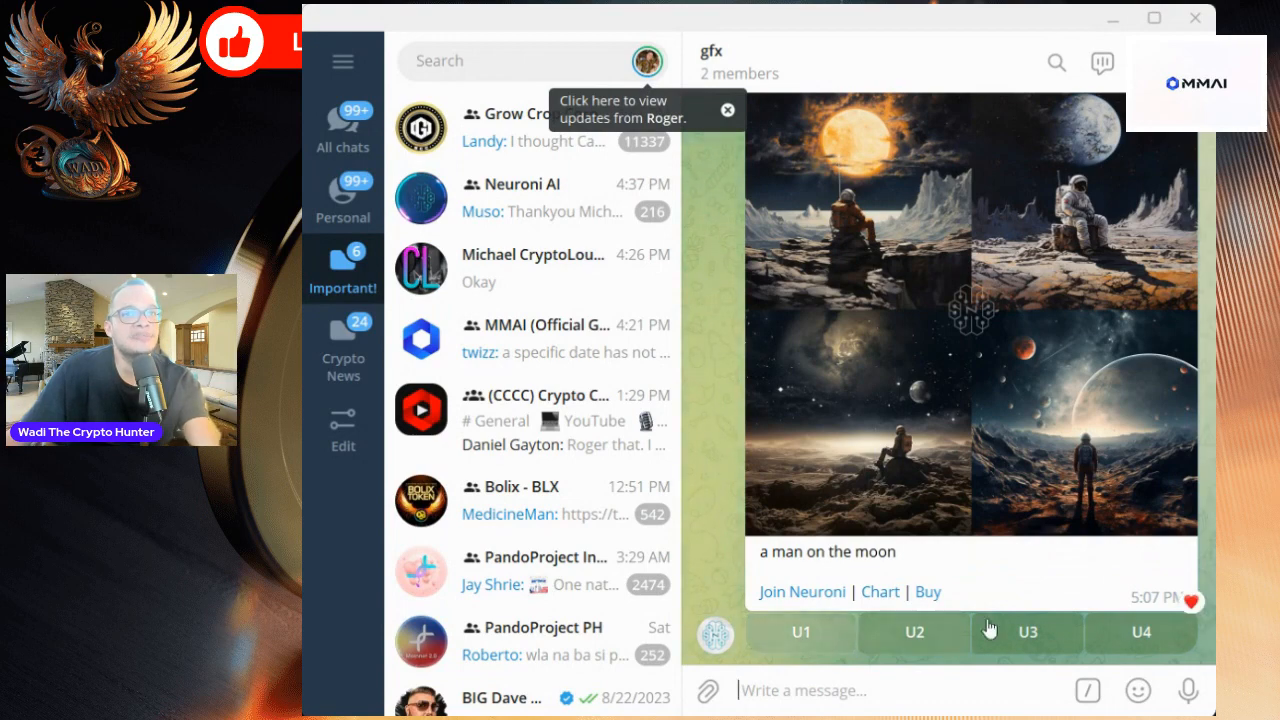
{"action": "mouse_move", "coordinate": [927, 678]}
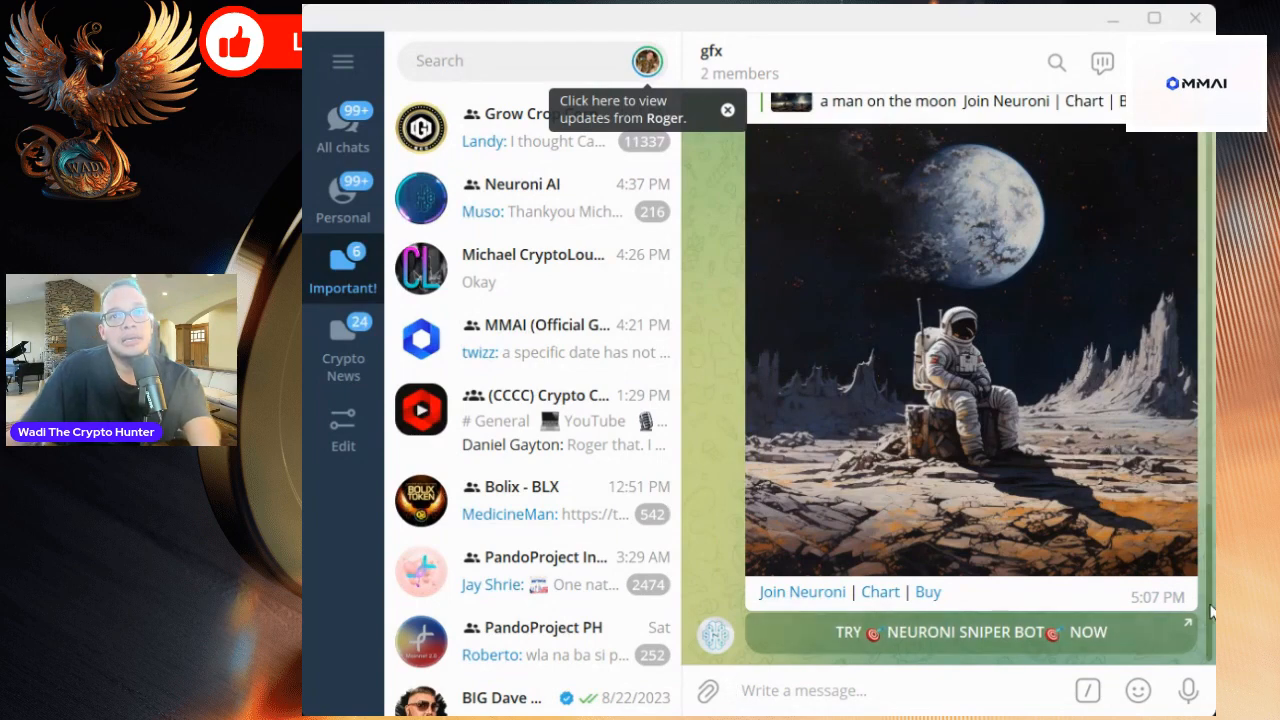
{"action": "scroll", "scroll_direction": "down", "scroll_amount": 3}
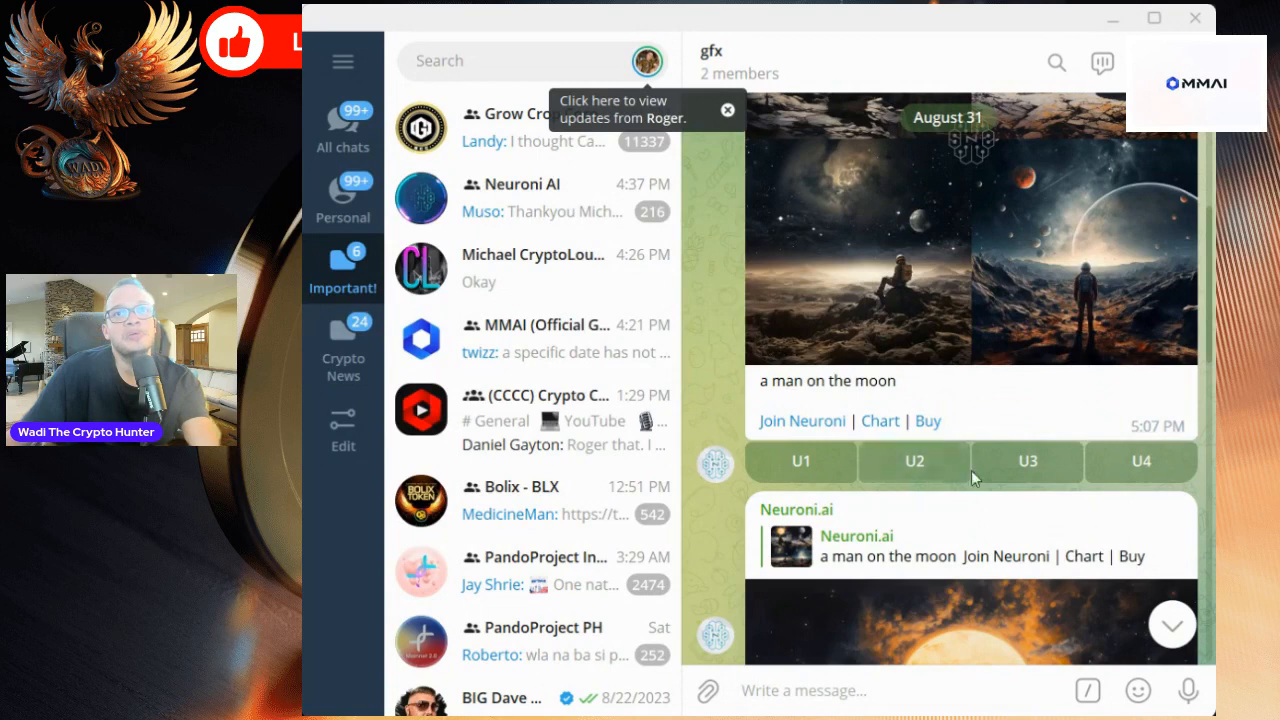
{"action": "mouse_move", "coordinate": [1203, 455]}
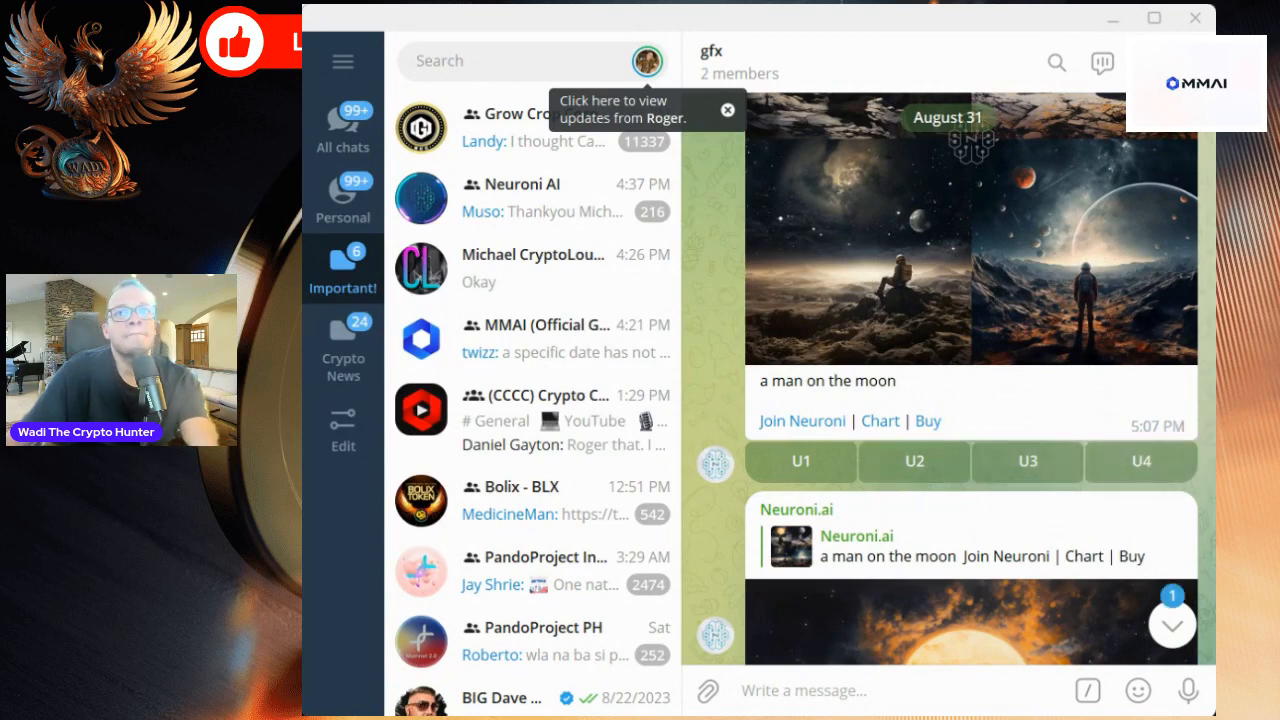
{"action": "scroll", "scroll_direction": "down", "scroll_amount": 3}
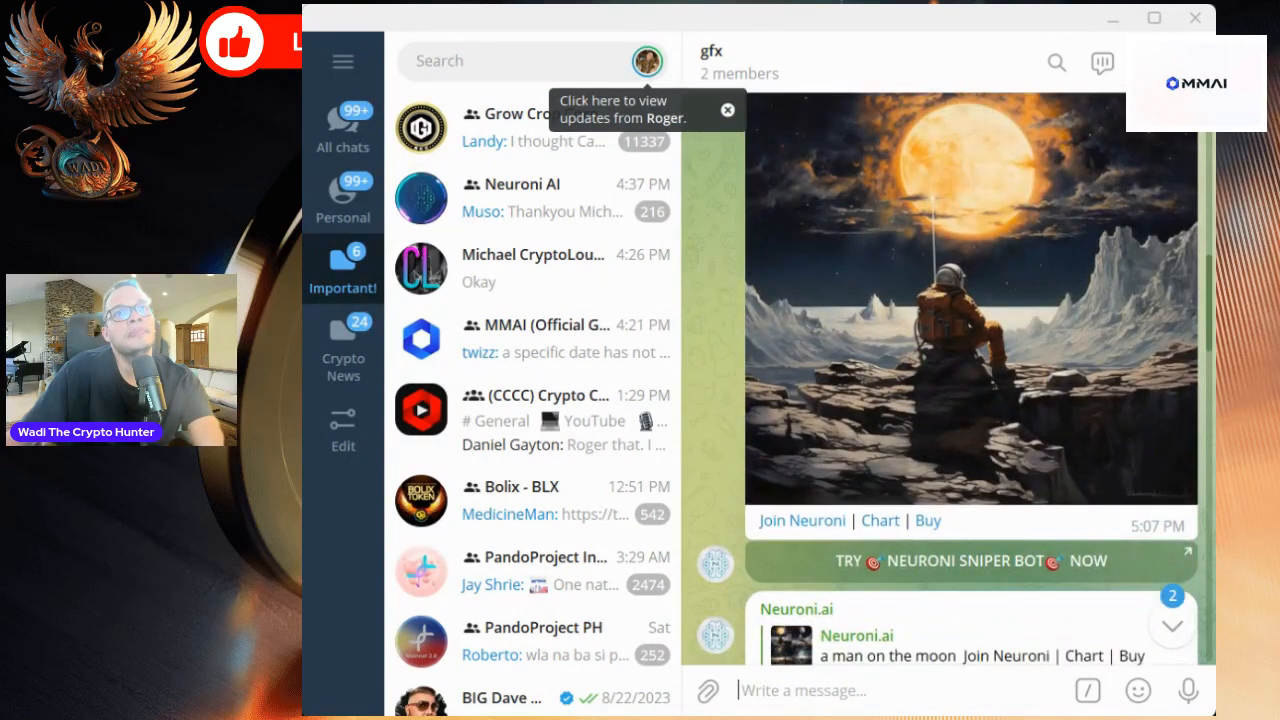
{"action": "scroll", "scroll_direction": "down", "scroll_amount": 3}
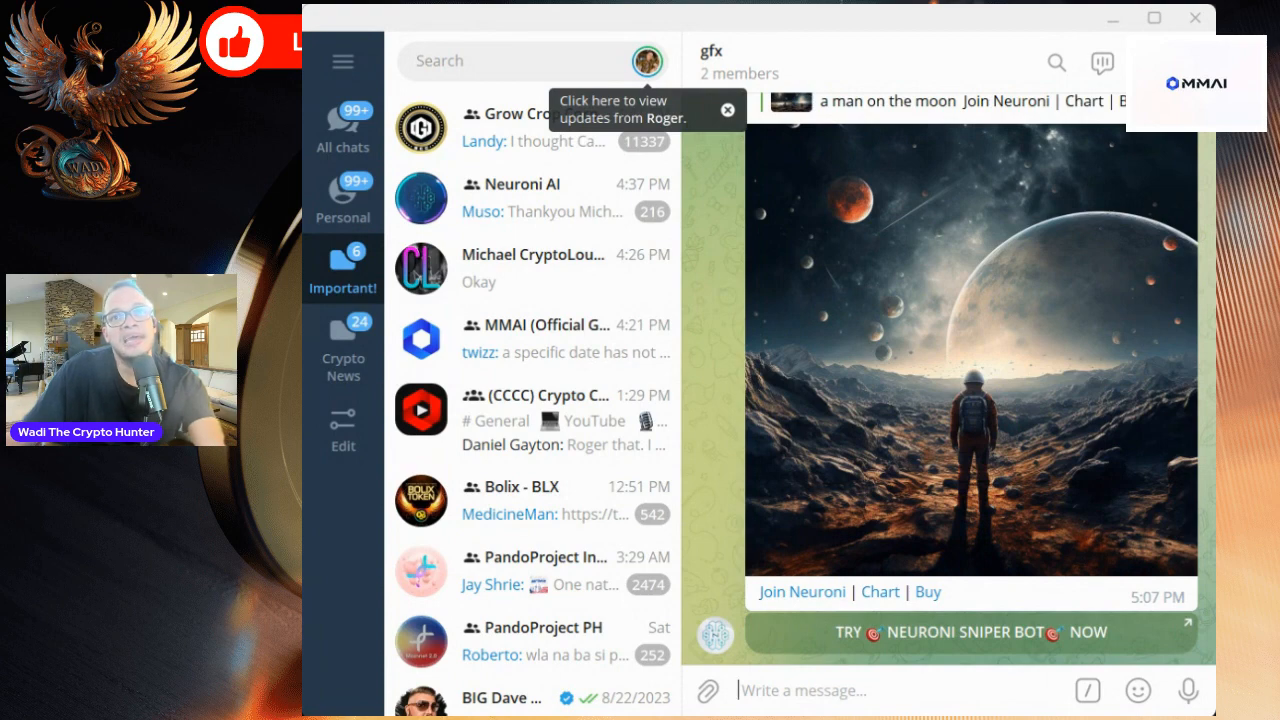
{"action": "scroll", "scroll_direction": "down", "scroll_amount": 3}
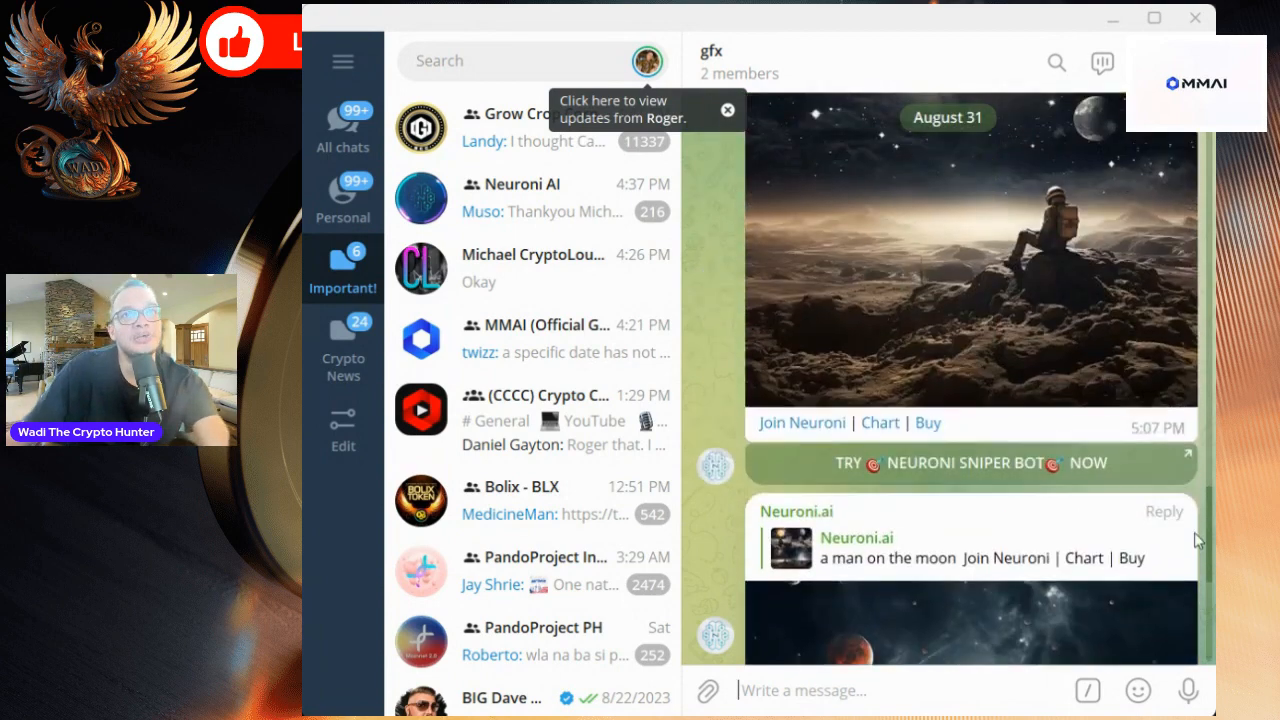
{"action": "scroll", "scroll_direction": "down", "scroll_amount": 3}
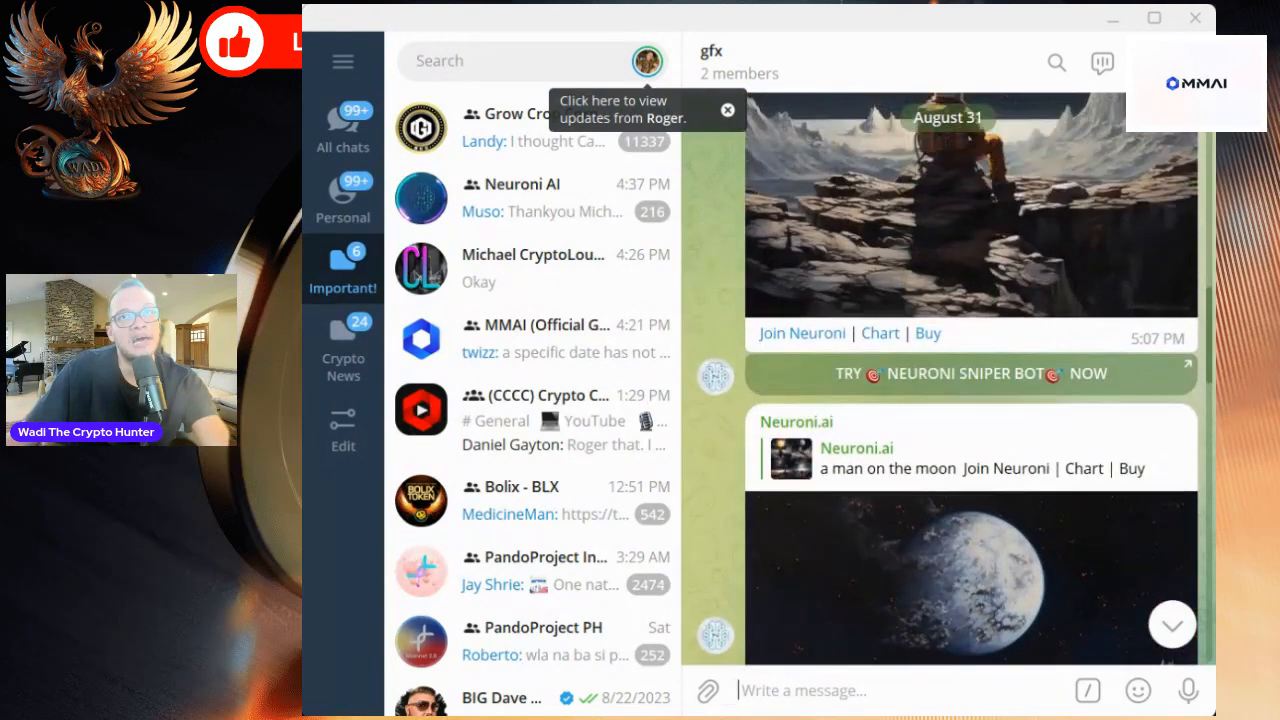
{"action": "scroll", "scroll_direction": "down", "scroll_amount": 3}
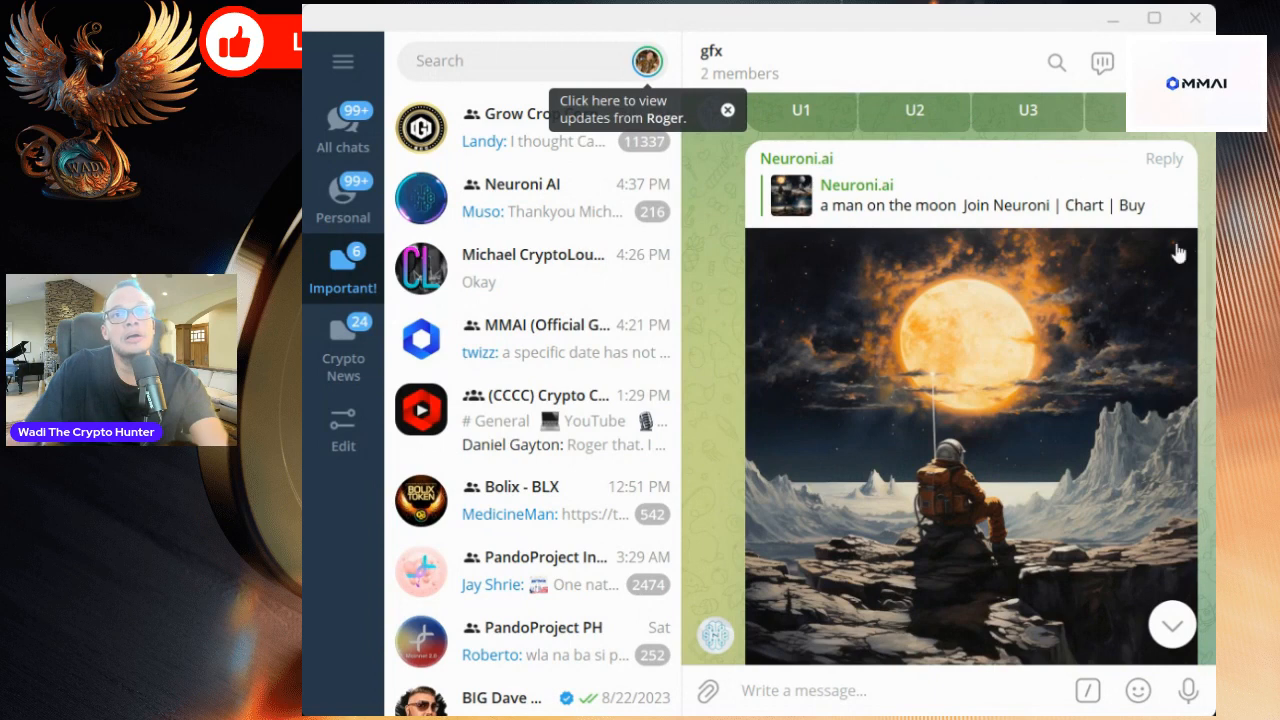
{"action": "mouse_move", "coordinate": [1088, 427]}
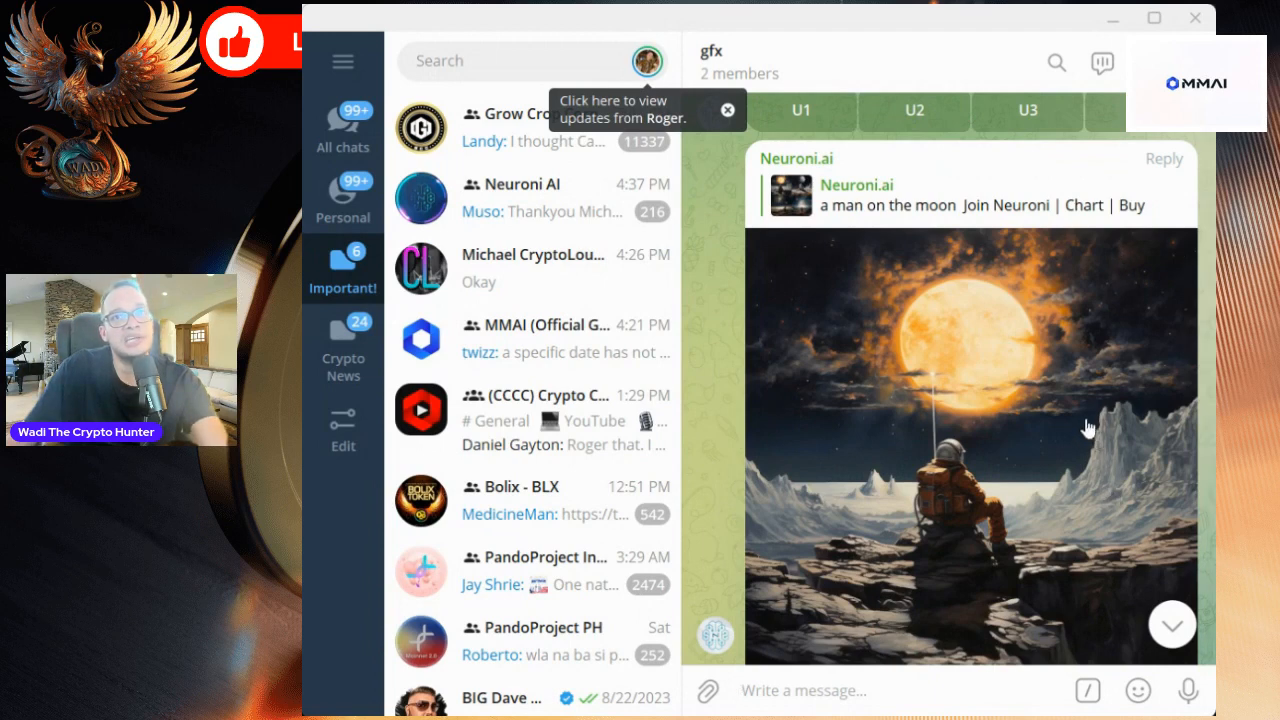
{"action": "mouse_move", "coordinate": [1080, 415]}
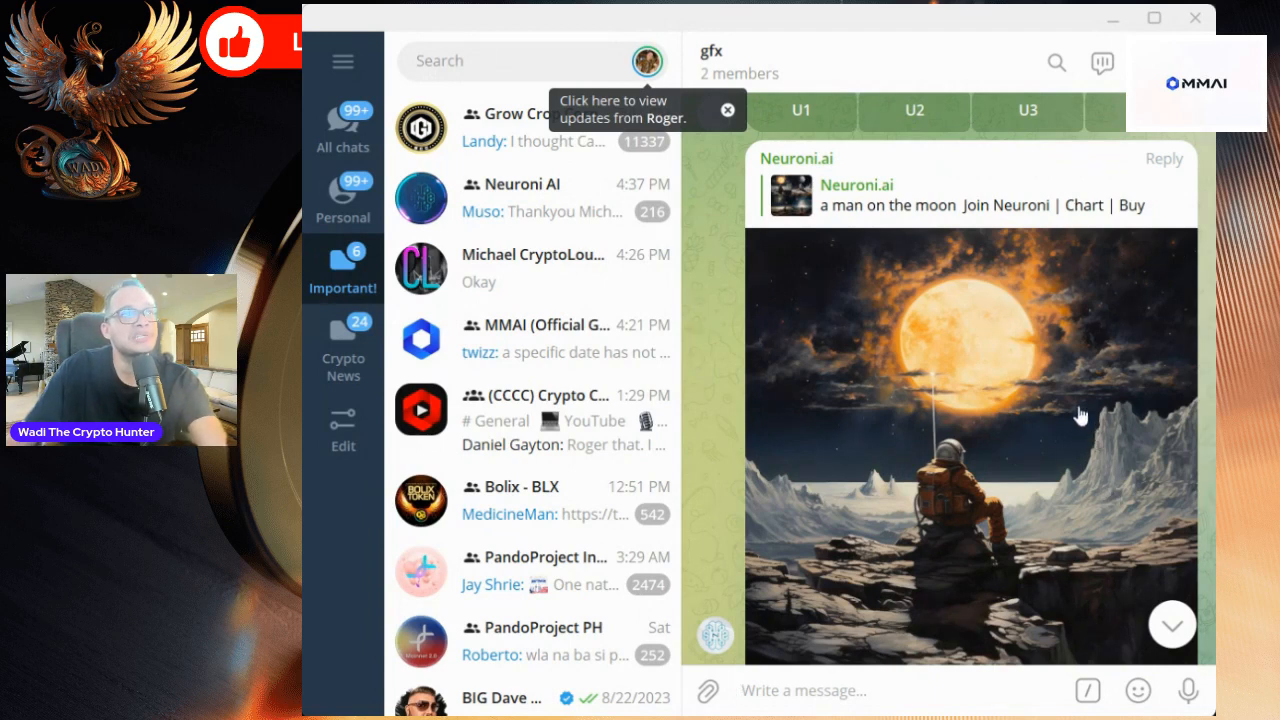
{"action": "mouse_move", "coordinate": [1166, 398]}
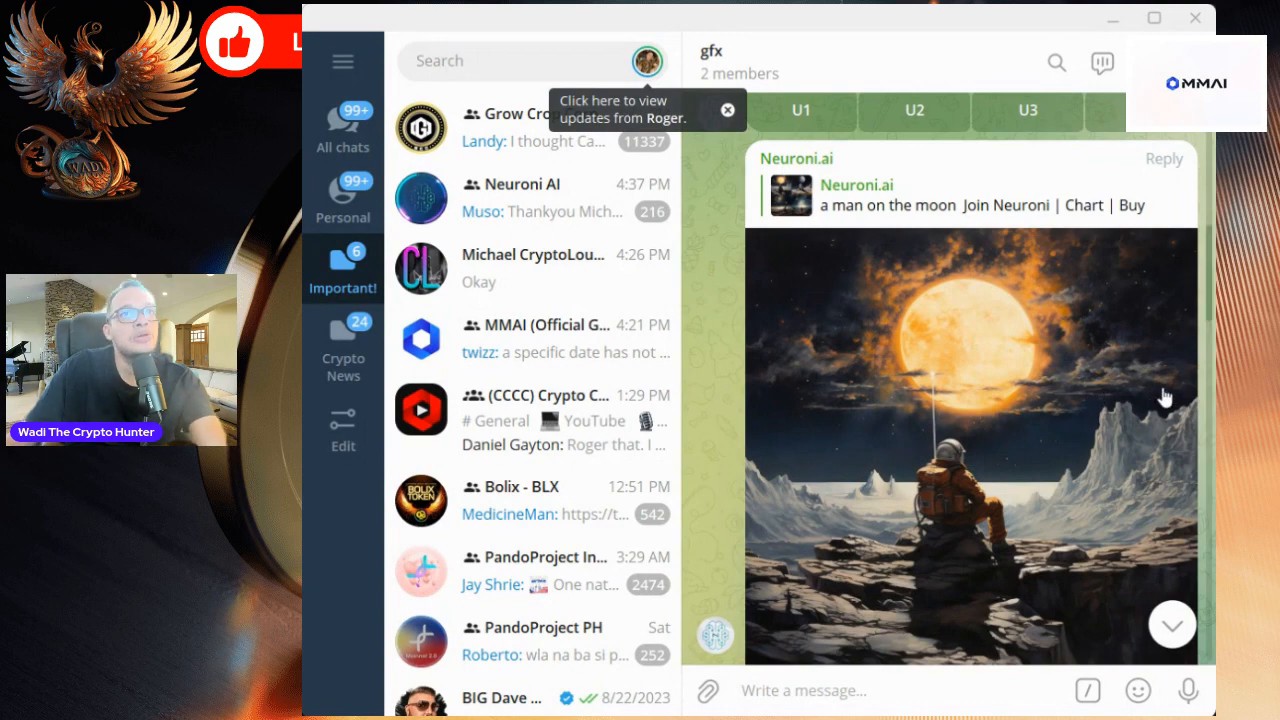
{"action": "left_click", "coordinate": [1138, 690]}
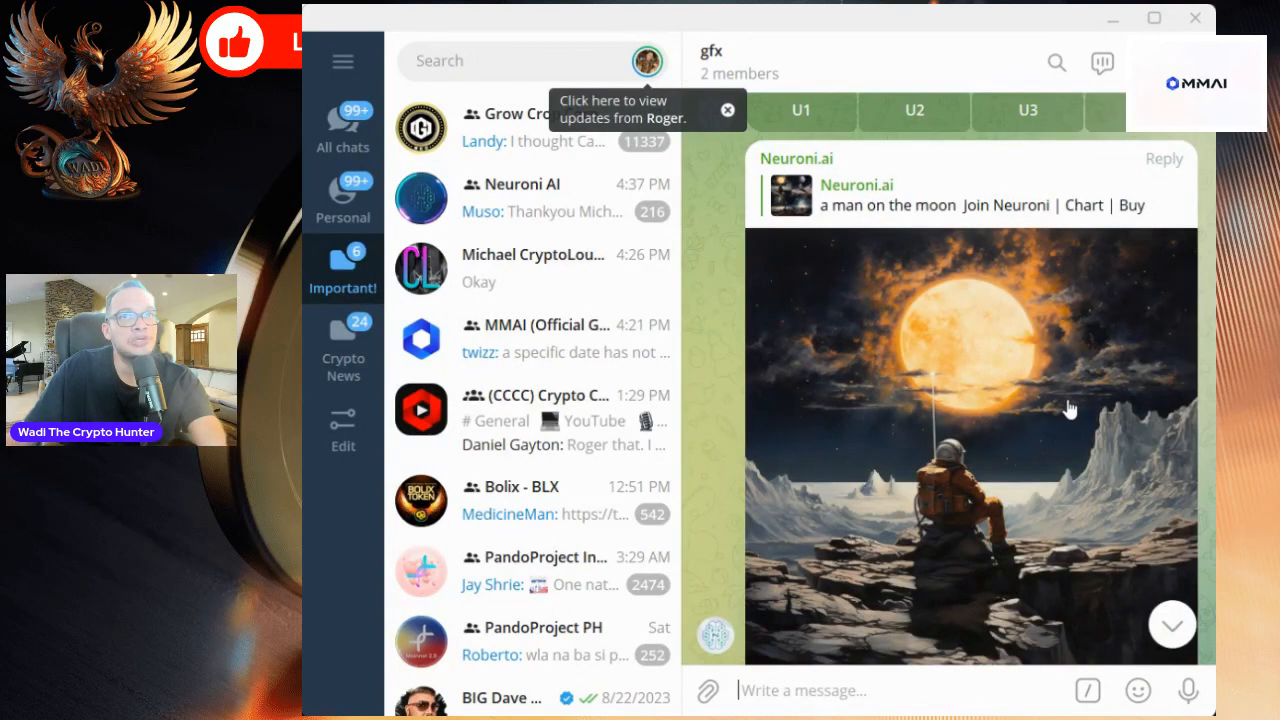
{"action": "mouse_move", "coordinate": [845, 673]}
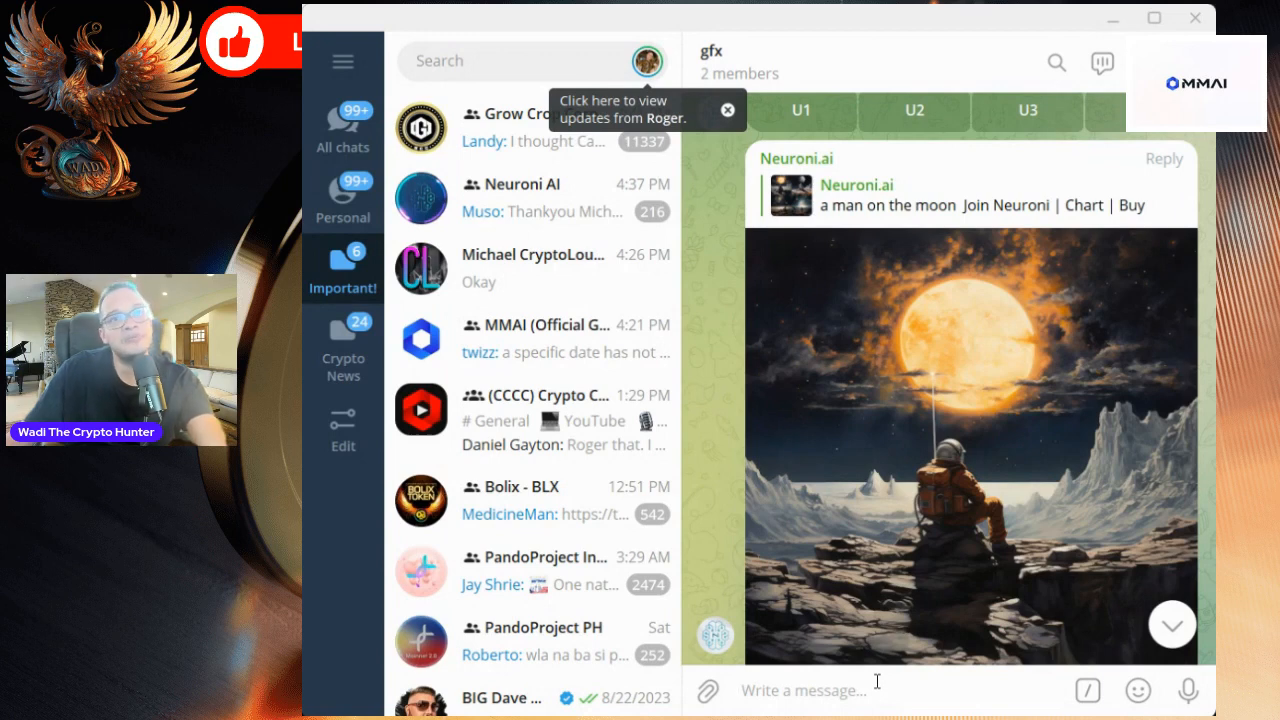
{"action": "mouse_move", "coordinate": [925, 621]}
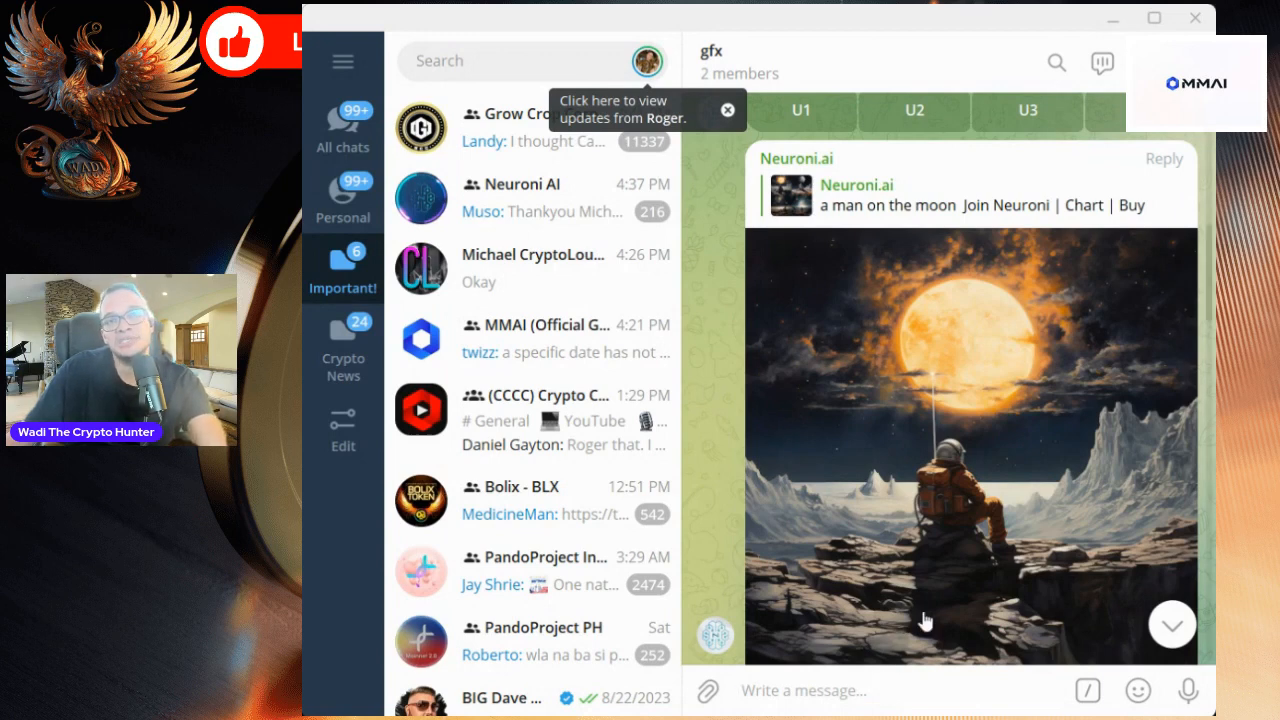
{"action": "mouse_move", "coordinate": [1016, 438]}
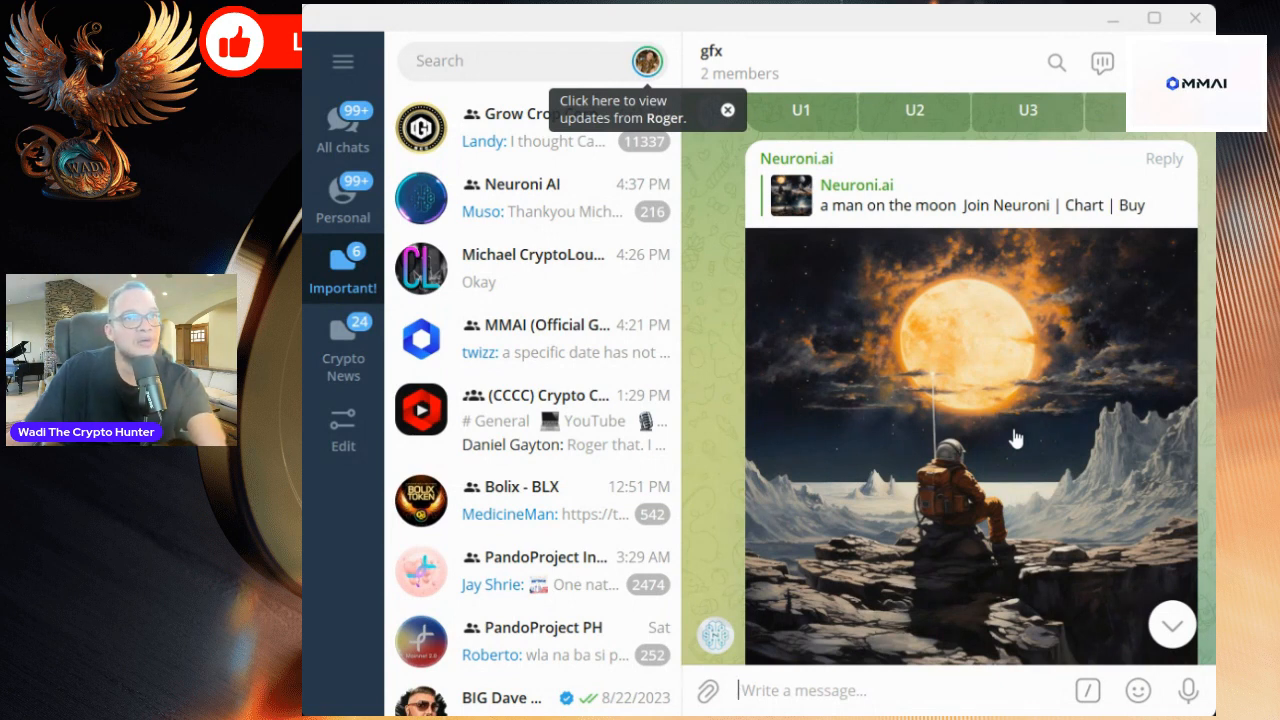
{"action": "mouse_move", "coordinate": [1042, 457]}
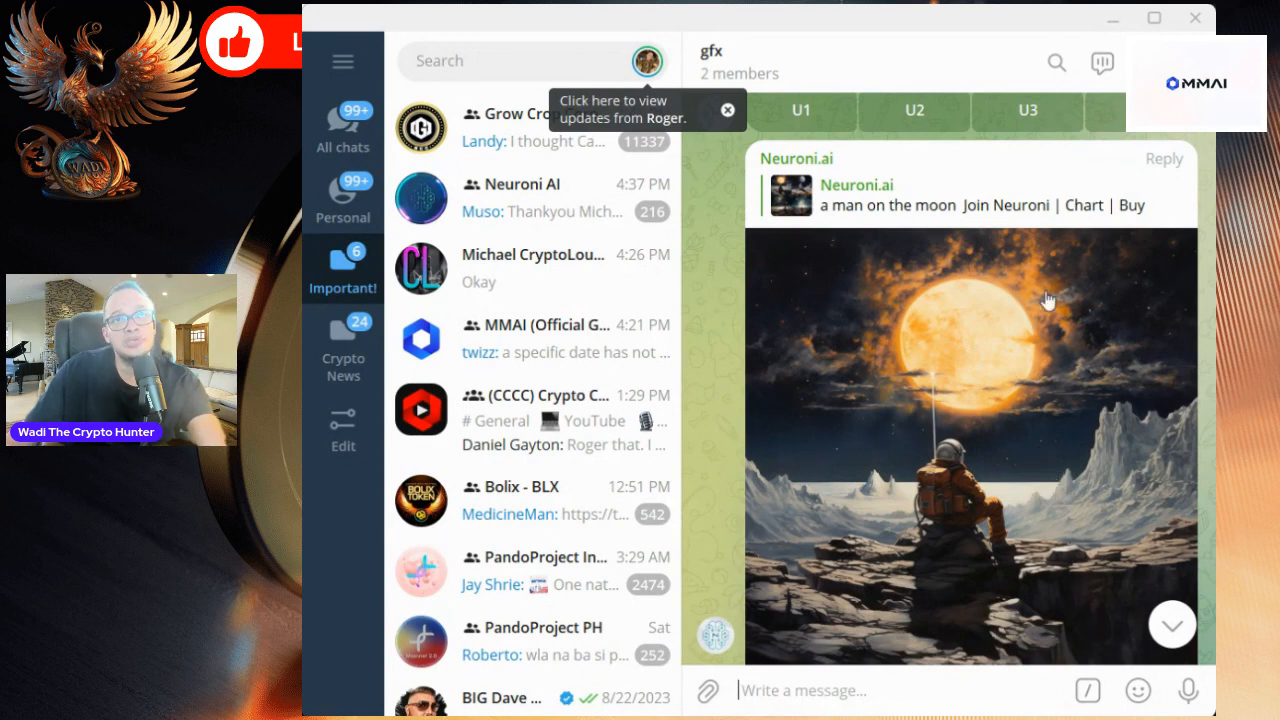
{"action": "mouse_move", "coordinate": [846, 710]}
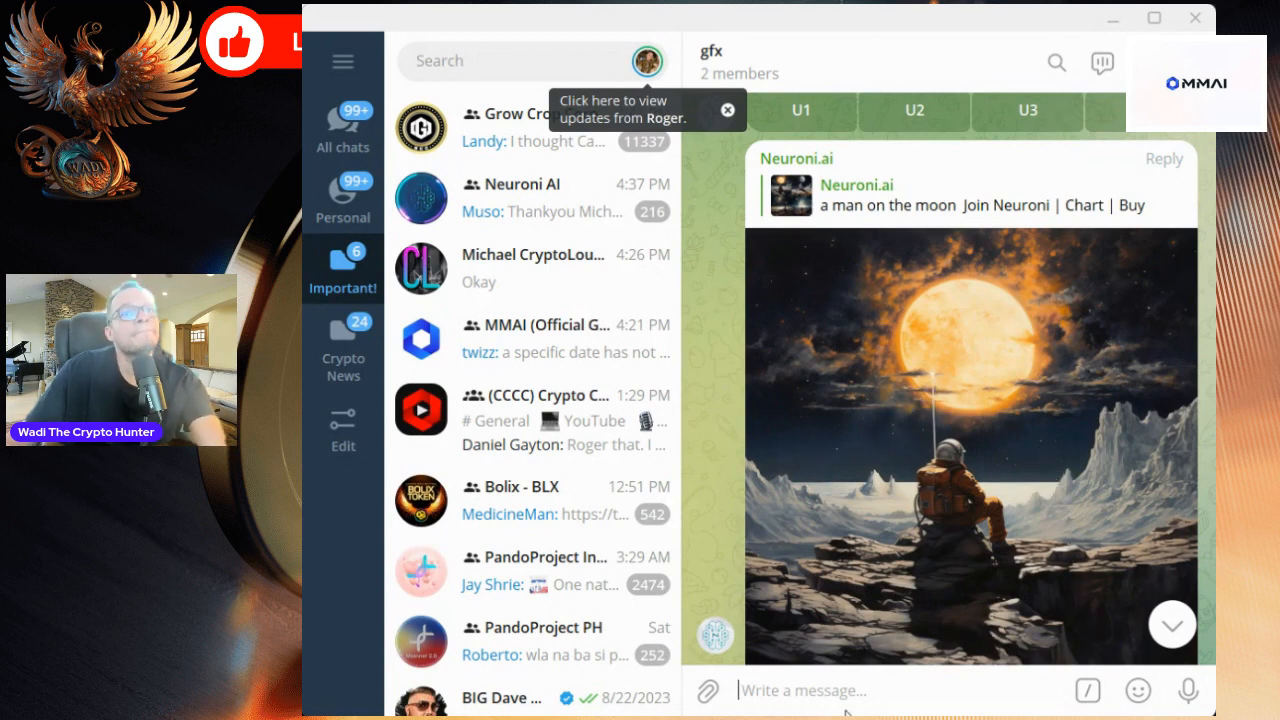
- Return to the chat start showing the group-created notice and first four-image grid
{"action": "left_click", "coordinate": [1138, 690]}
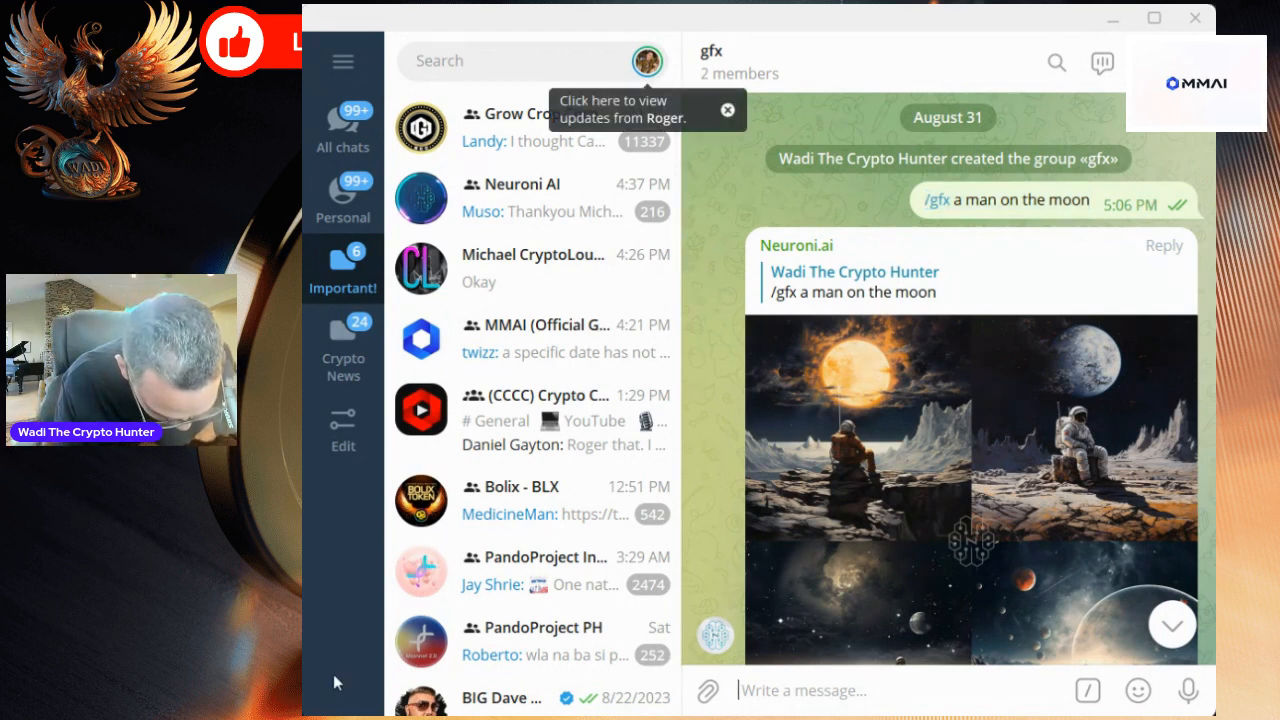
- Compose and send '/gfx a man on the moon, cartoon,' in the gfx group
{"action": "type", "text": "/gfx a man on the moon"}
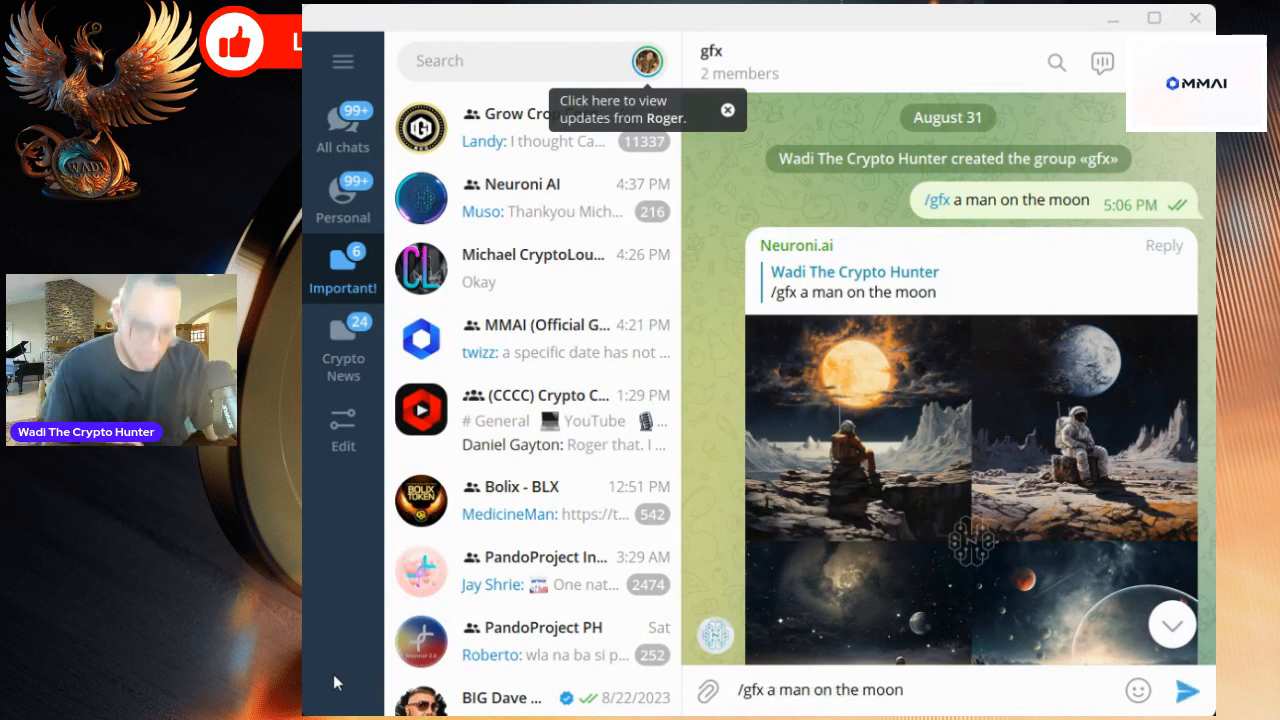
{"action": "type", "text": ","}
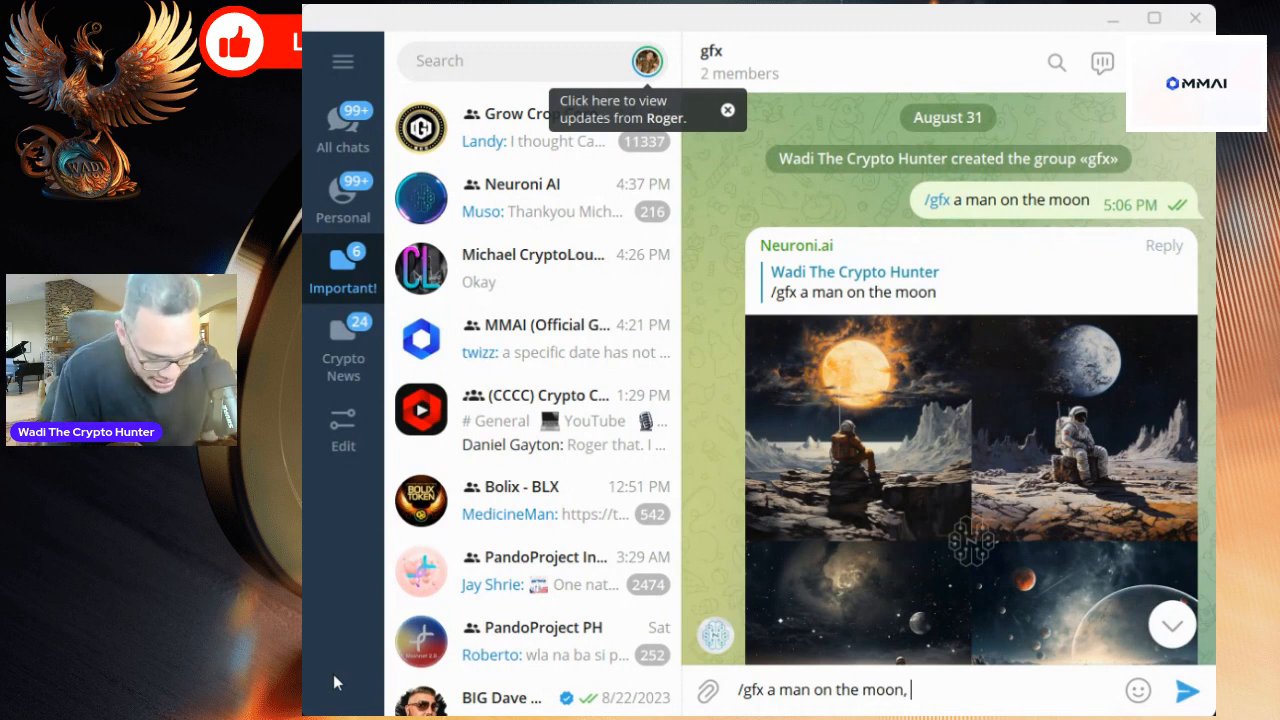
{"action": "type", "text": "o"}
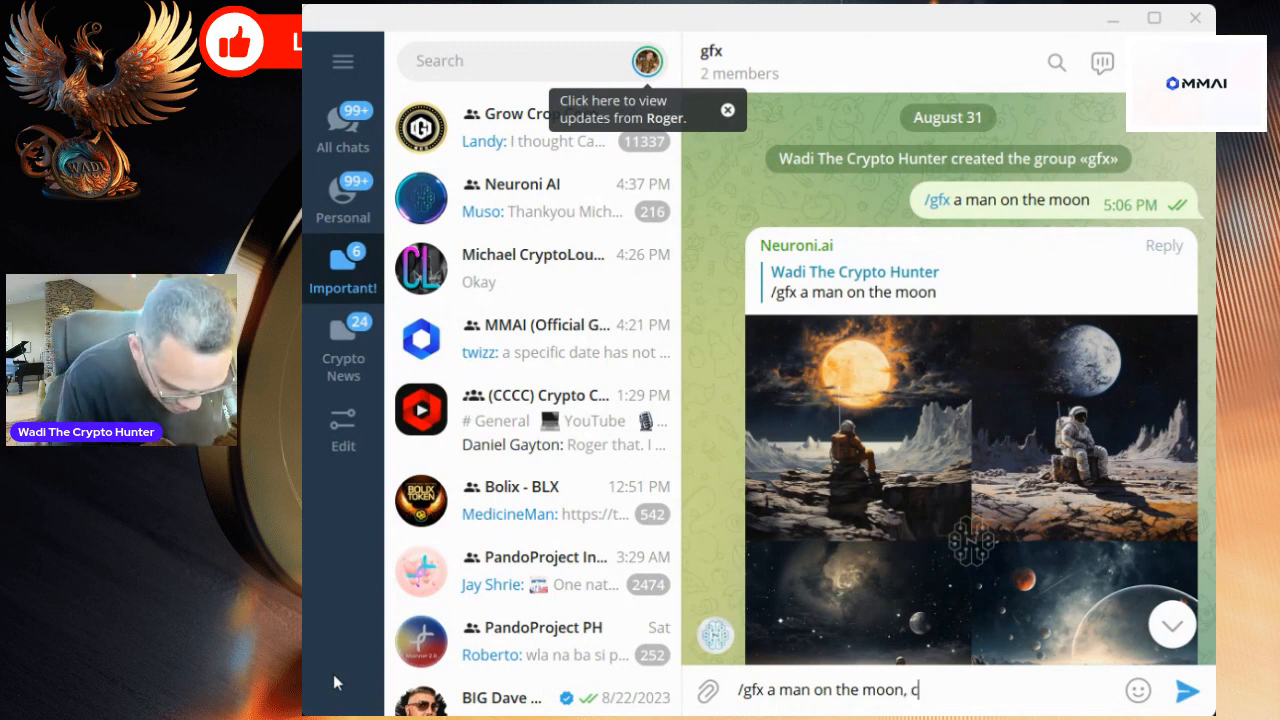
{"action": "type", "text": "art"}
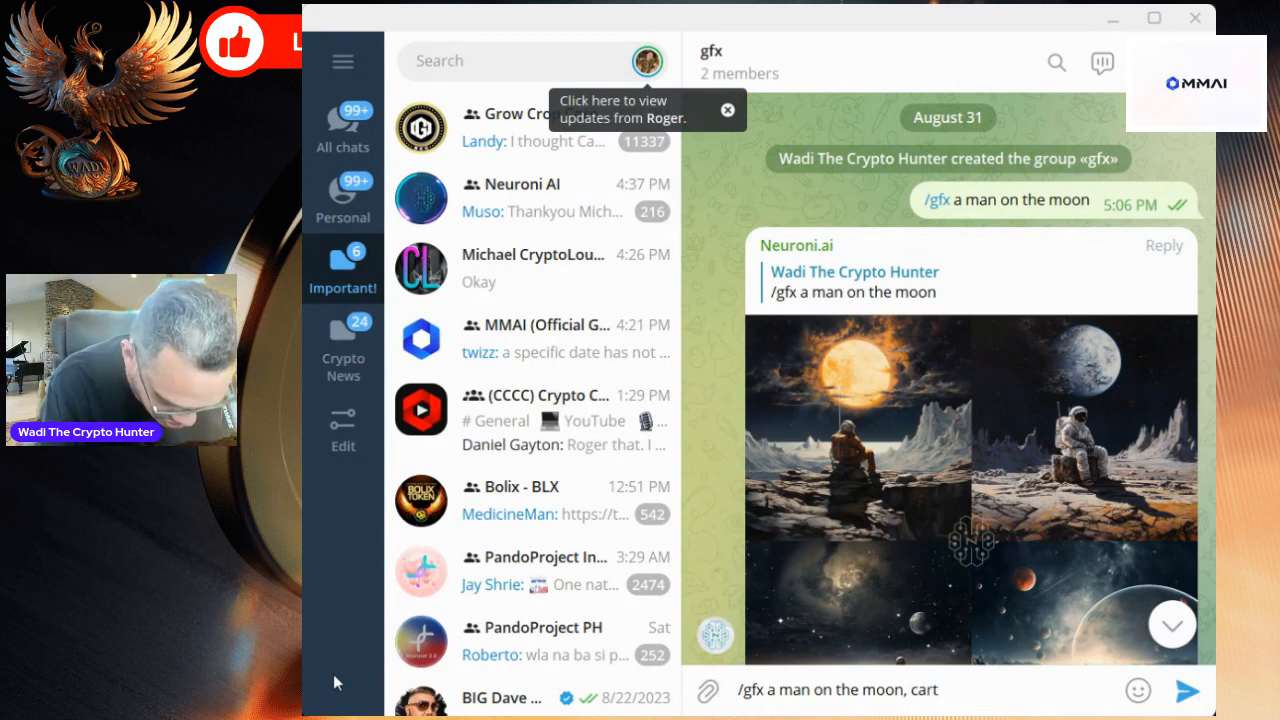
{"action": "type", "text": "oon"}
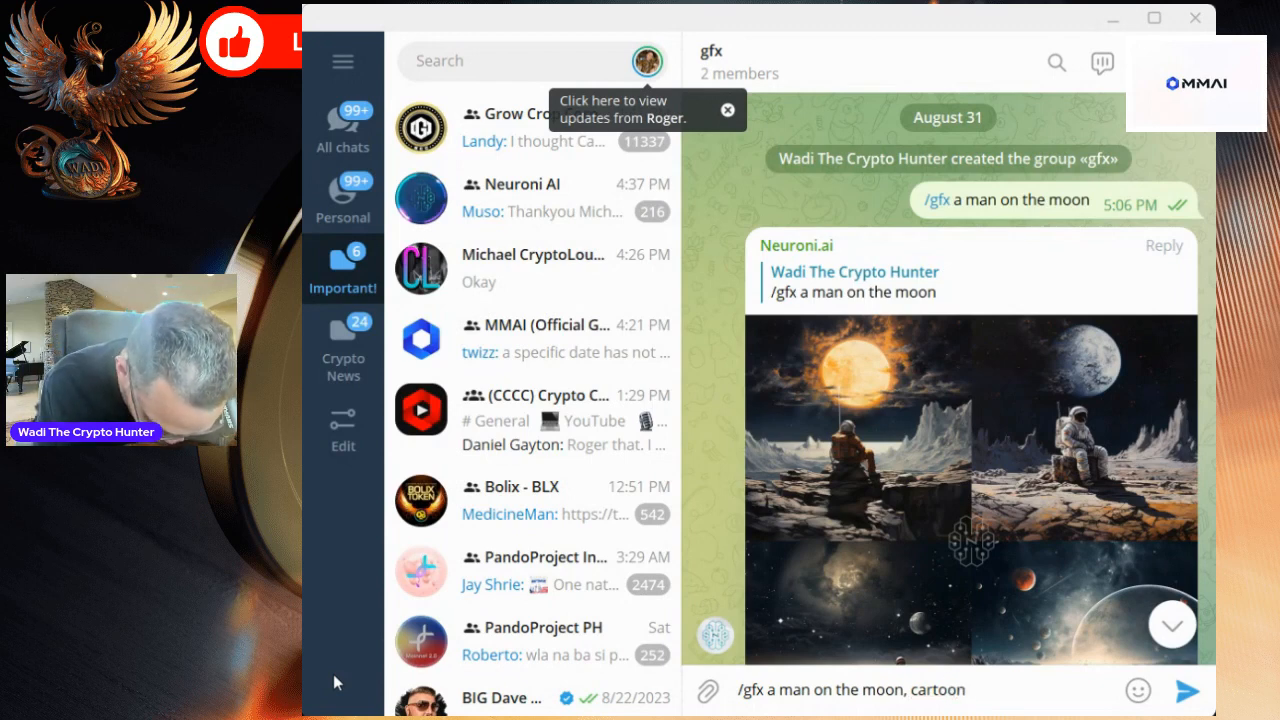
{"action": "type", "text": ","}
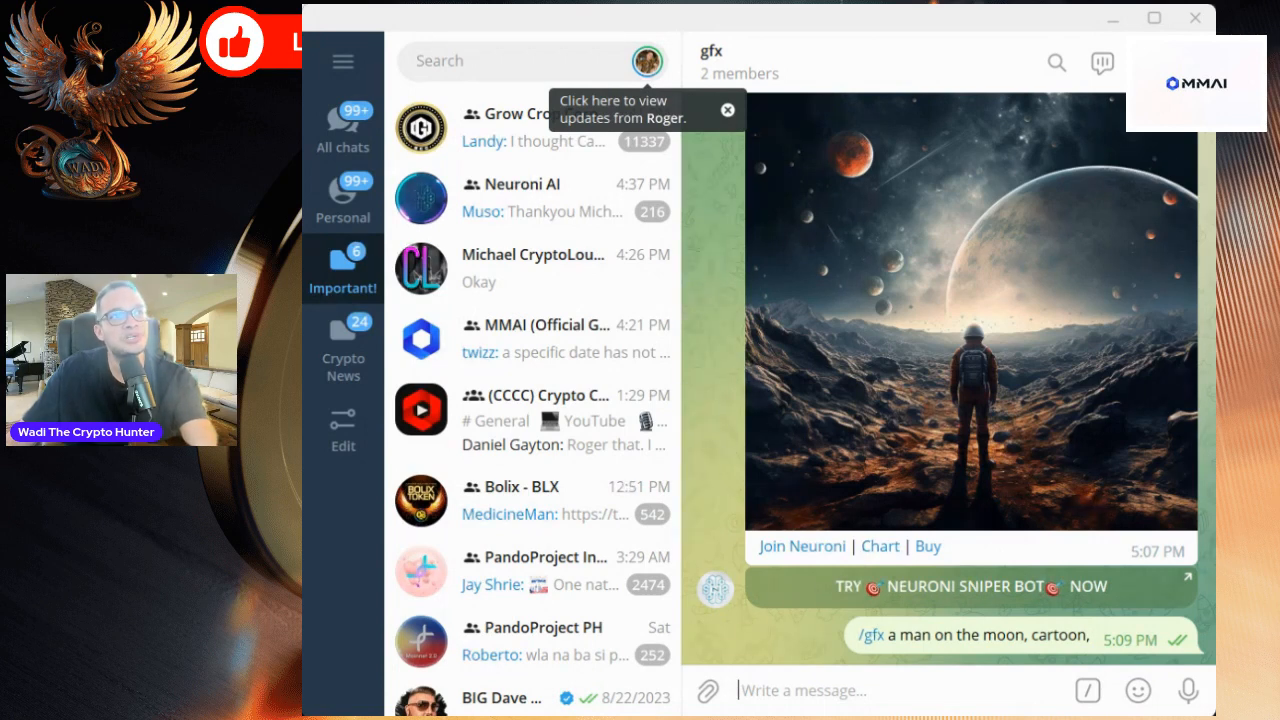
{"action": "mouse_move", "coordinate": [993, 425]}
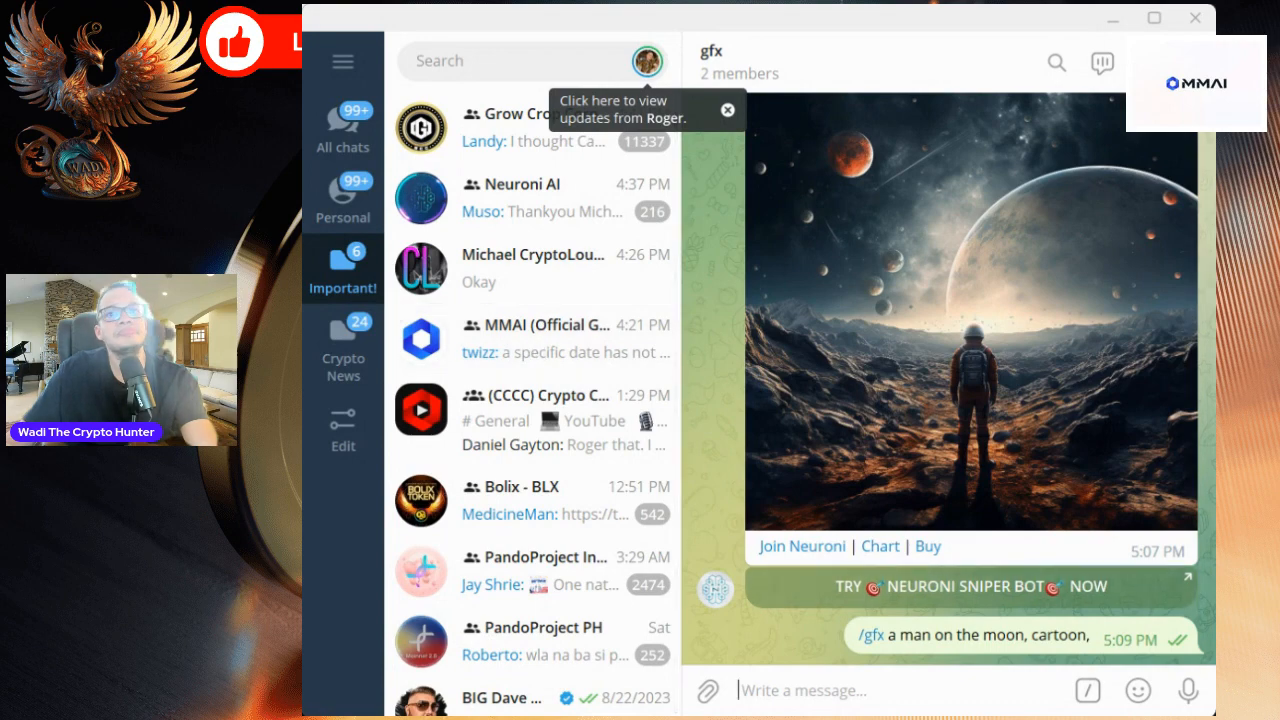
{"action": "mouse_move", "coordinate": [1190, 483]}
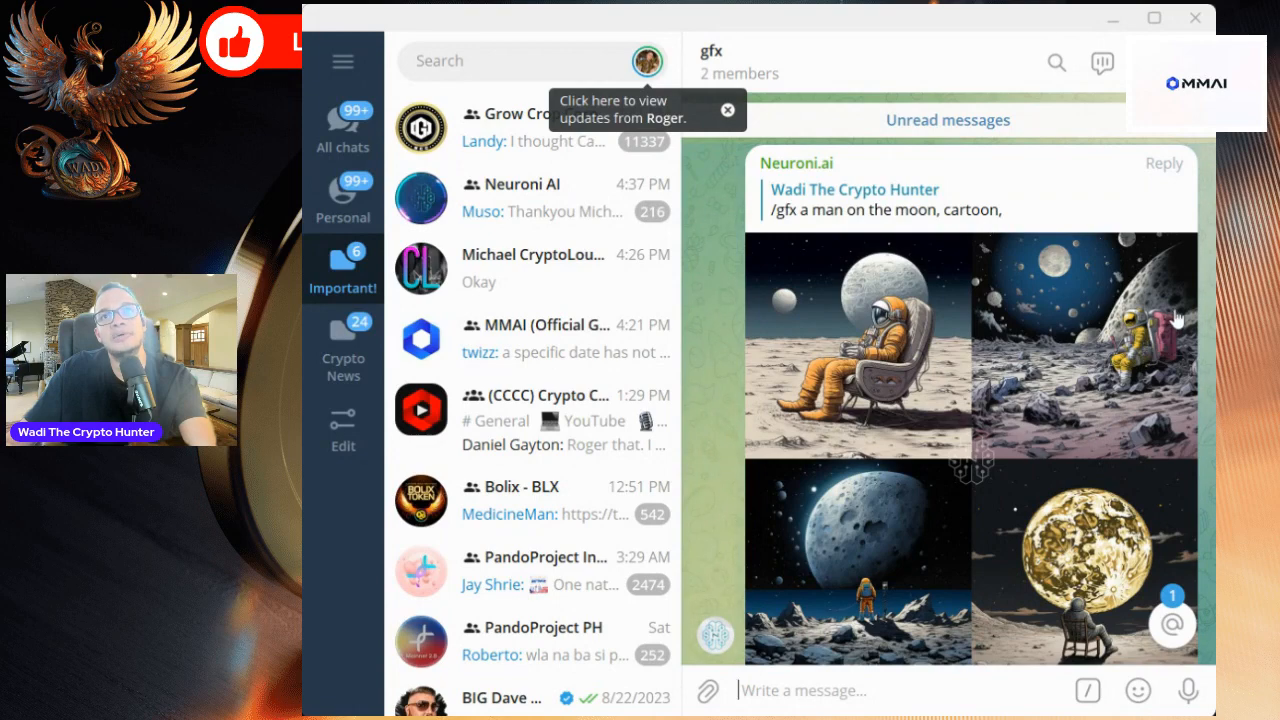
- Jump to Neuroni.ai's upscaled cartoon image of the yellow-suited astronaut on the moon
{"action": "scroll", "scroll_direction": "down", "scroll_amount": 3}
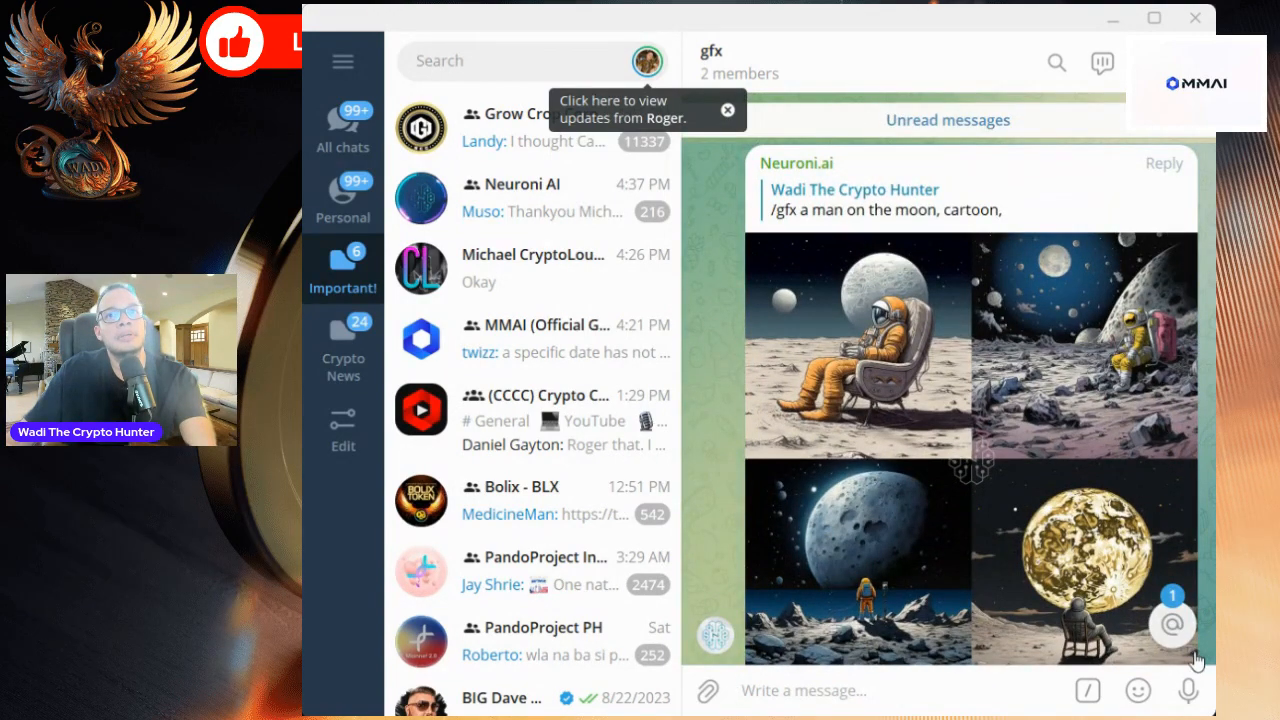
{"action": "left_click", "coordinate": [1137, 690]}
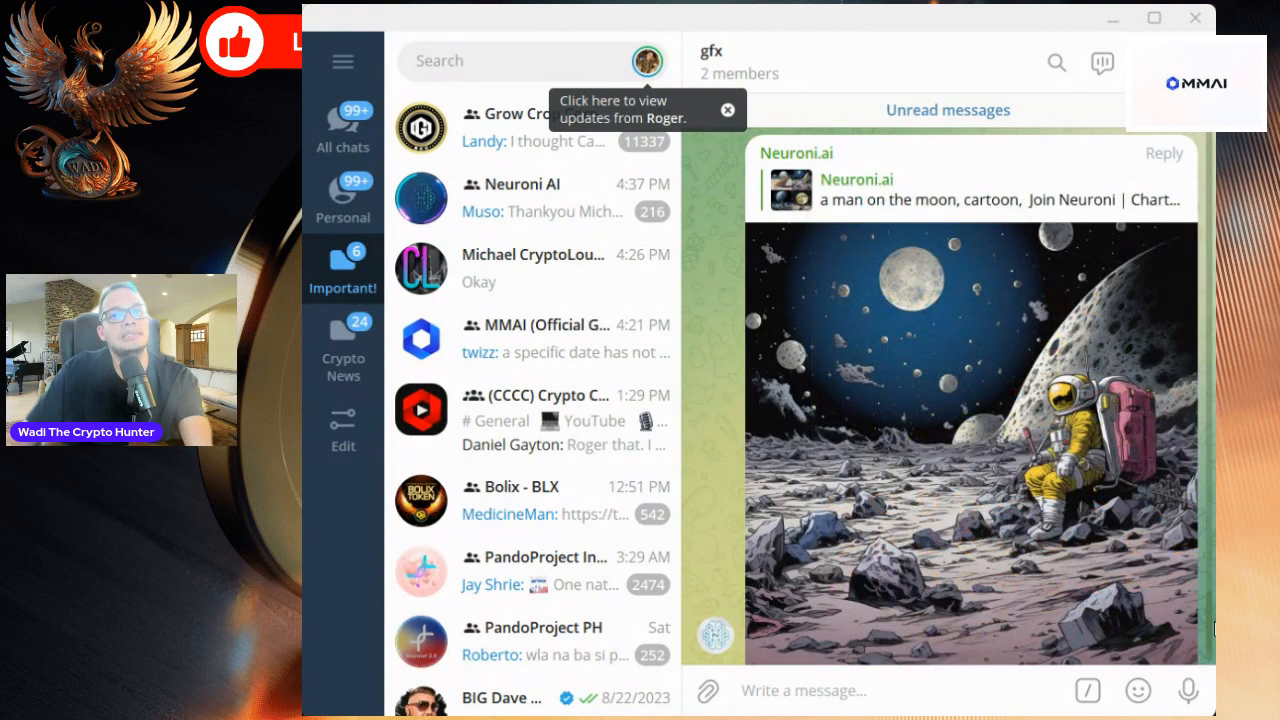
{"action": "scroll", "scroll_direction": "down", "scroll_amount": 3}
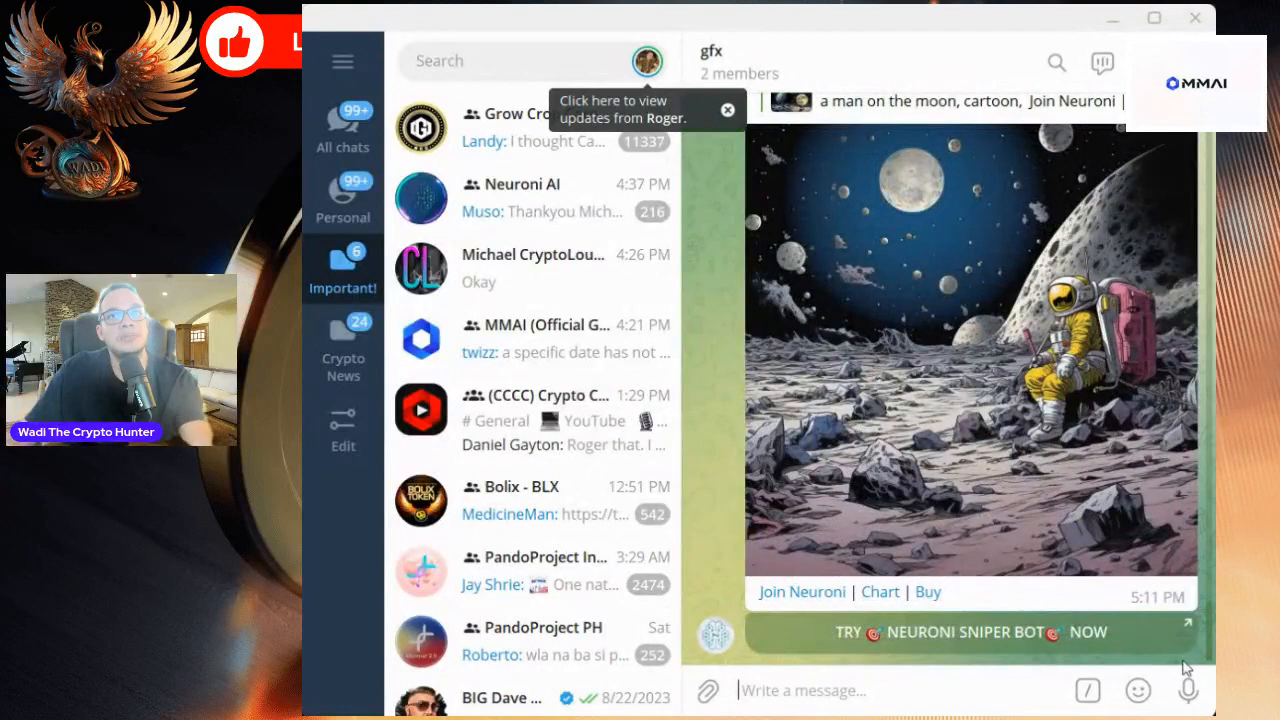
{"action": "left_click", "coordinate": [1138, 690]}
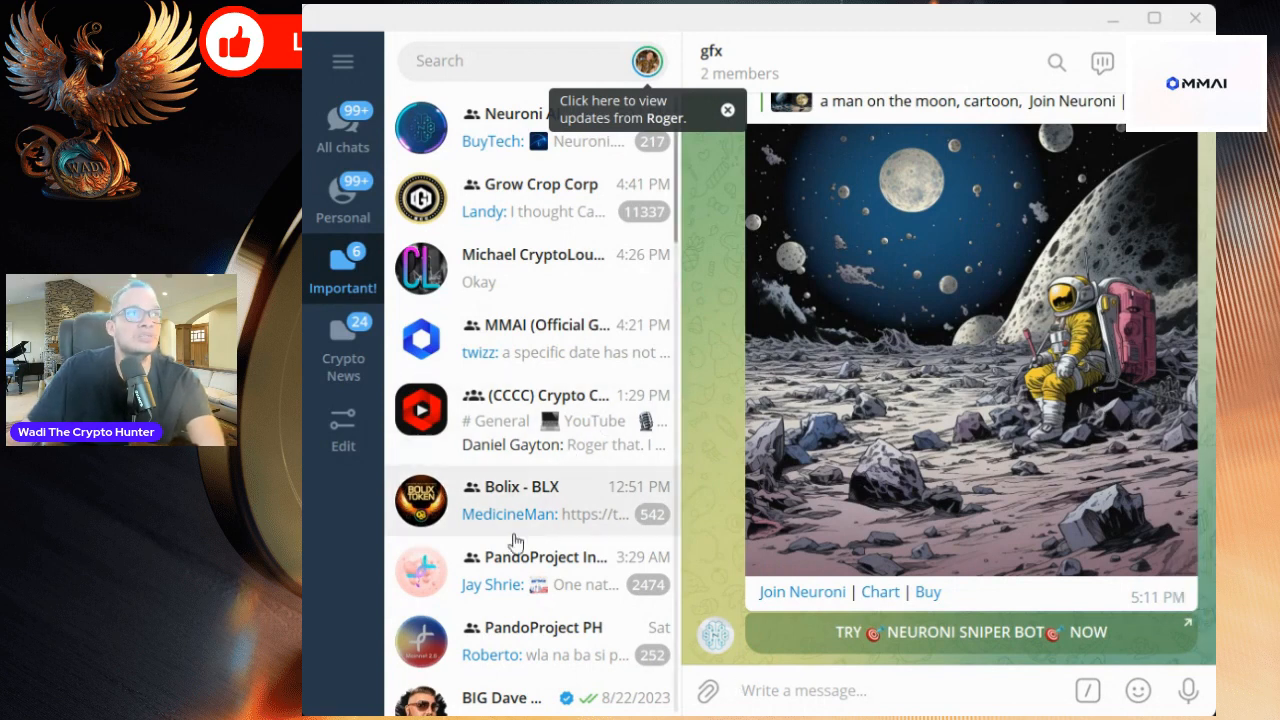
{"action": "left_click", "coordinate": [728, 110]}
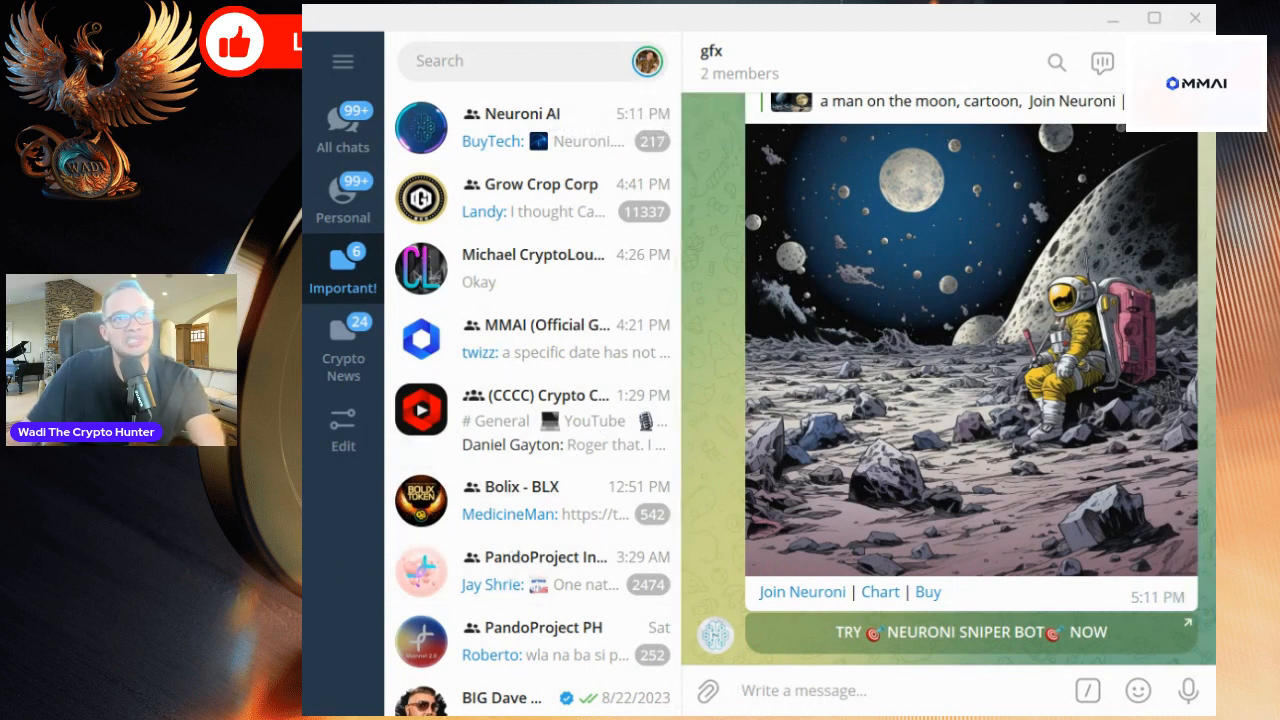